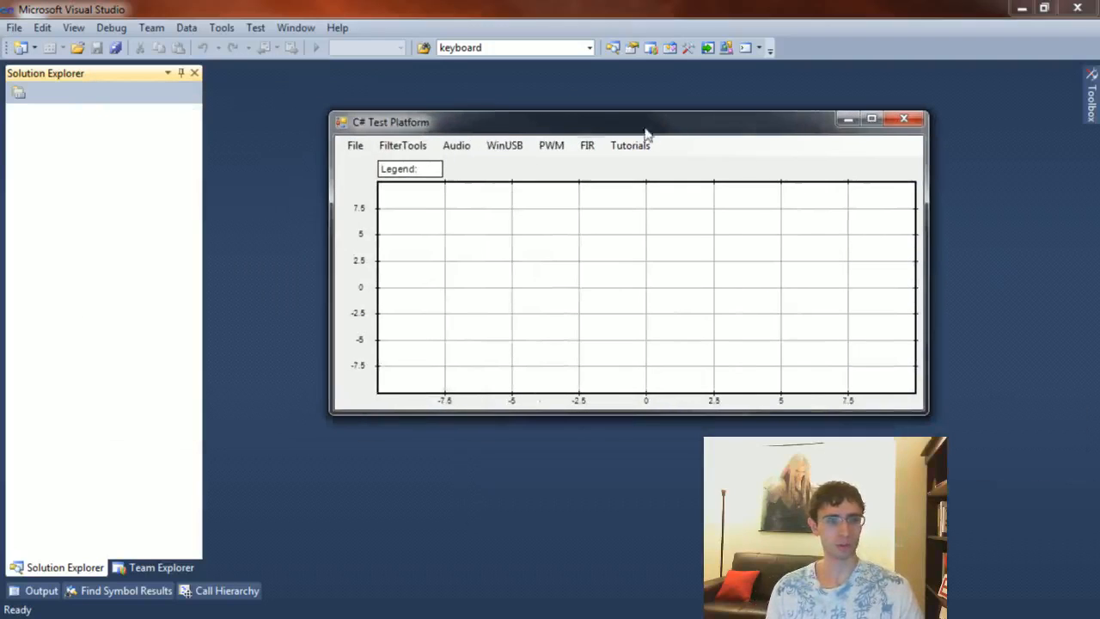
pyautogui.moveTo(909, 356)
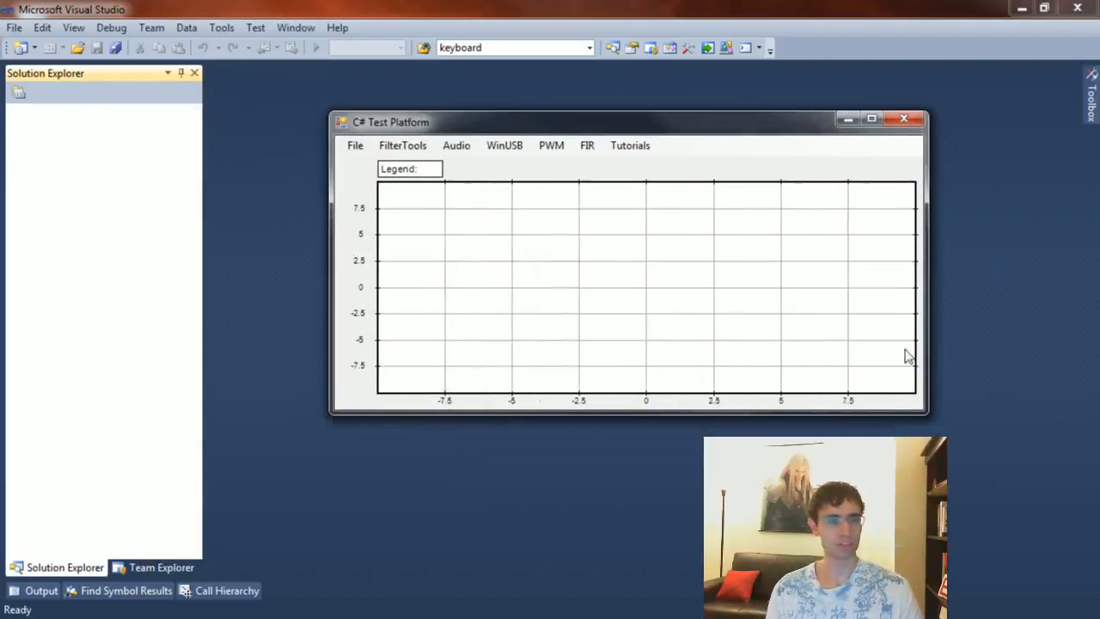
# Step: Run Tutorials > Plot Sine to graph the blue double sine waveform between -1 and 1
pyautogui.moveTo(392, 120); pyautogui.dragTo(374, 107)
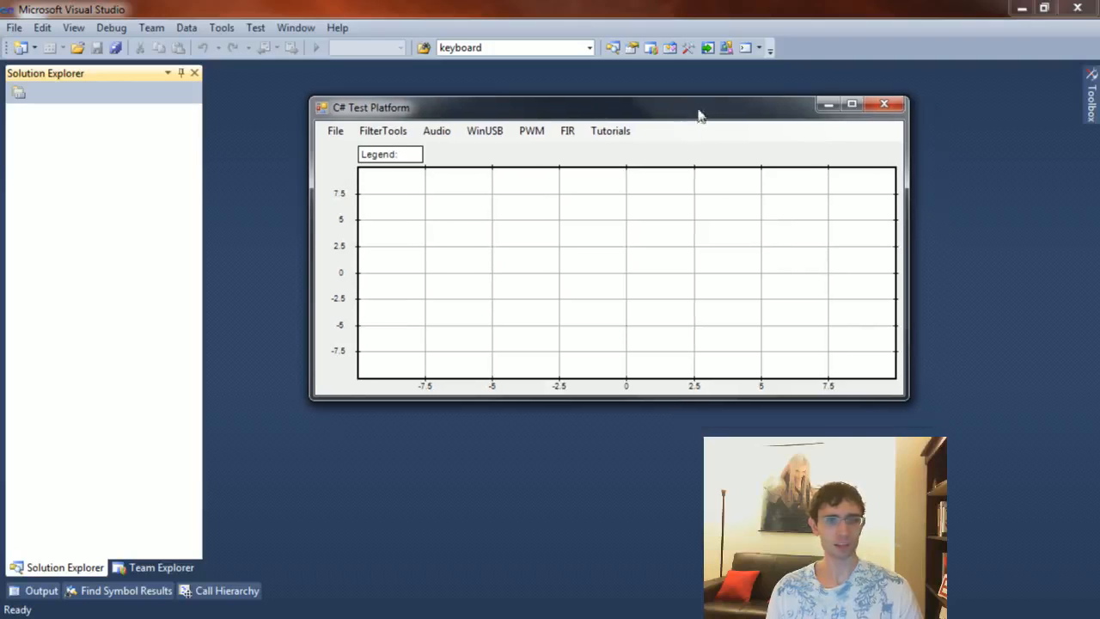
pyautogui.click(610, 131)
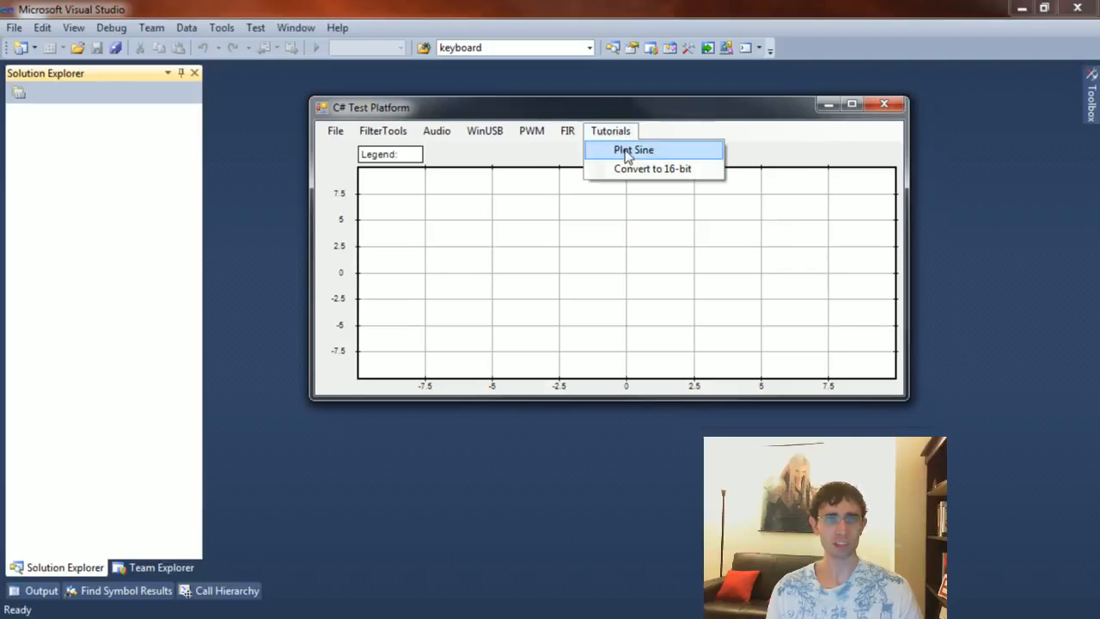
pyautogui.click(633, 150)
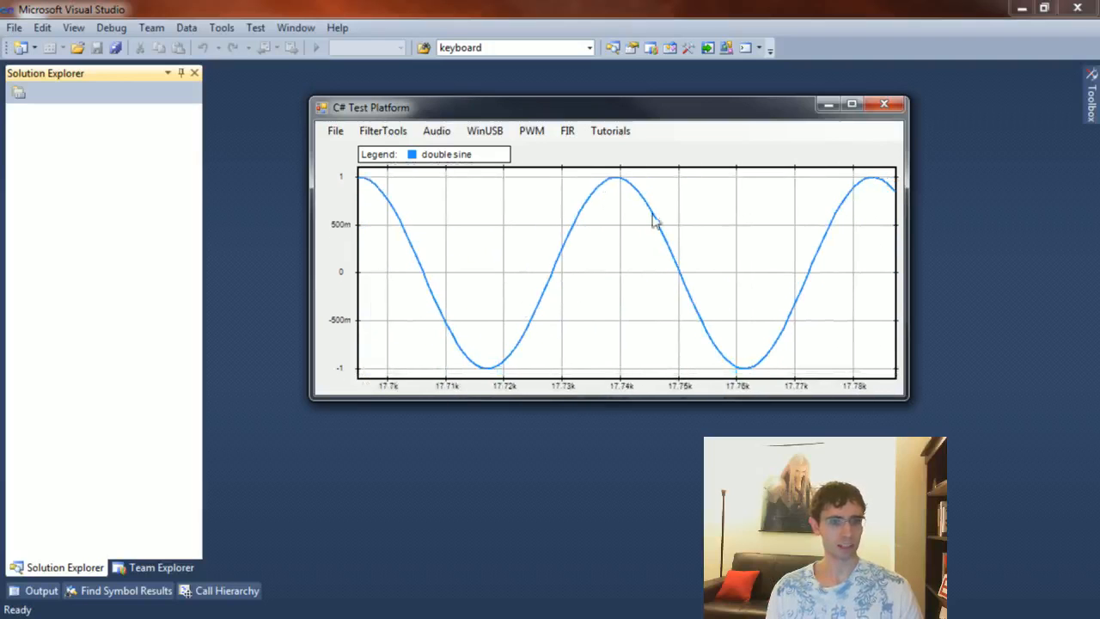
pyautogui.moveTo(657, 295)
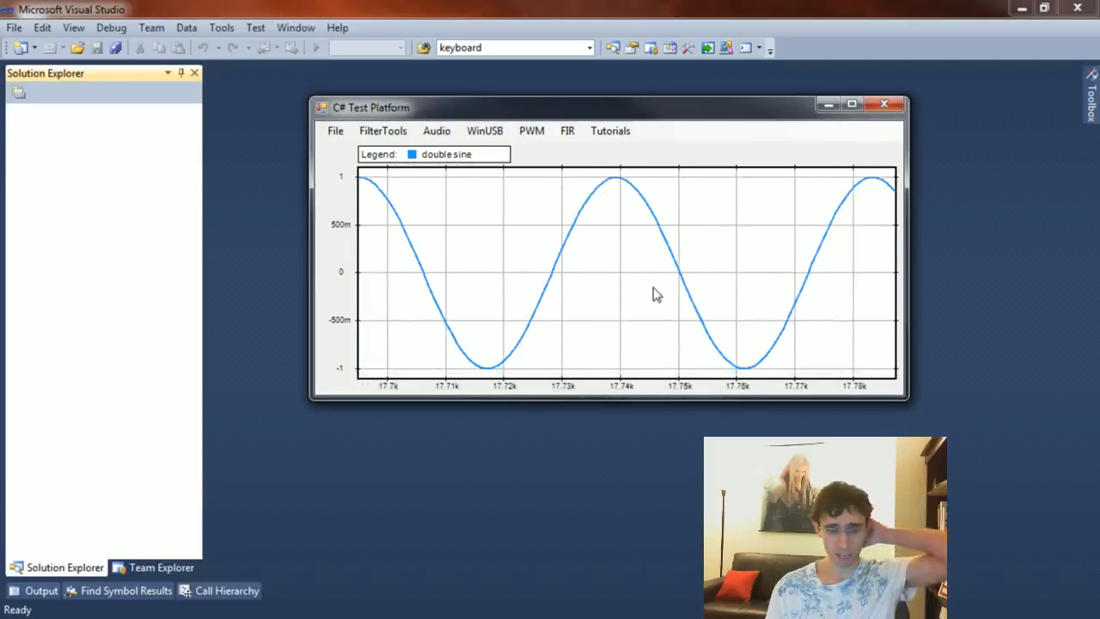
pyautogui.moveTo(822, 282)
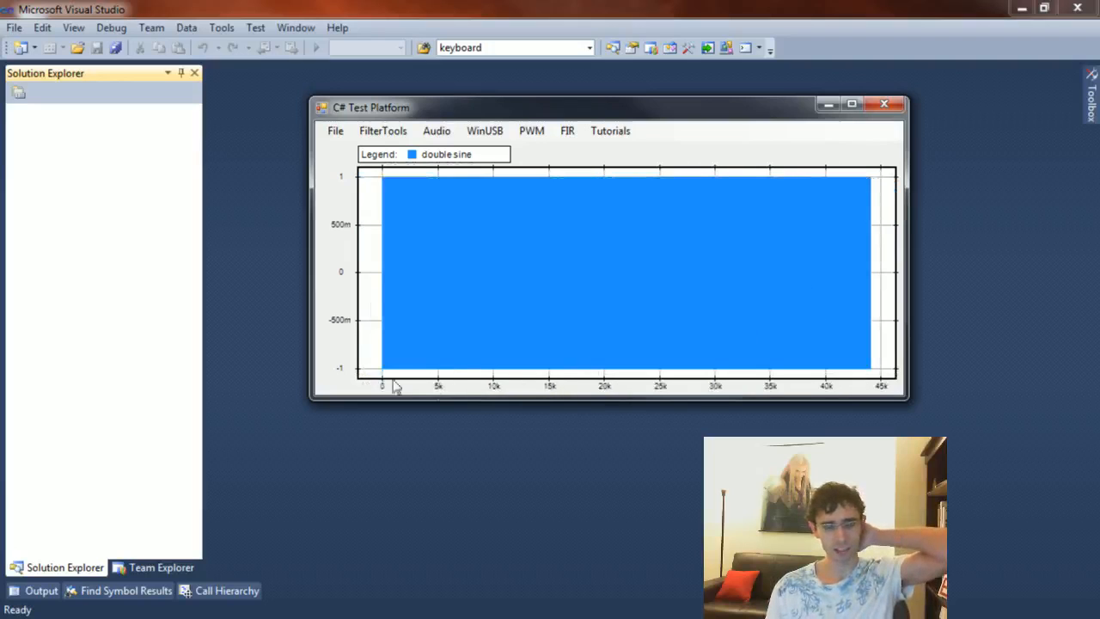
pyautogui.moveTo(890, 387)
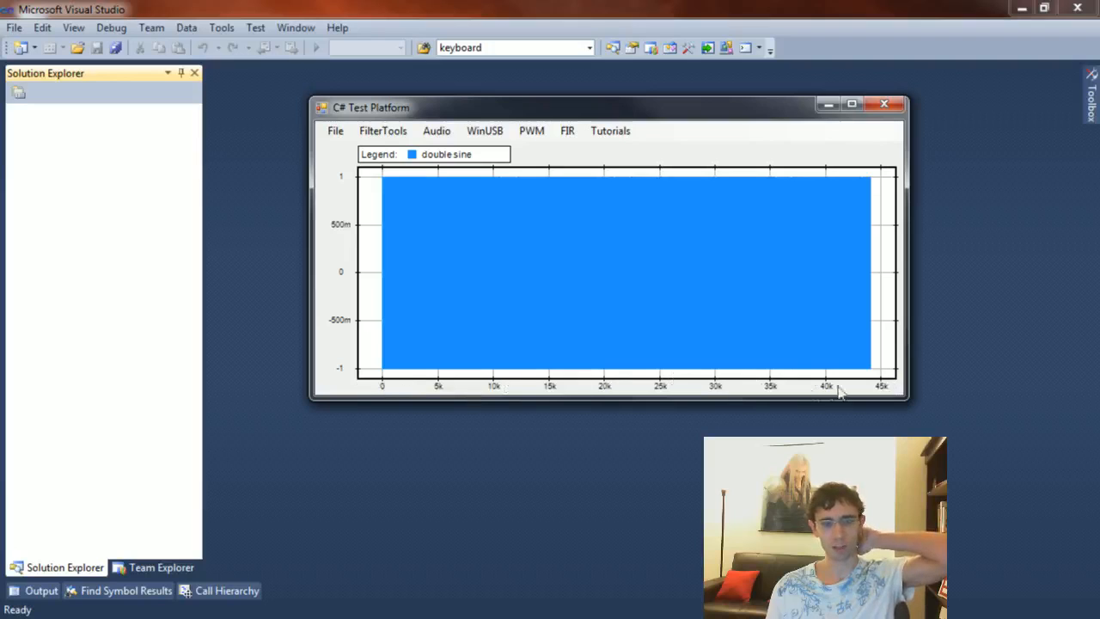
pyautogui.moveTo(868, 399)
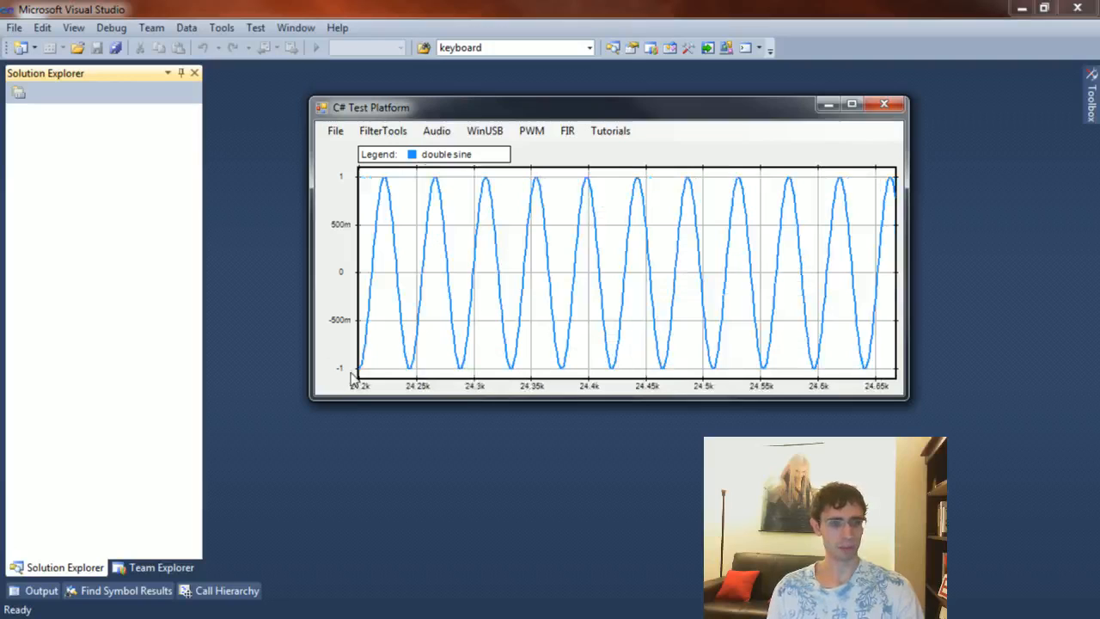
pyautogui.moveTo(351, 184)
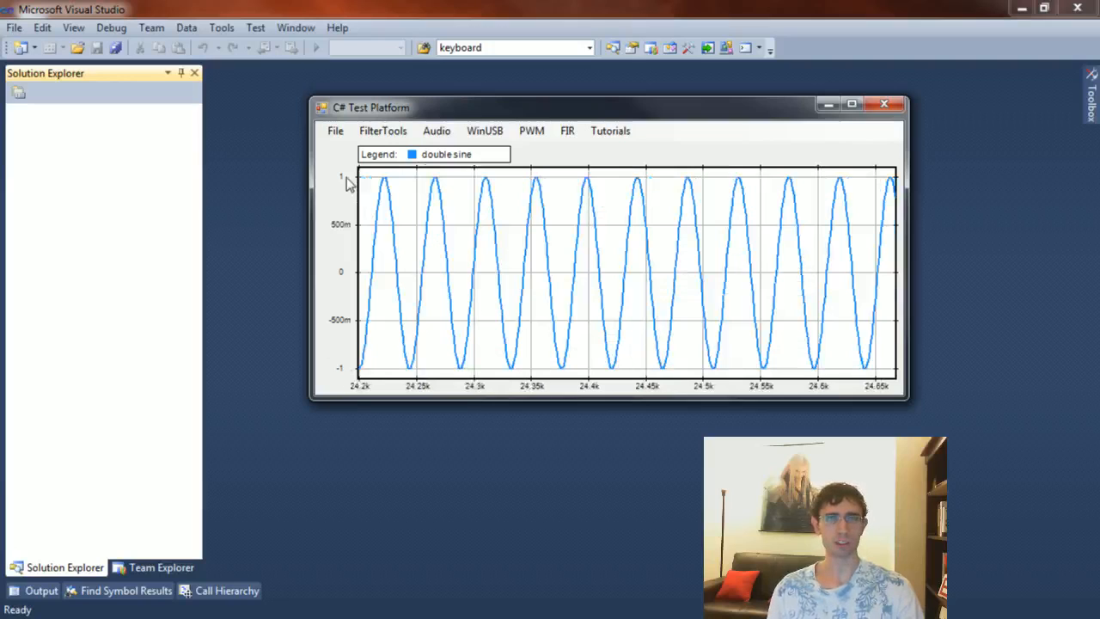
pyautogui.moveTo(527, 392)
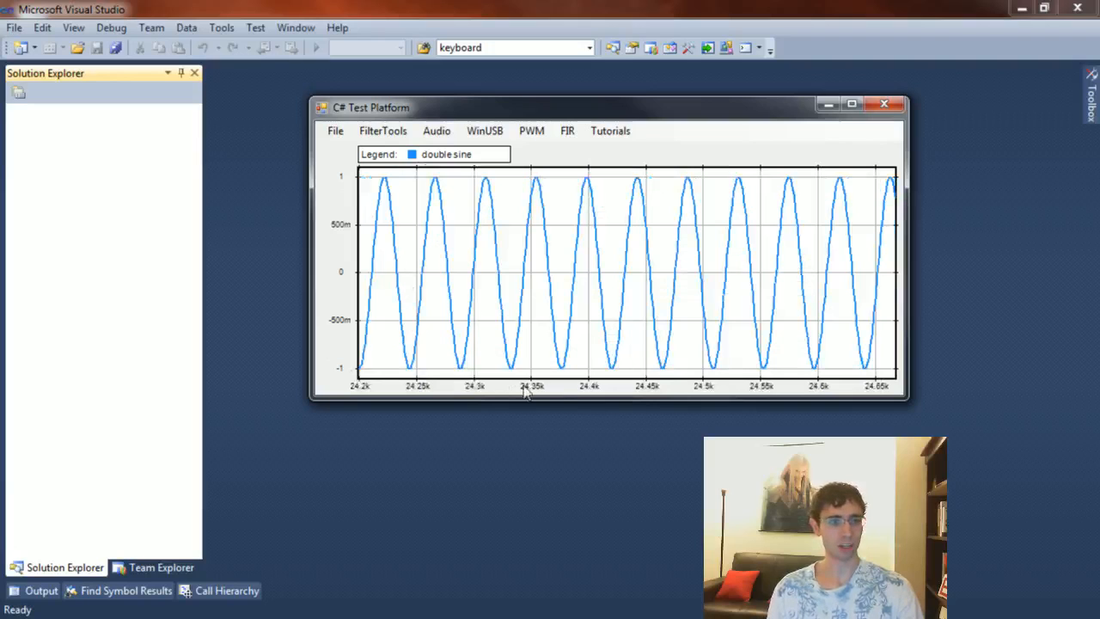
pyautogui.moveTo(340, 382)
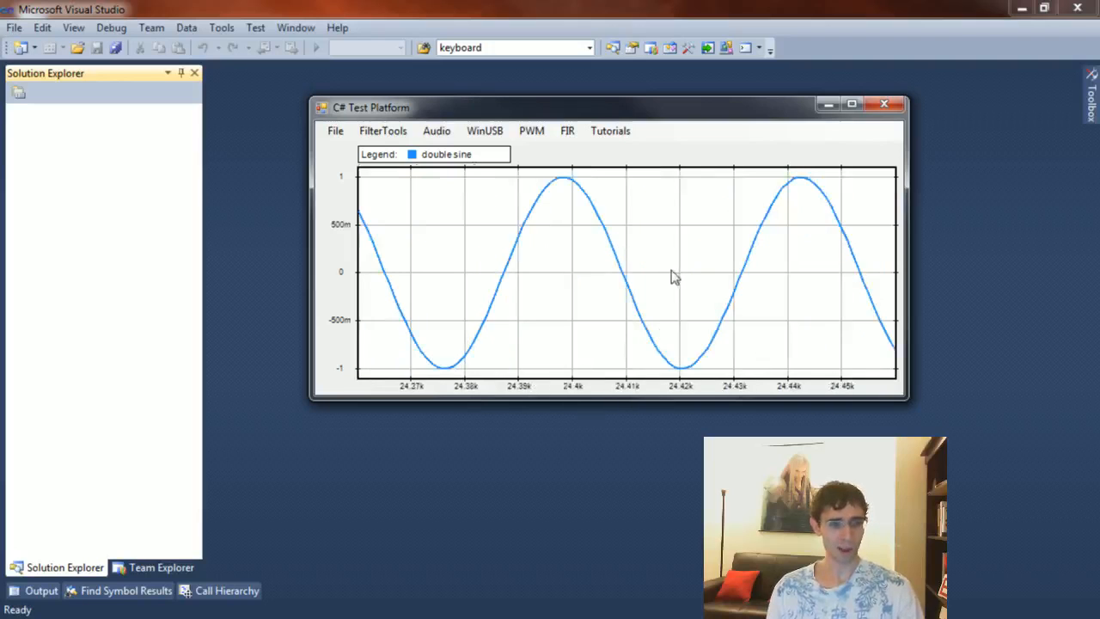
pyautogui.moveTo(674, 277); pyautogui.dragTo(596, 256)
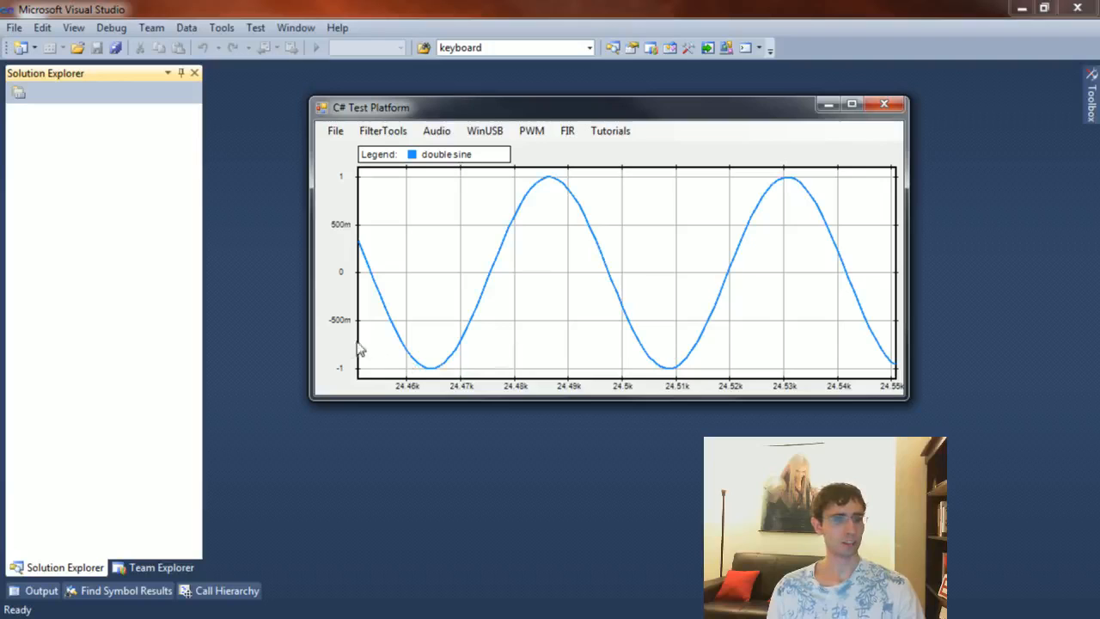
pyautogui.moveTo(357, 377)
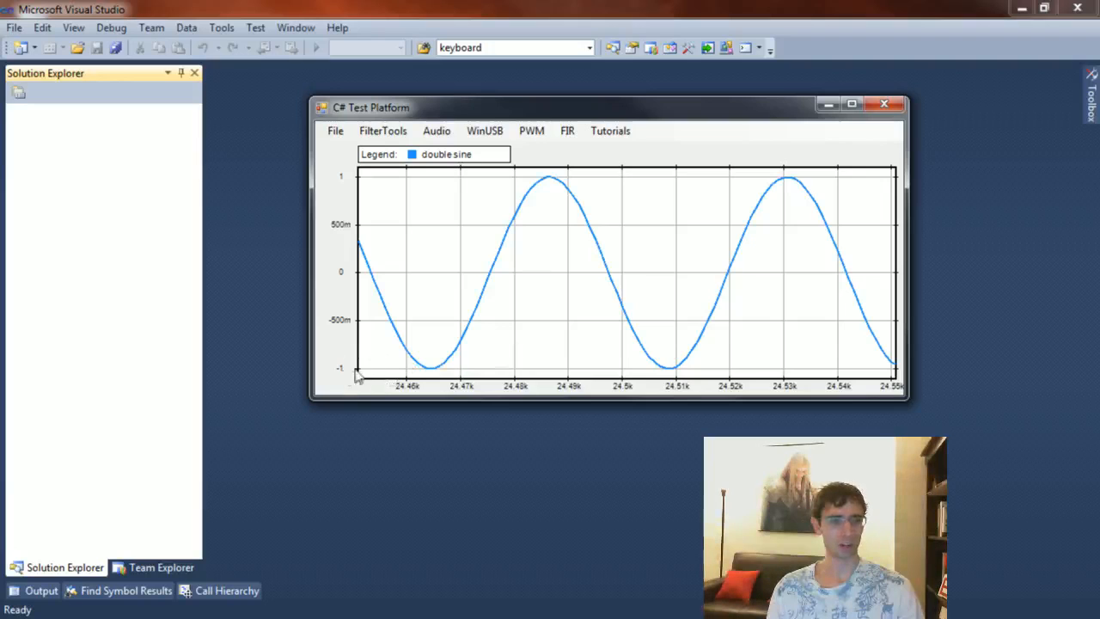
pyautogui.moveTo(409, 266)
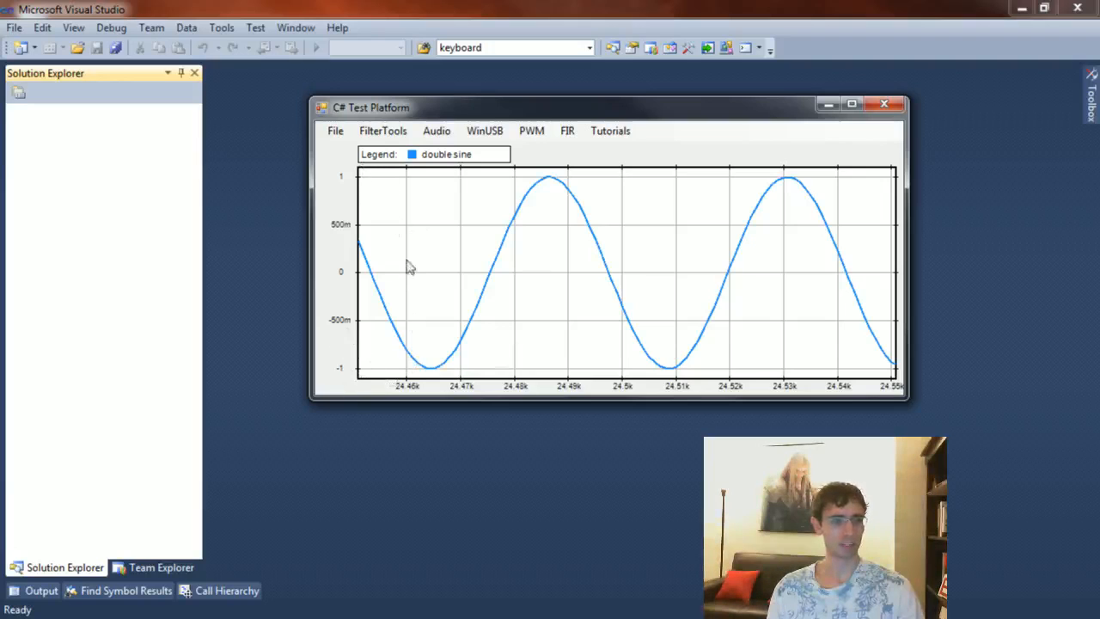
pyautogui.moveTo(550, 283)
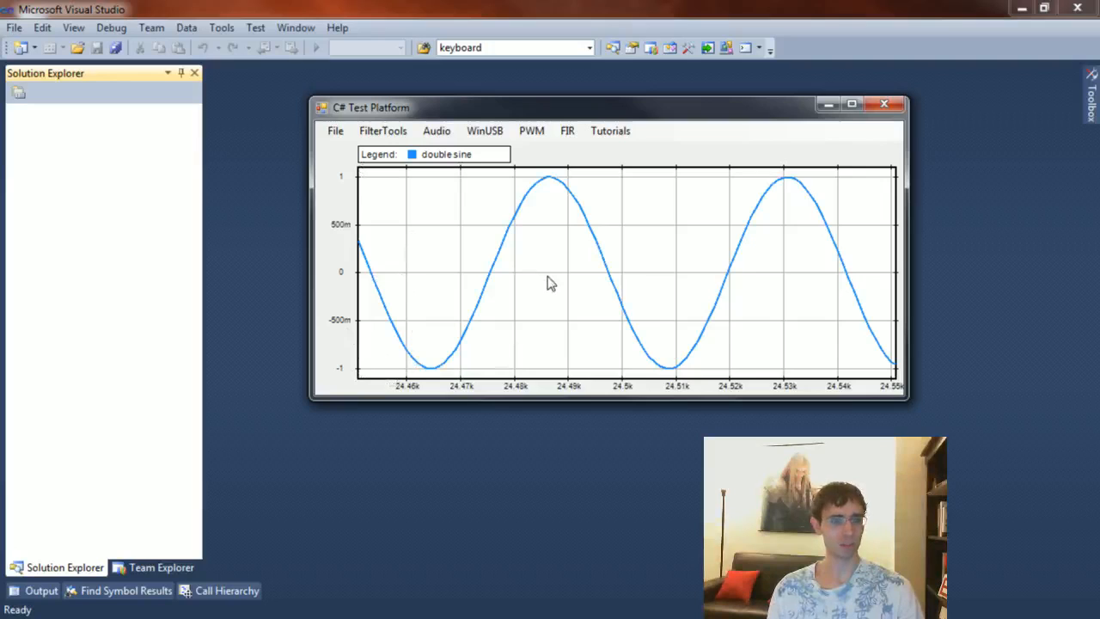
pyautogui.moveTo(599, 280)
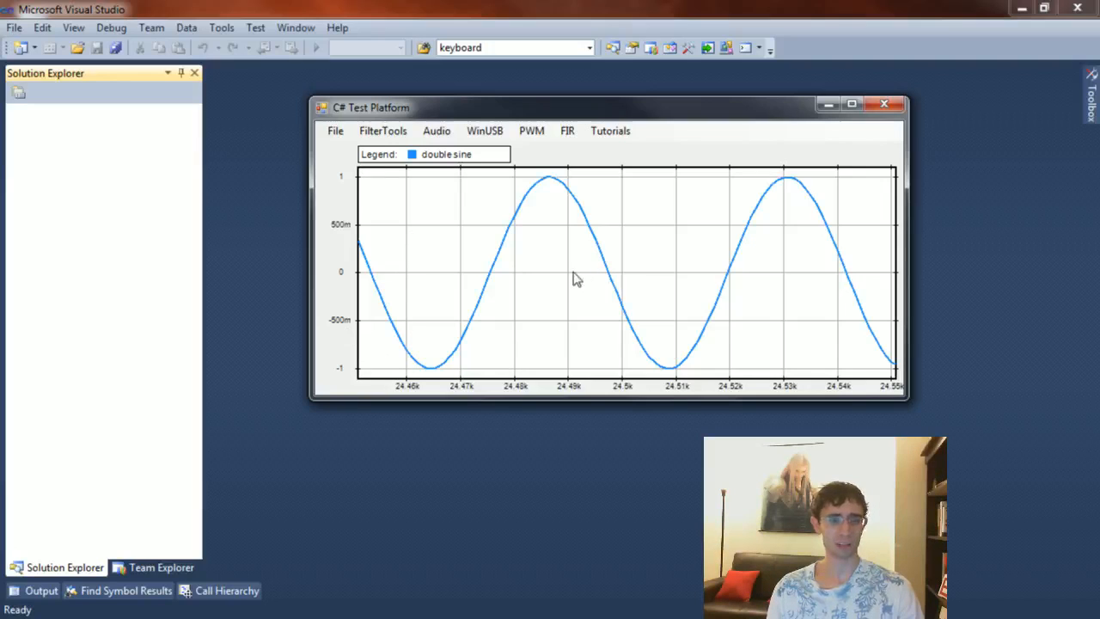
pyautogui.moveTo(574, 170)
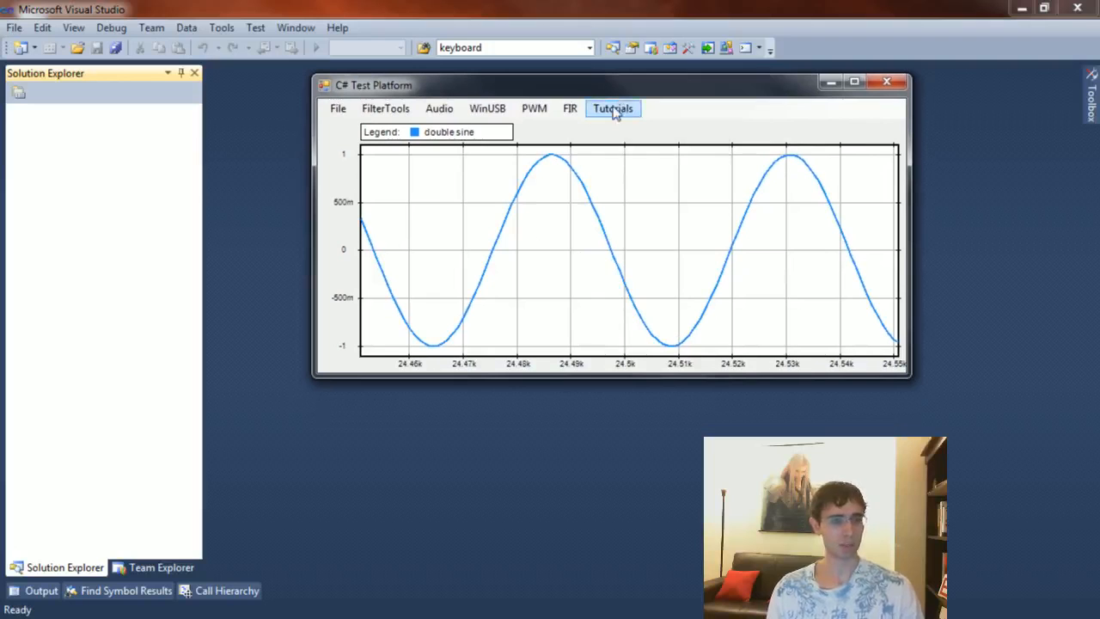
# Step: Run Tutorials > Convert to 16-bit to plot the red int16 sine spanning about ±30k
pyautogui.click(612, 108)
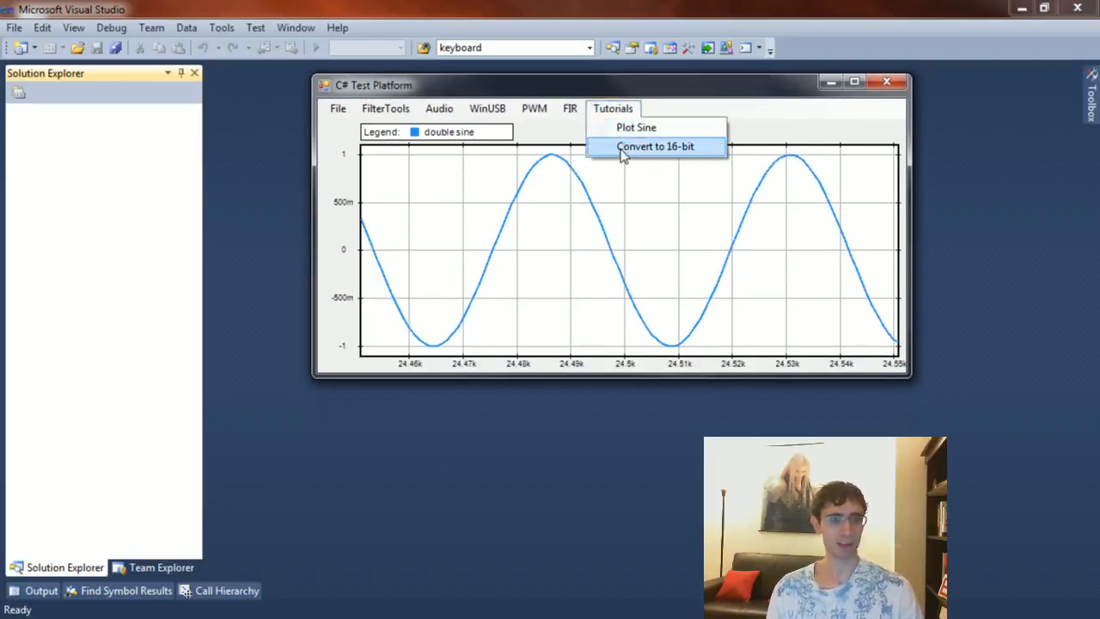
pyautogui.click(655, 146)
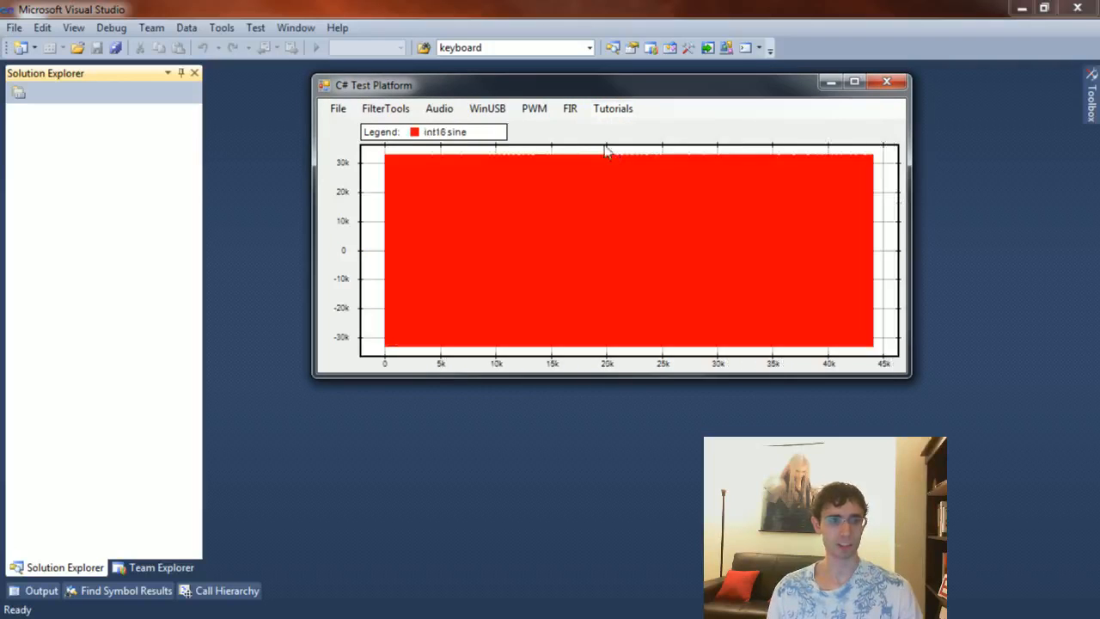
pyautogui.moveTo(355, 355)
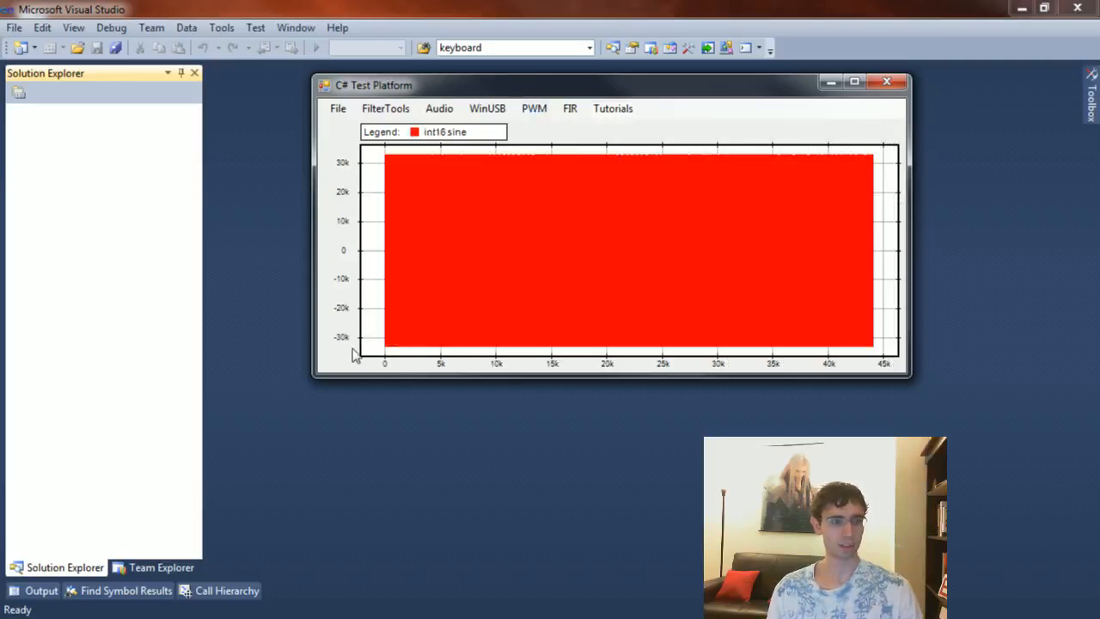
pyautogui.moveTo(358, 158)
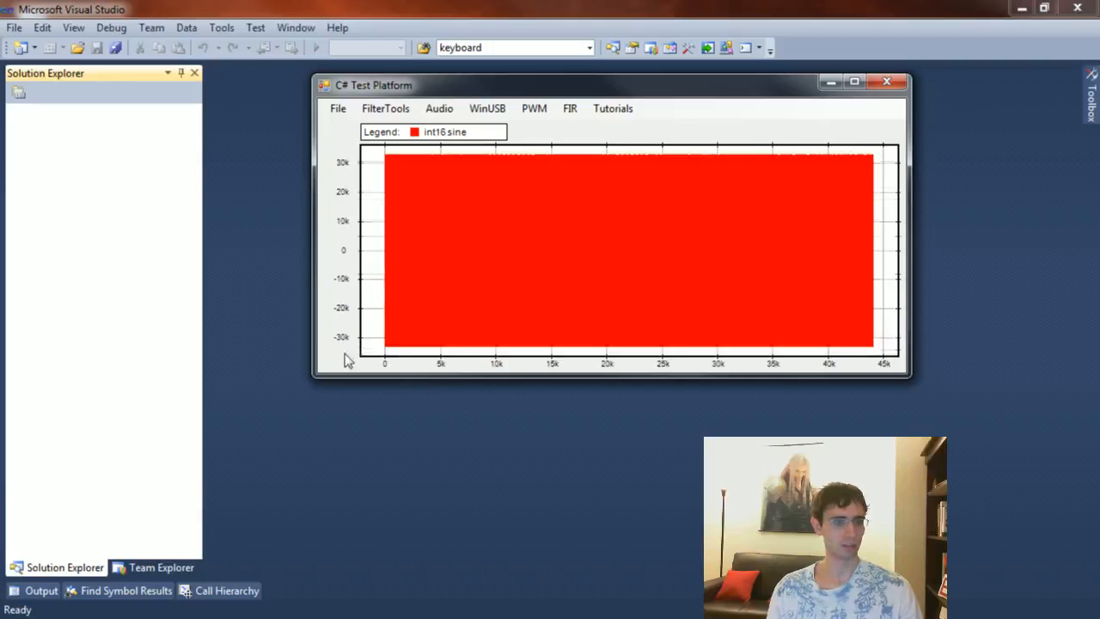
pyautogui.moveTo(568, 378)
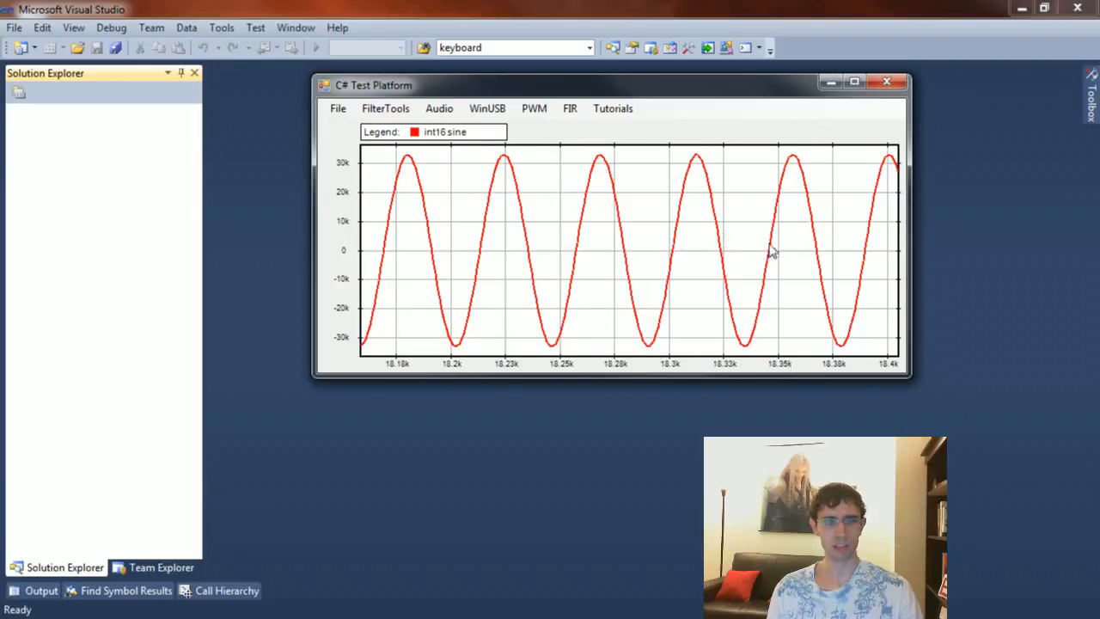
pyautogui.moveTo(841, 337)
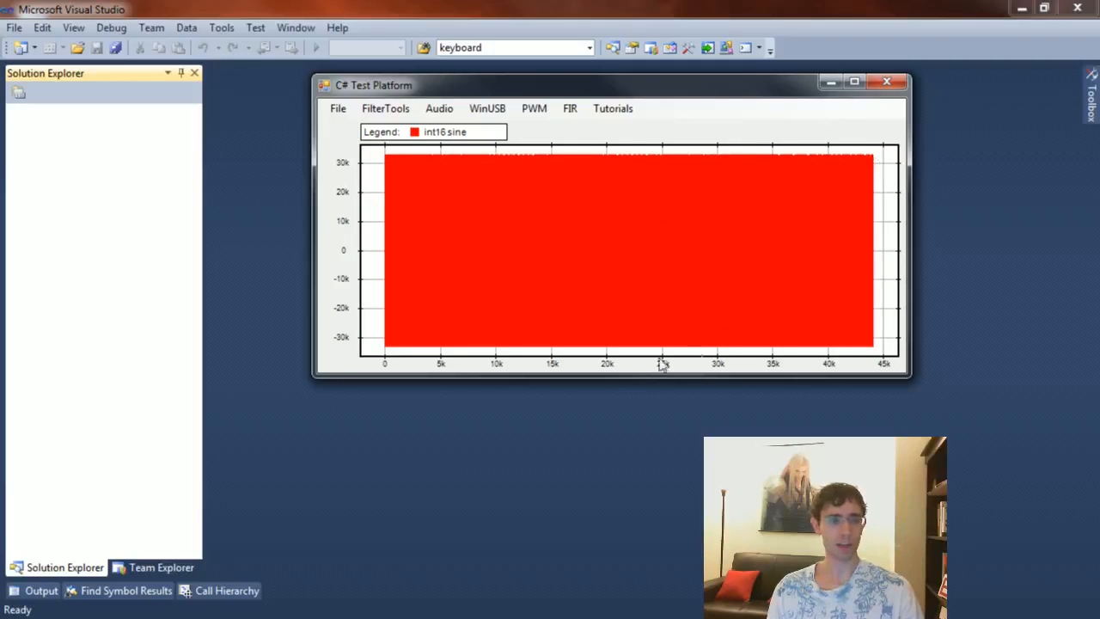
pyautogui.moveTo(602, 365)
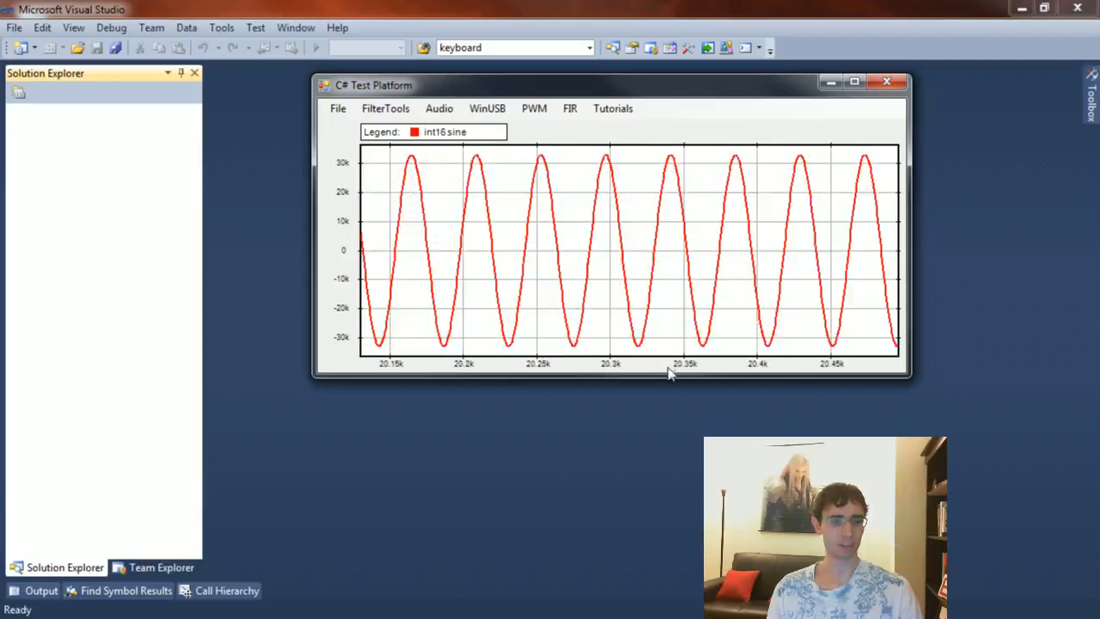
pyautogui.moveTo(602, 376)
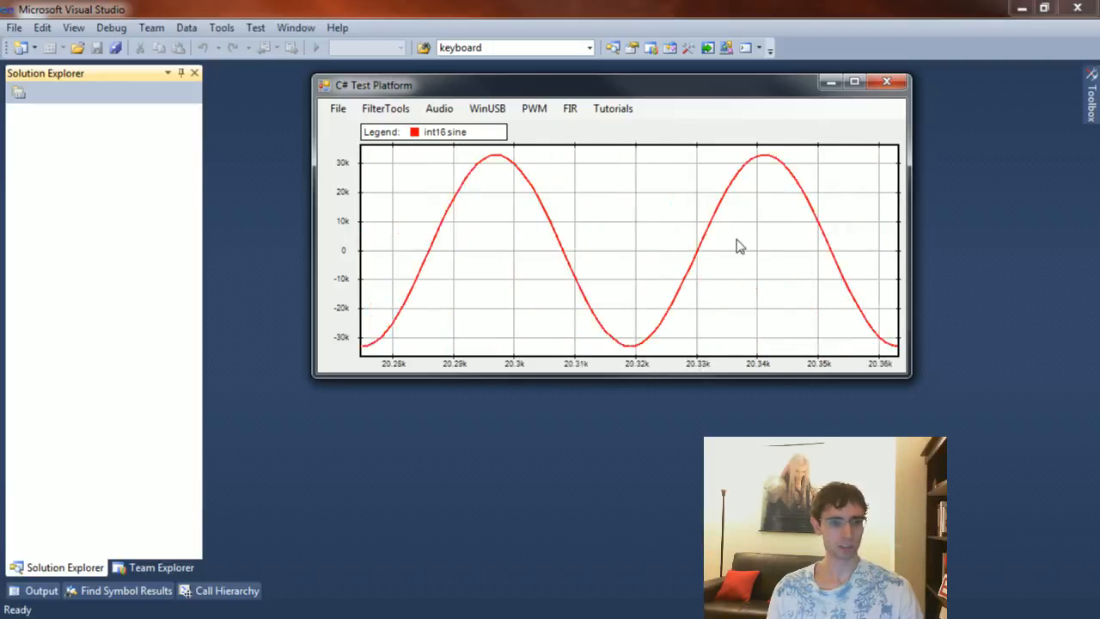
# Step: Close the test platform and create a new Windows Forms project named TutorialFour
pyautogui.click(887, 83)
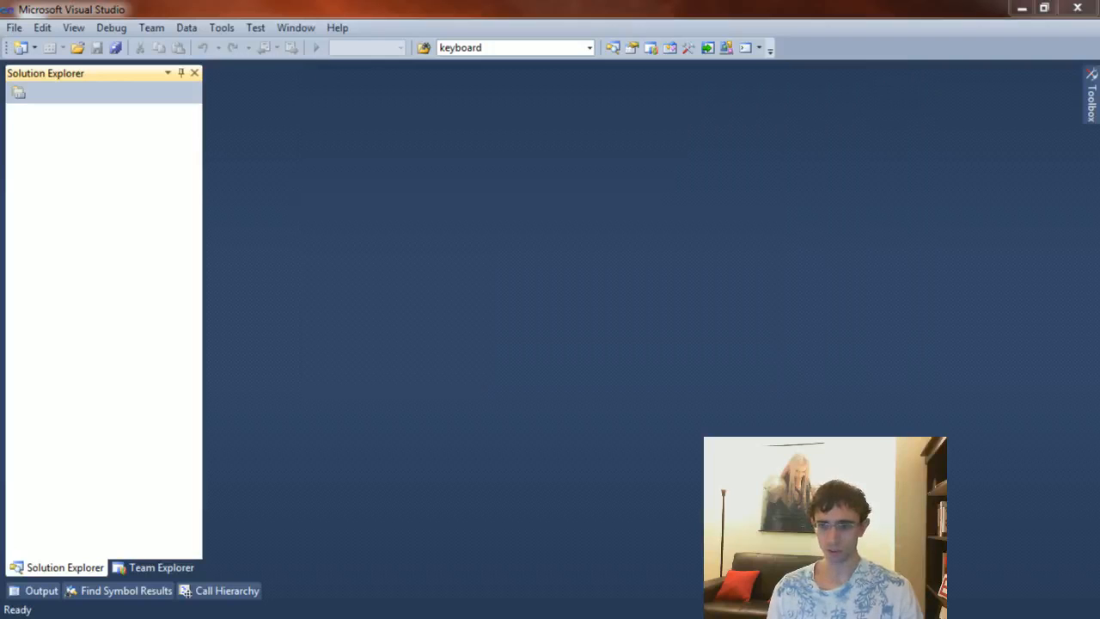
pyautogui.moveTo(146, 50)
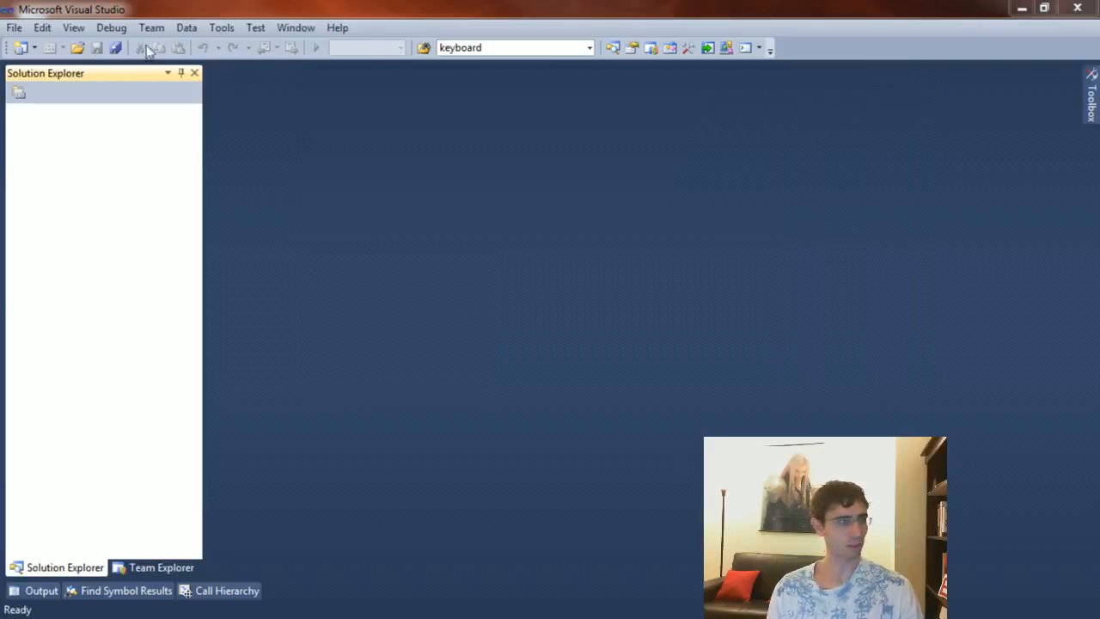
pyautogui.click(13, 27)
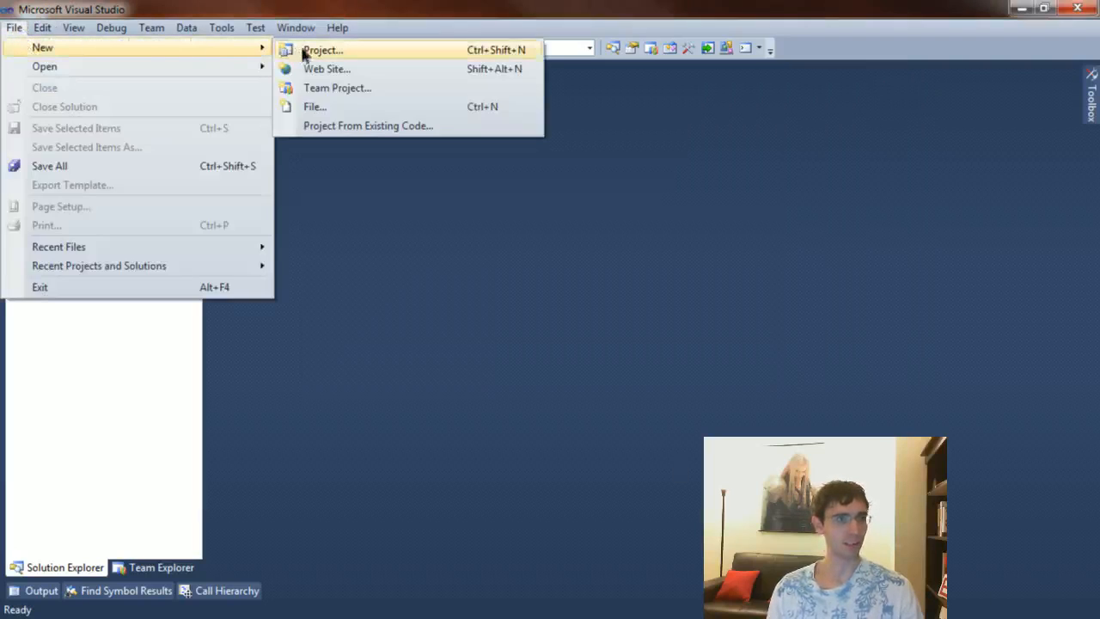
pyautogui.click(324, 49)
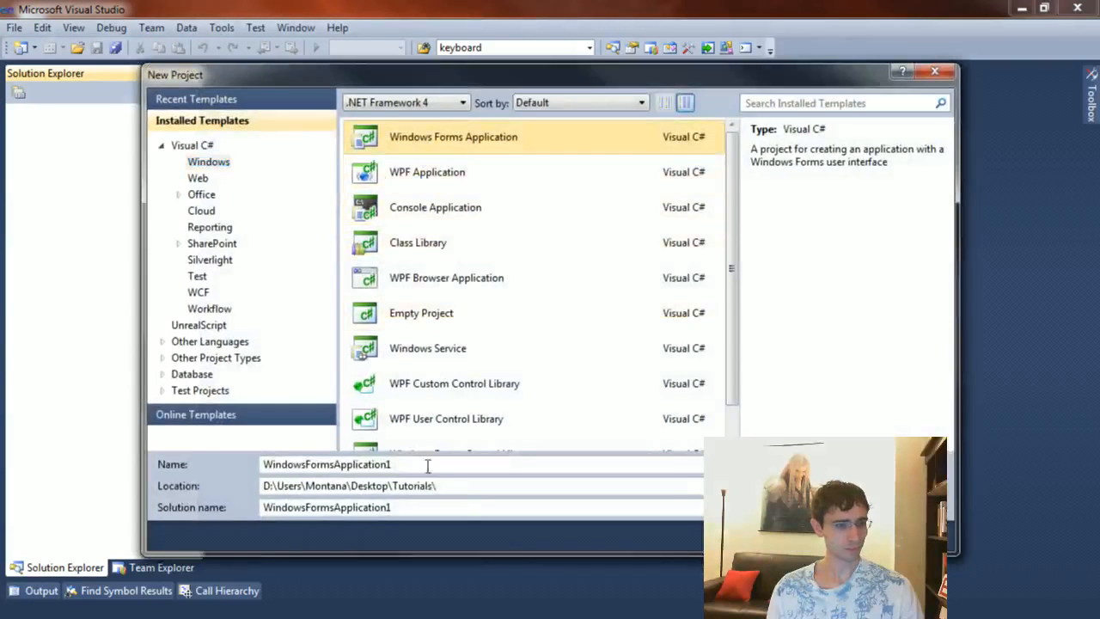
pyautogui.write('TutorialF')
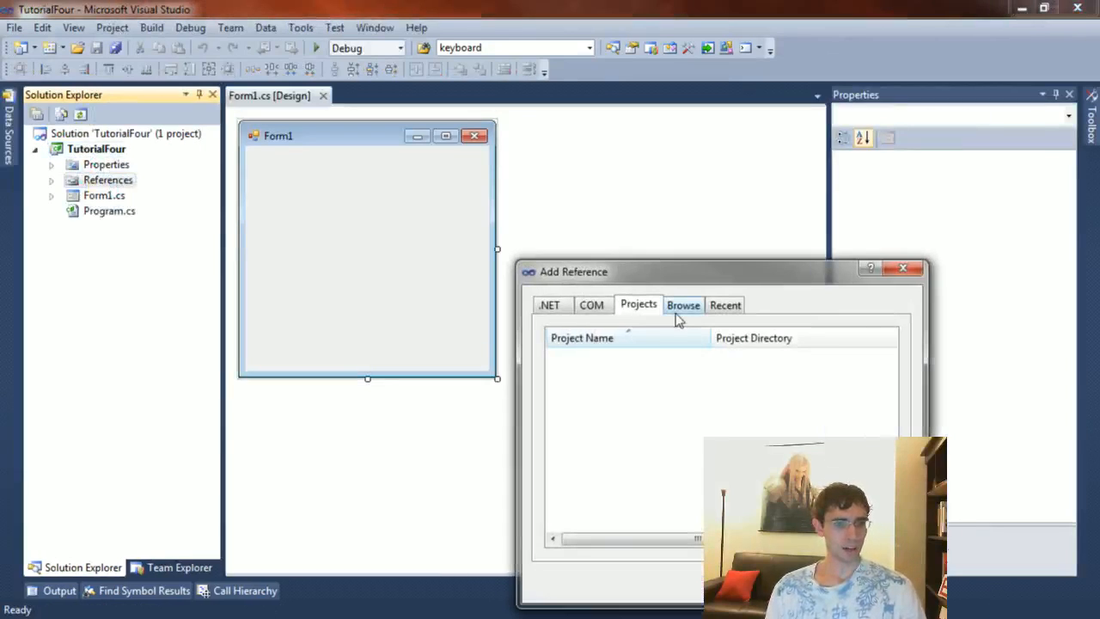
# Step: Add the NAudio.dll reference and set Form1's Text property to 'Tutorial Four'
pyautogui.click(685, 305)
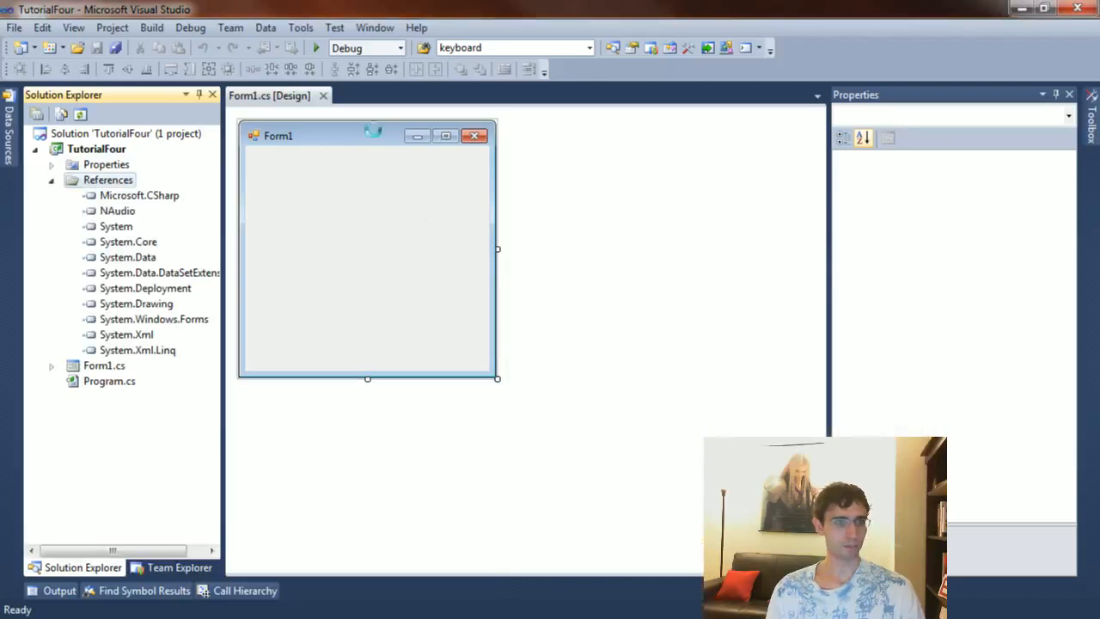
pyautogui.click(370, 249)
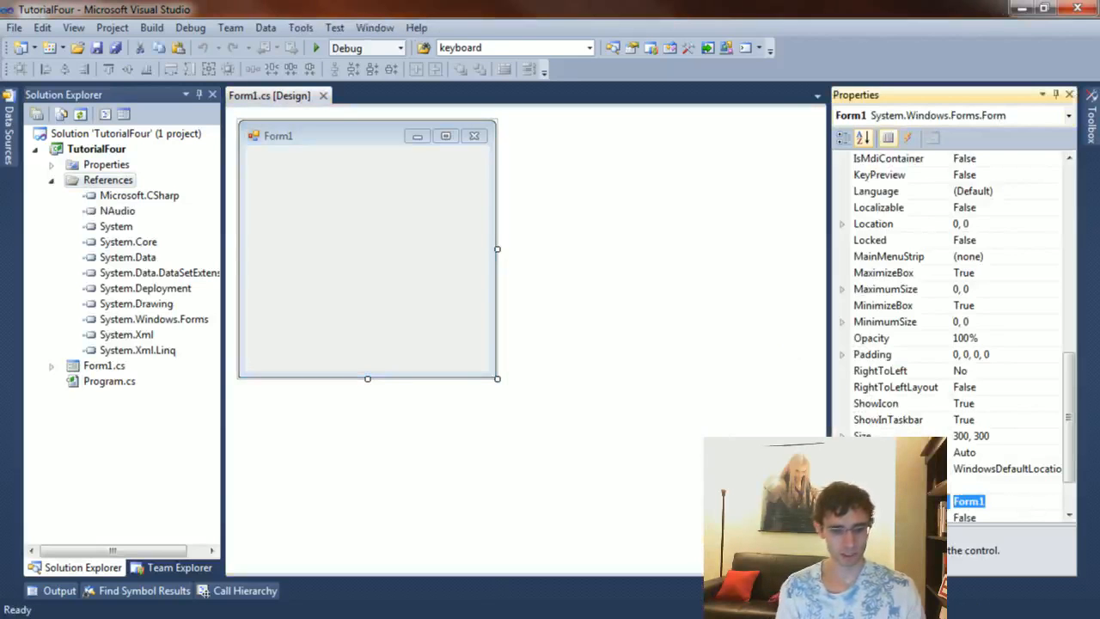
pyautogui.write('Tutorial Four')
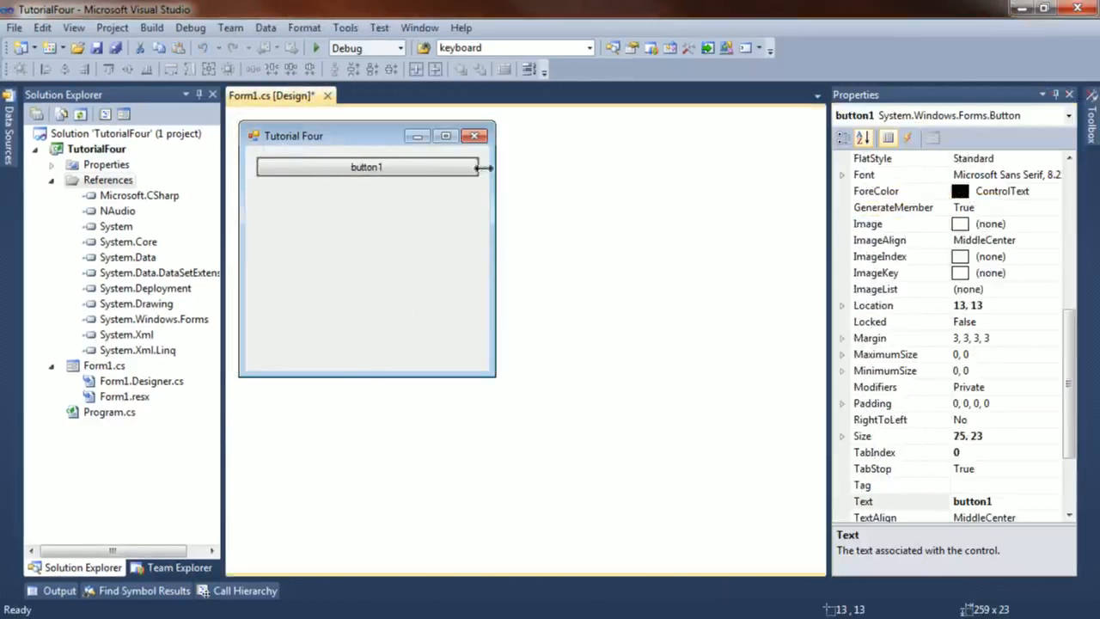
# Step: Place two full-width buttons on the form labelled 'Start Tone' and 'Stop Tone'
pyautogui.click(1092, 94)
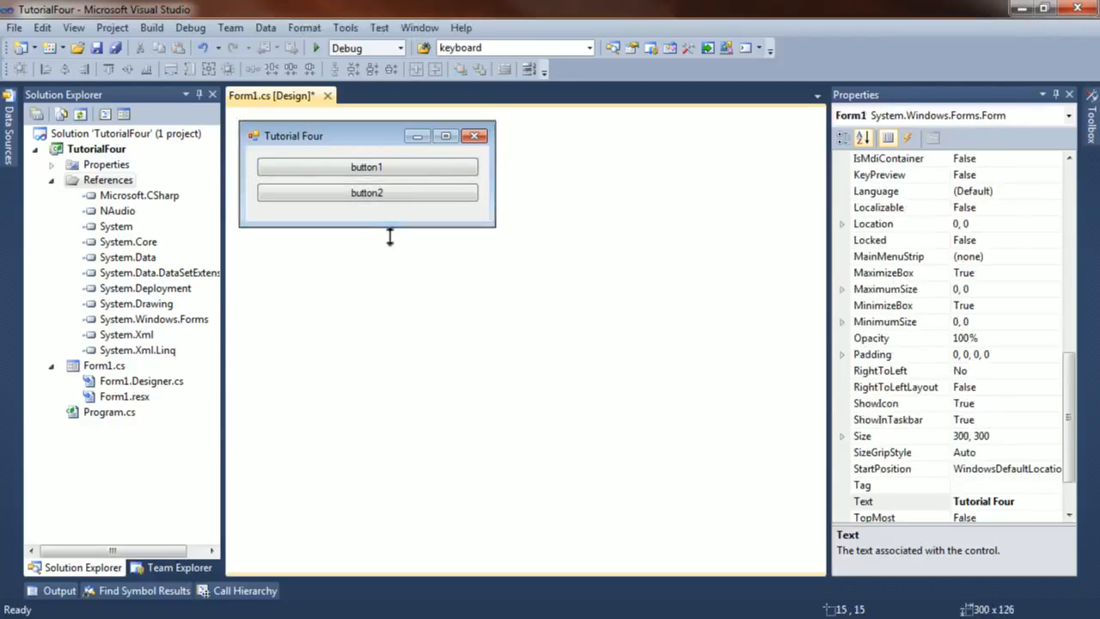
pyautogui.click(366, 166)
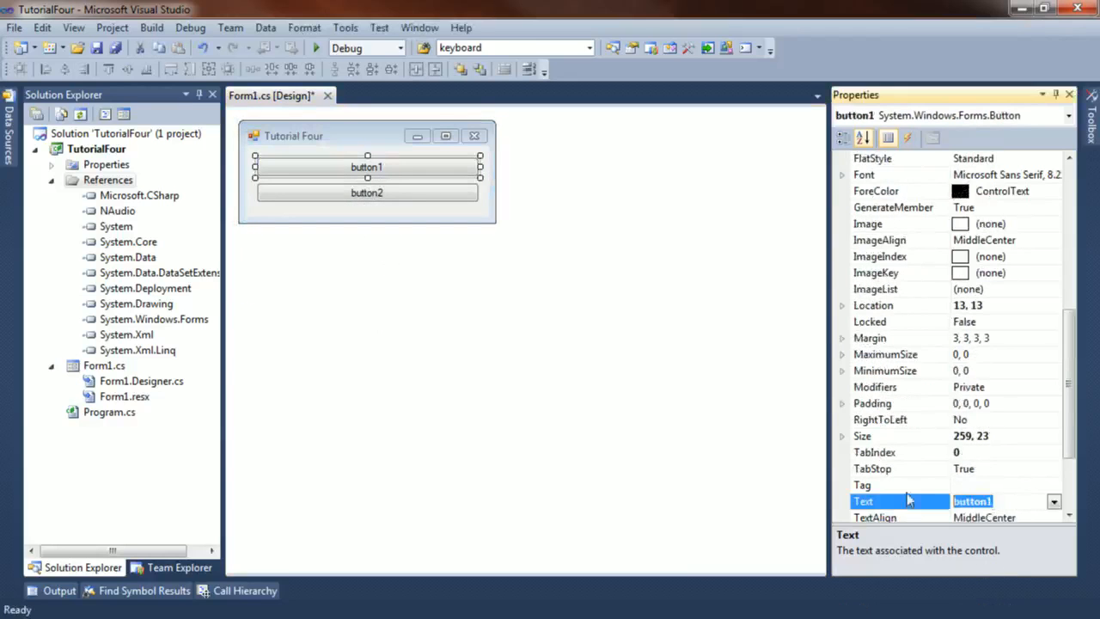
pyautogui.write('Start Tone')
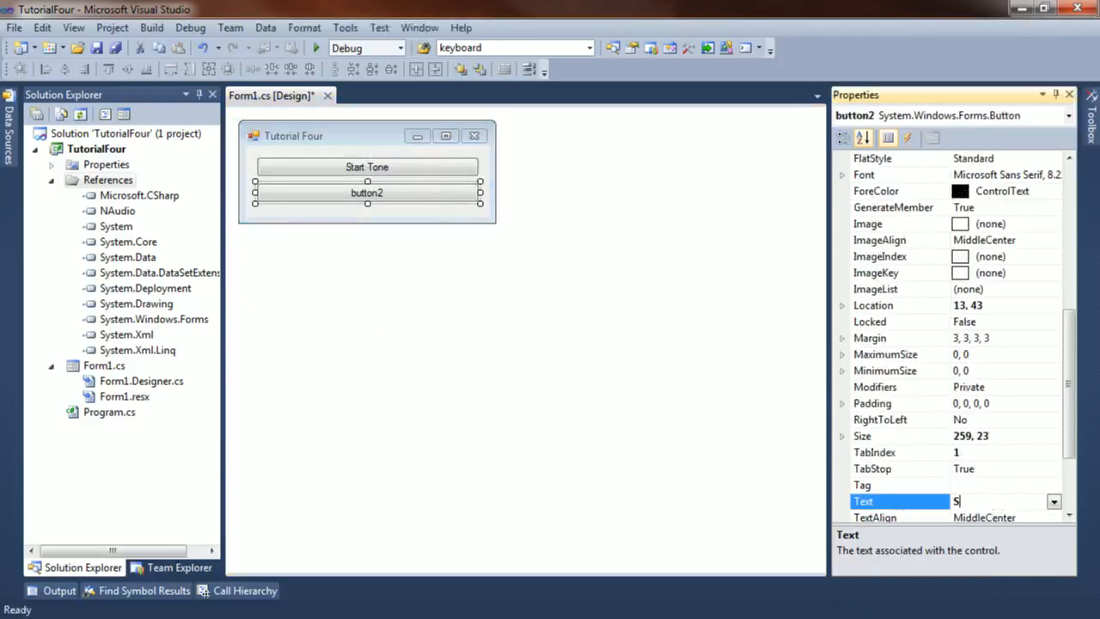
pyautogui.write('Stop Tone')
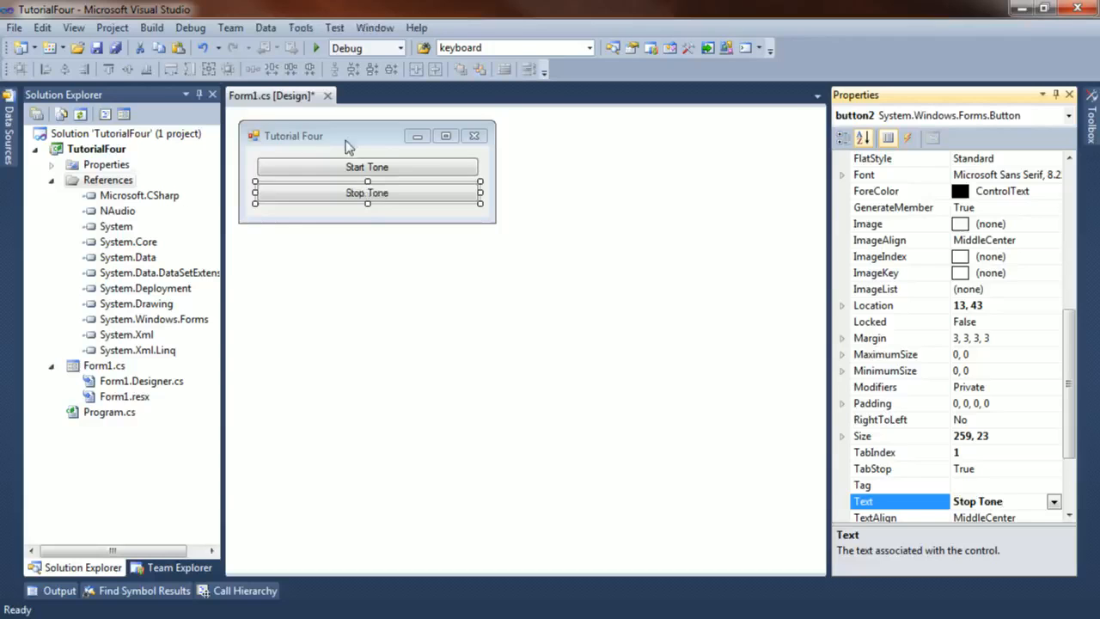
# Step: Create click handlers for both buttons and add 'using NAudio.Wave;' to Form1.cs
pyautogui.doubleClick(368, 166)
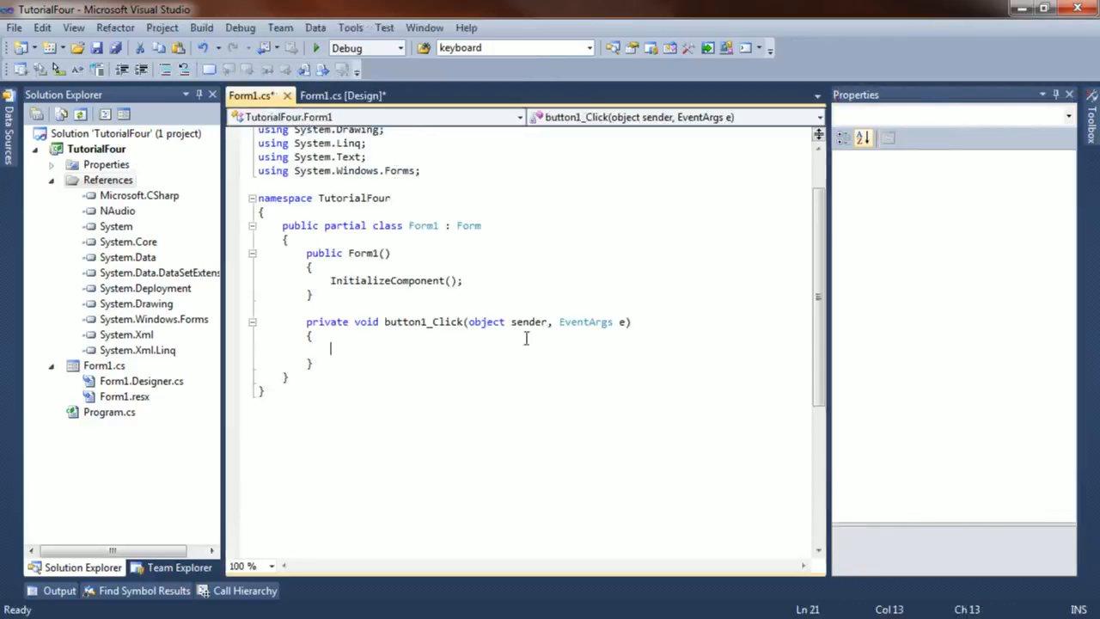
pyautogui.click(342, 96)
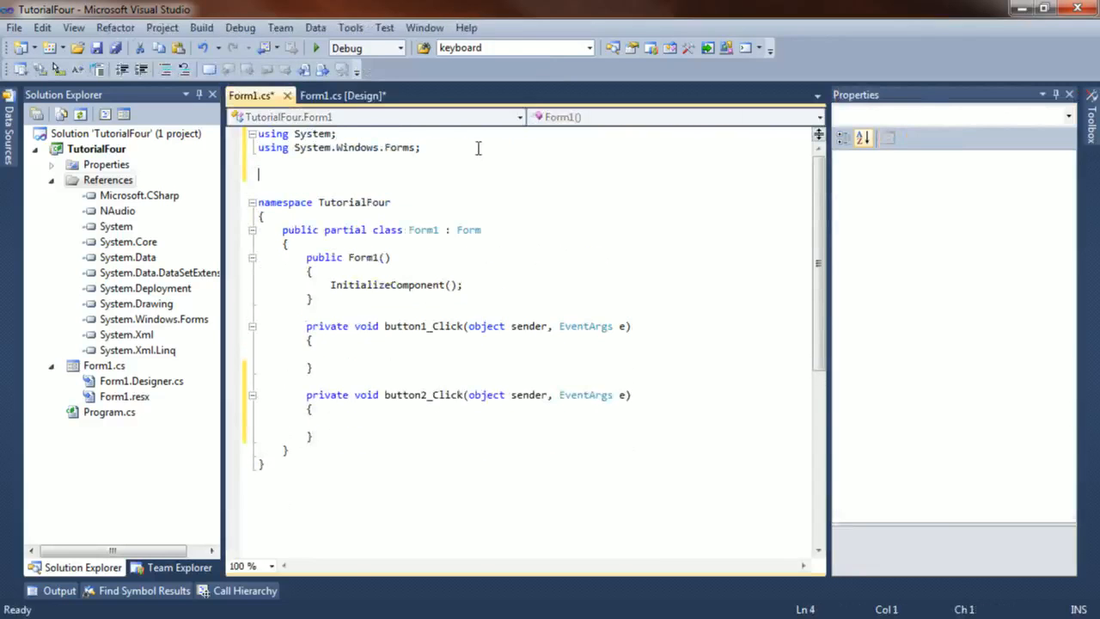
pyautogui.write('using NAudio.Wave;')
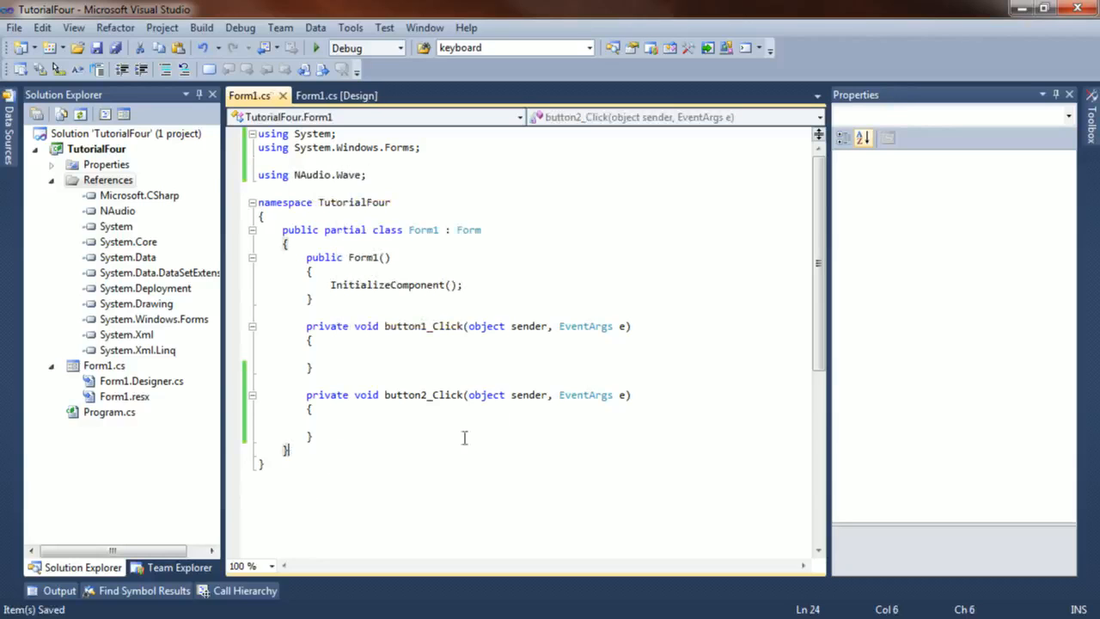
pyautogui.moveTo(515, 381)
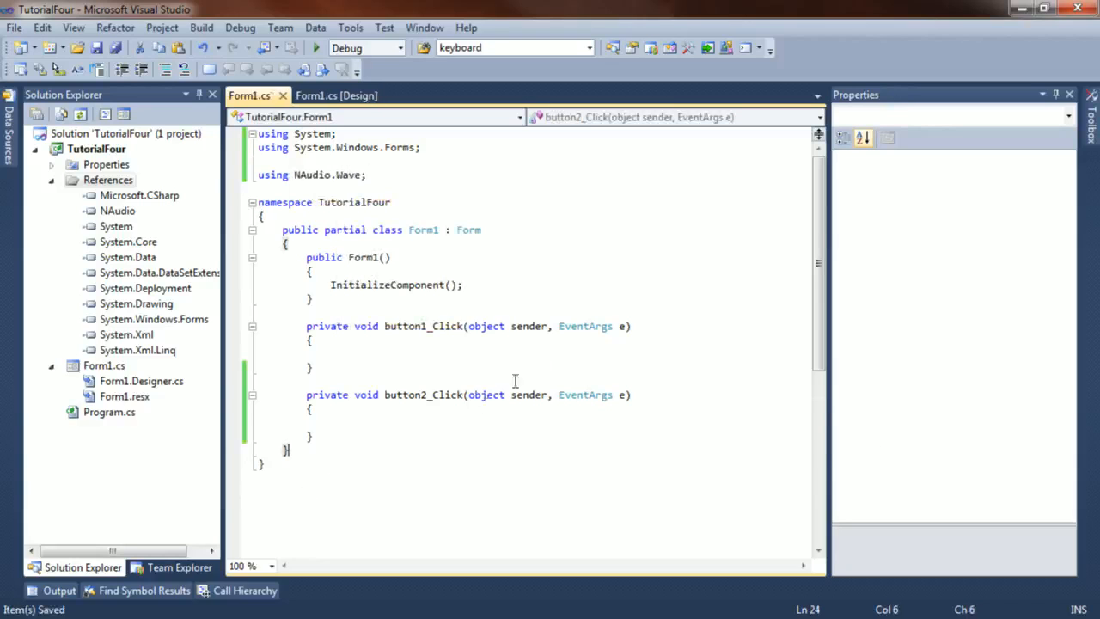
# Step: Declare public class WaveTone : WaveStream overriding Position with plain get; set; accessors
pyautogui.write('pub')
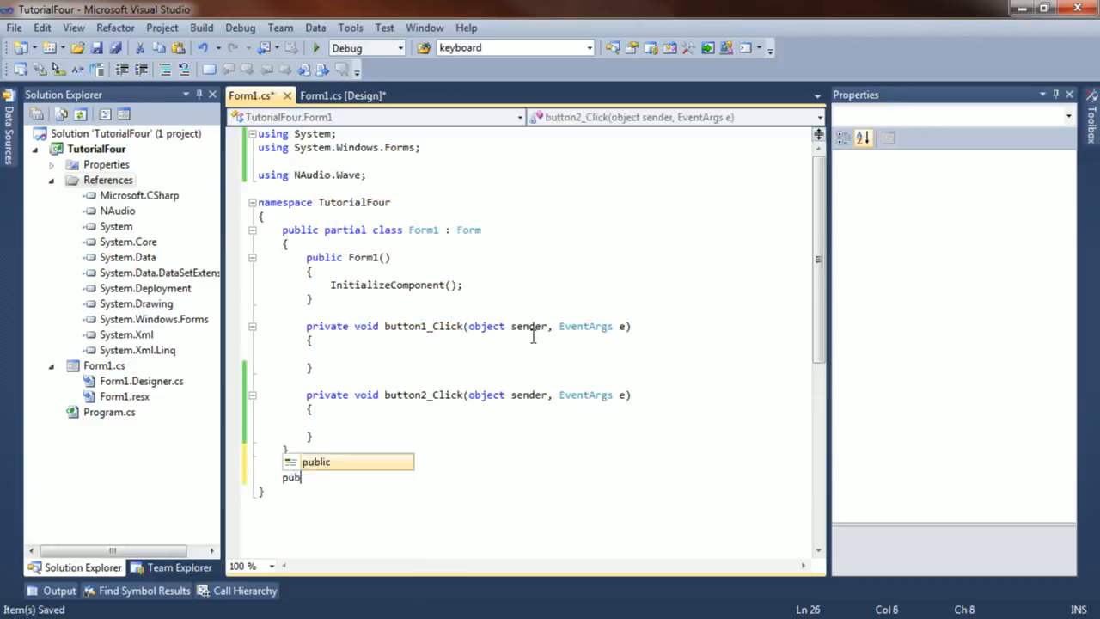
pyautogui.write('lic class WaveTone : WaveStream')
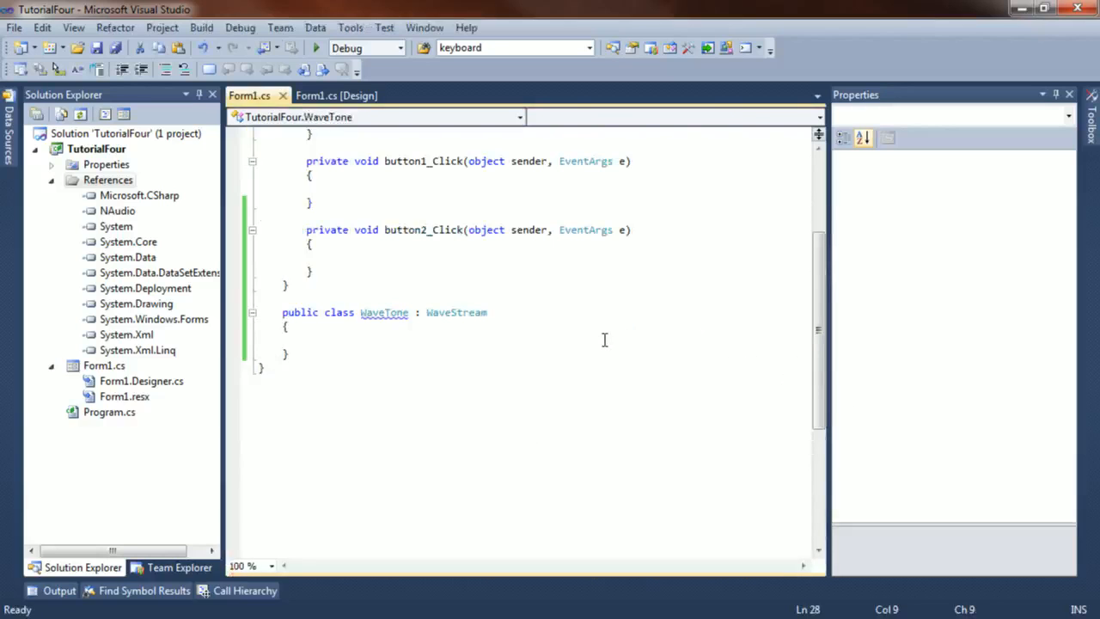
pyautogui.write('public over')
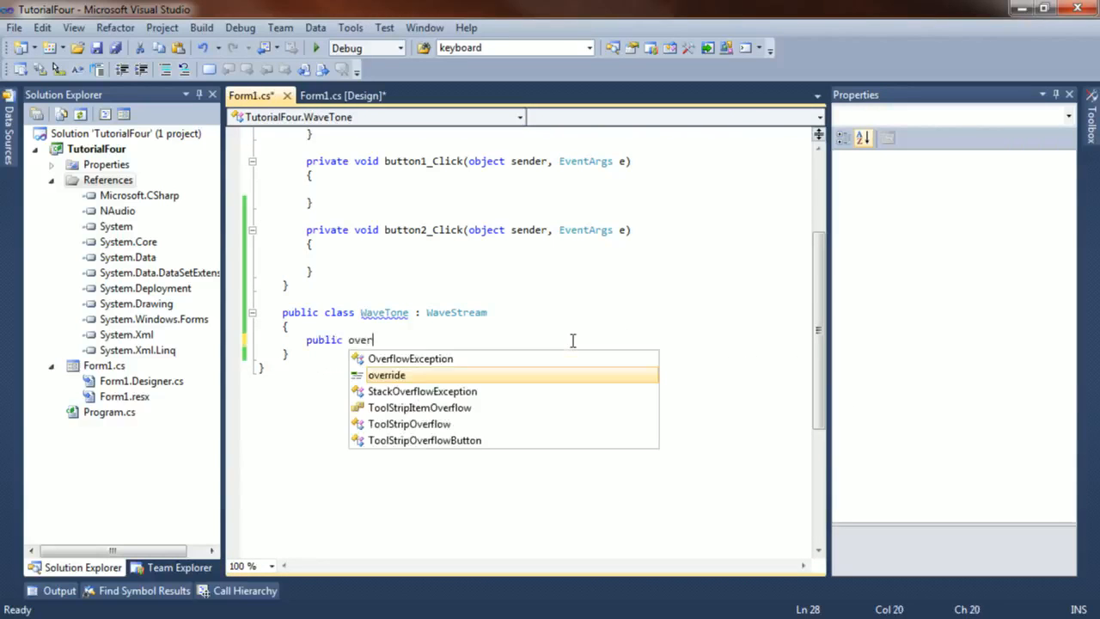
pyautogui.write('ride Pos')
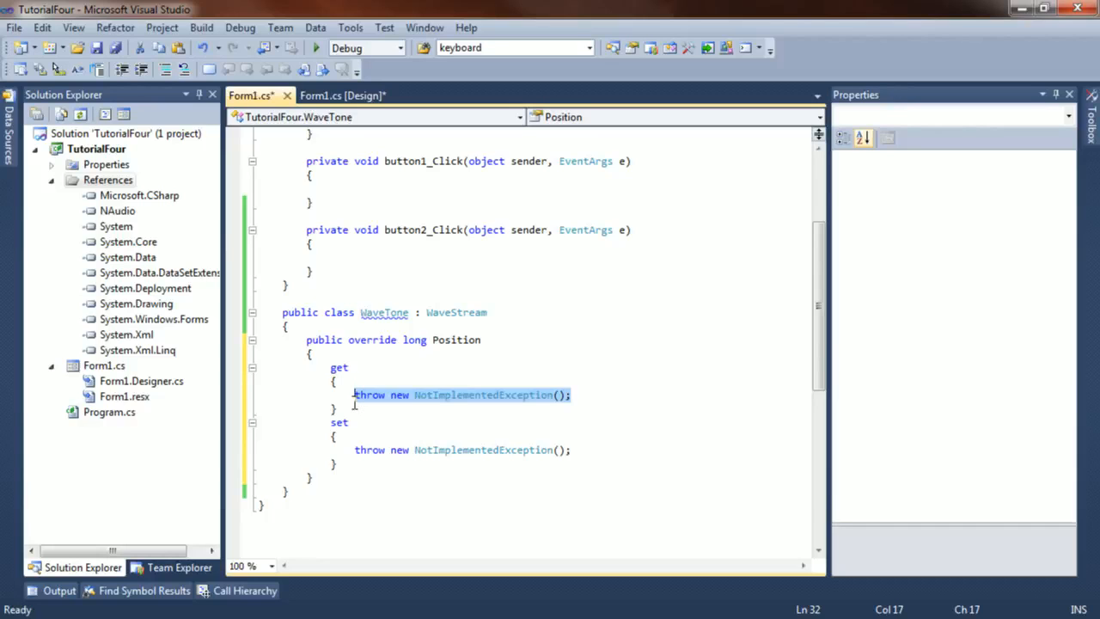
pyautogui.press('Delete')
pyautogui.write(';')
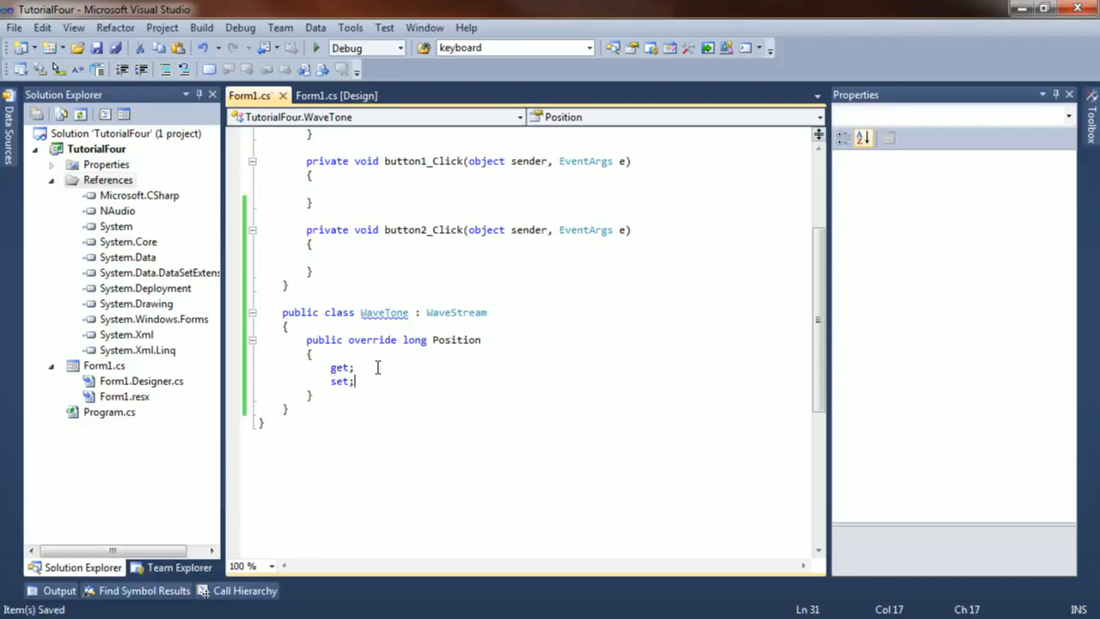
# Step: Override Length in WaveTone to return long.MaxValue
pyautogui.write('public')
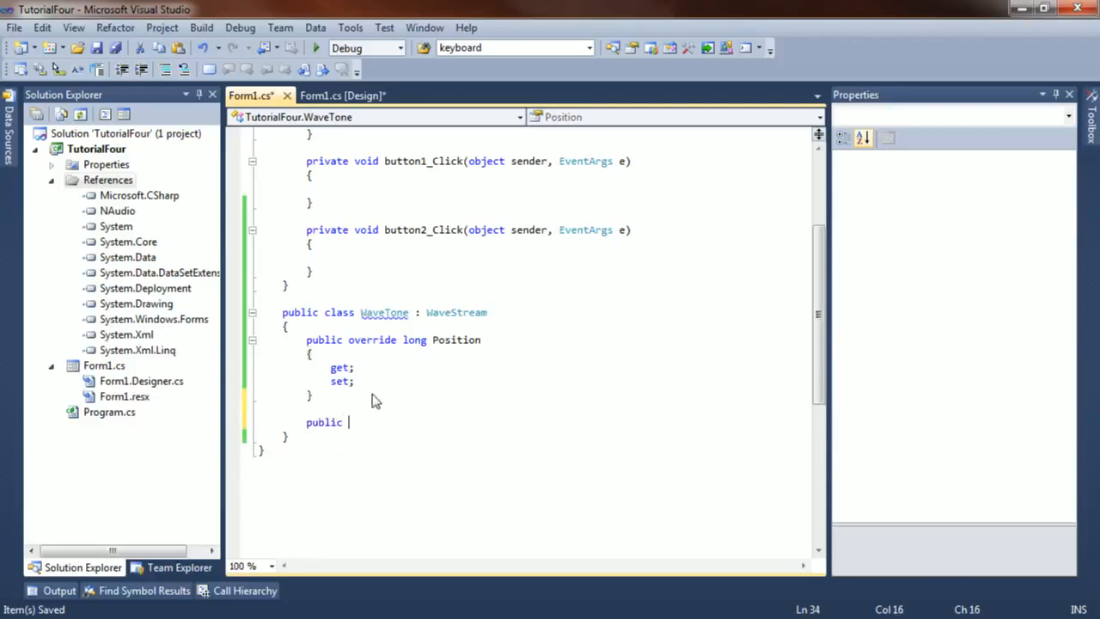
pyautogui.write('override long Length')
pyautogui.write('get {  ')
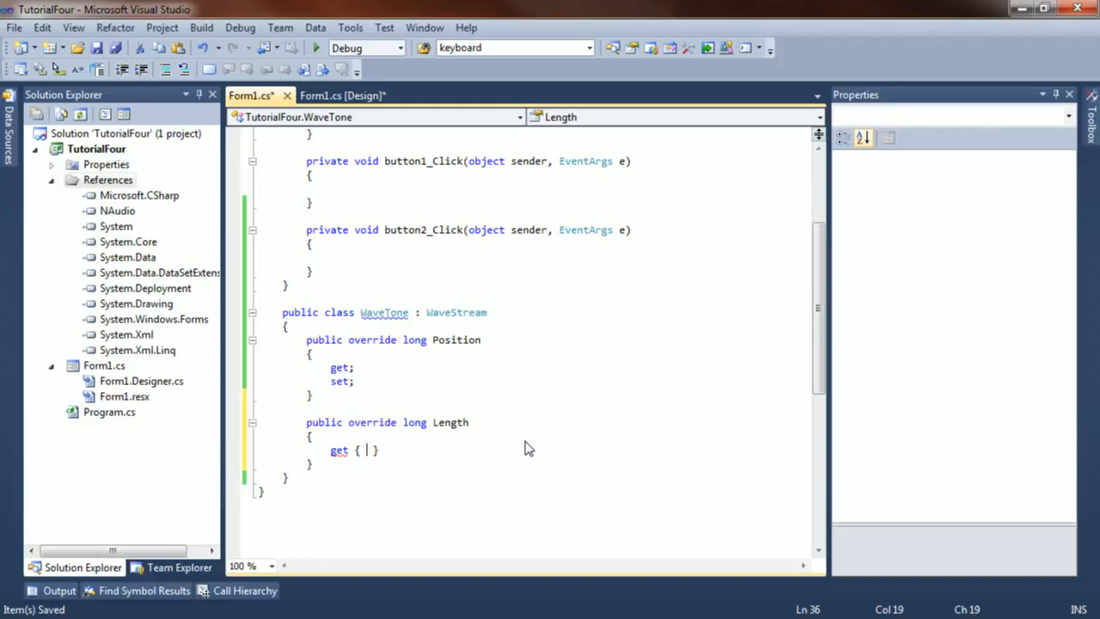
pyautogui.write('long.MaxValue;')
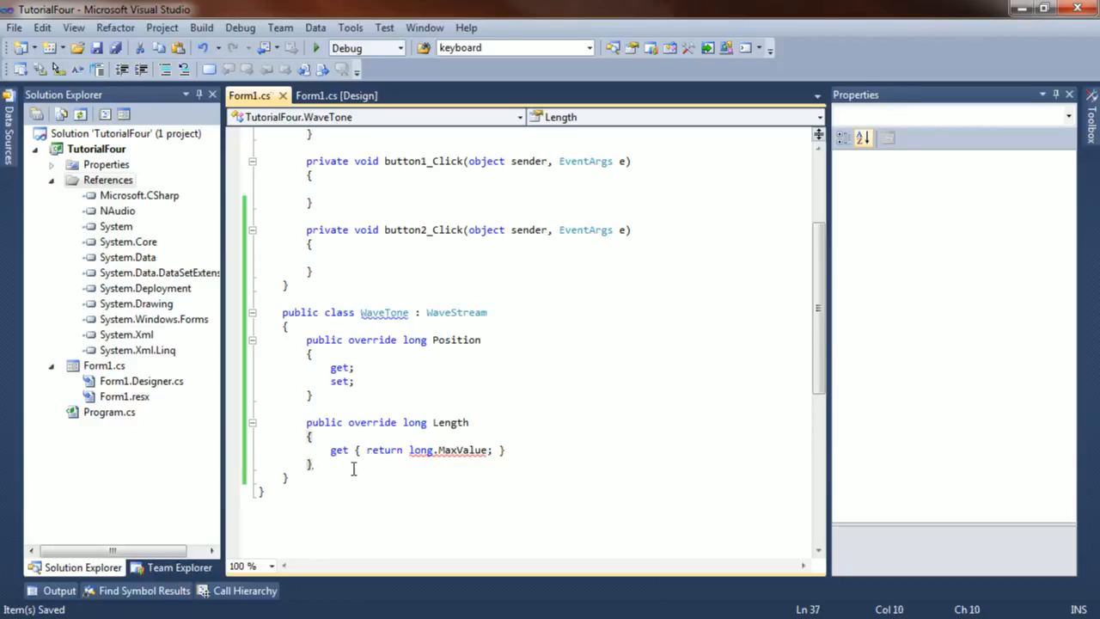
# Step: Override WaveFormat to return new WaveFormat(44100, 16, 1)
pyautogui.write('public override WaveFormat WaveFormat')
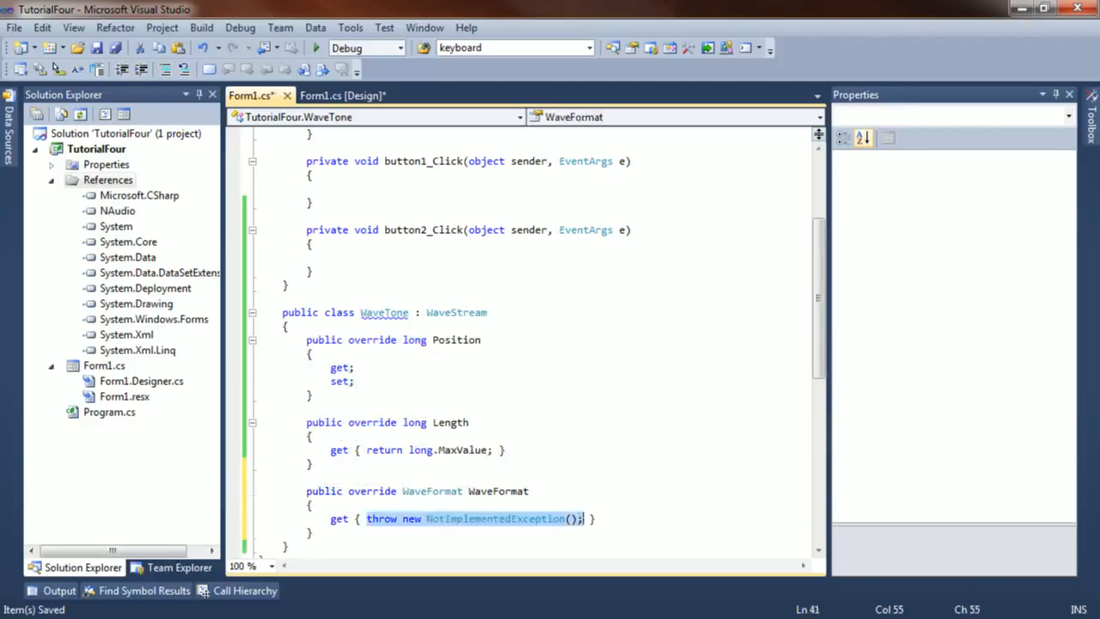
pyautogui.write('return  }')
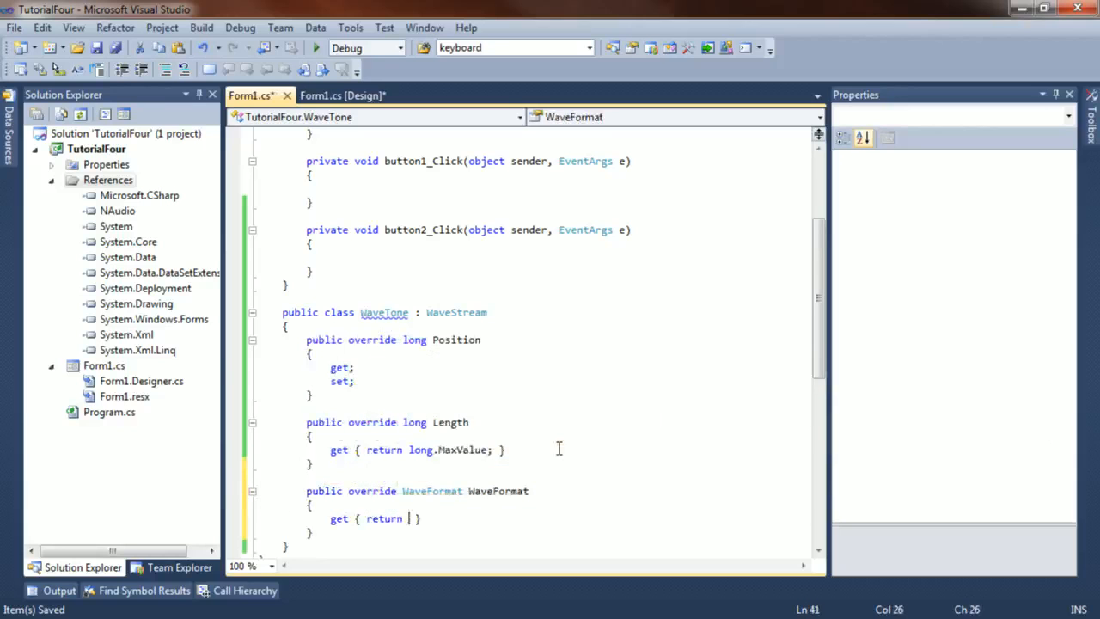
pyautogui.write('new WaveFormat(')
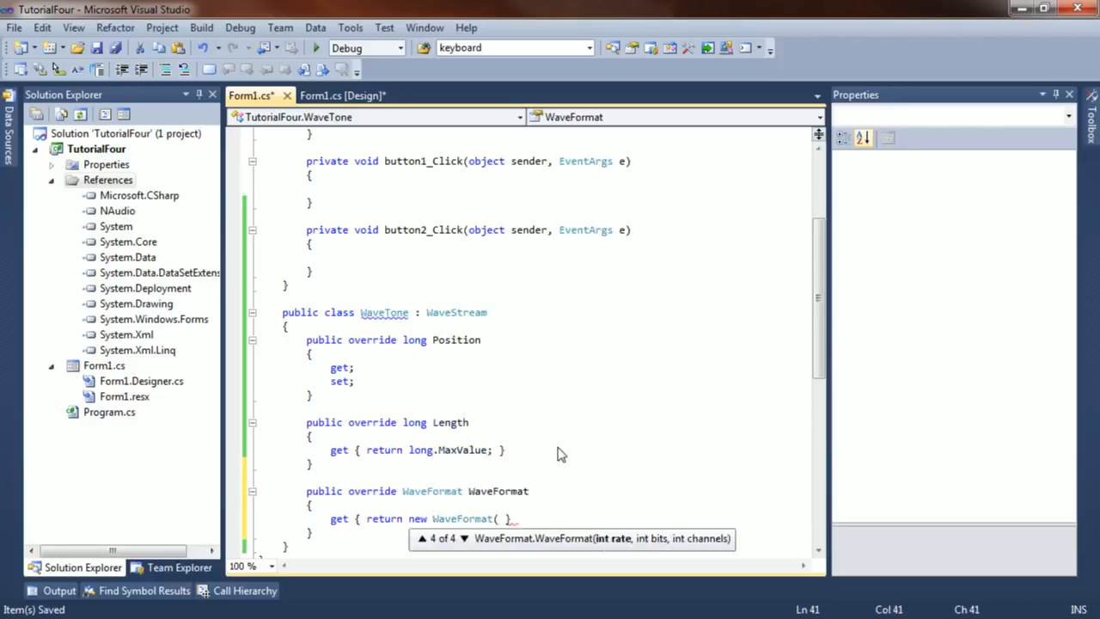
pyautogui.write('44100, 16')
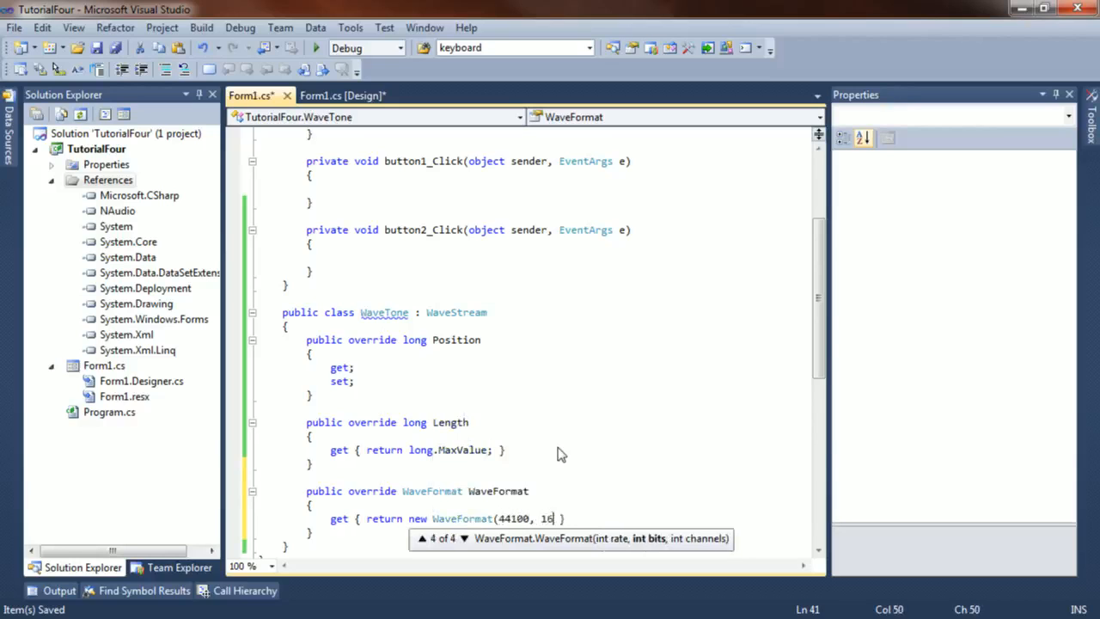
pyautogui.write(', 1); }')
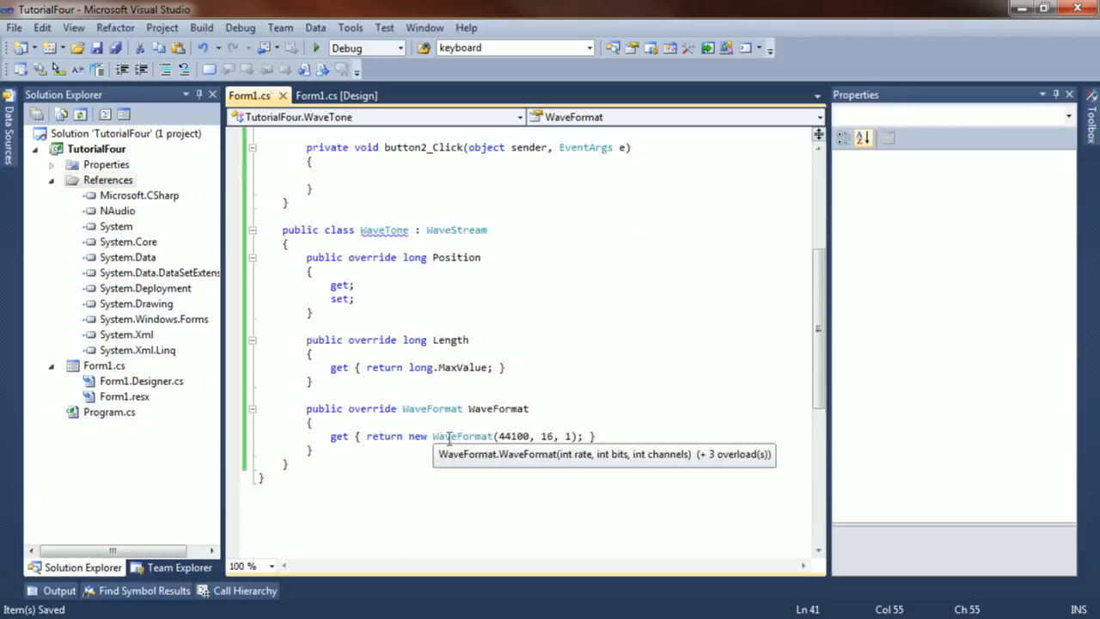
pyautogui.moveTo(544, 440)
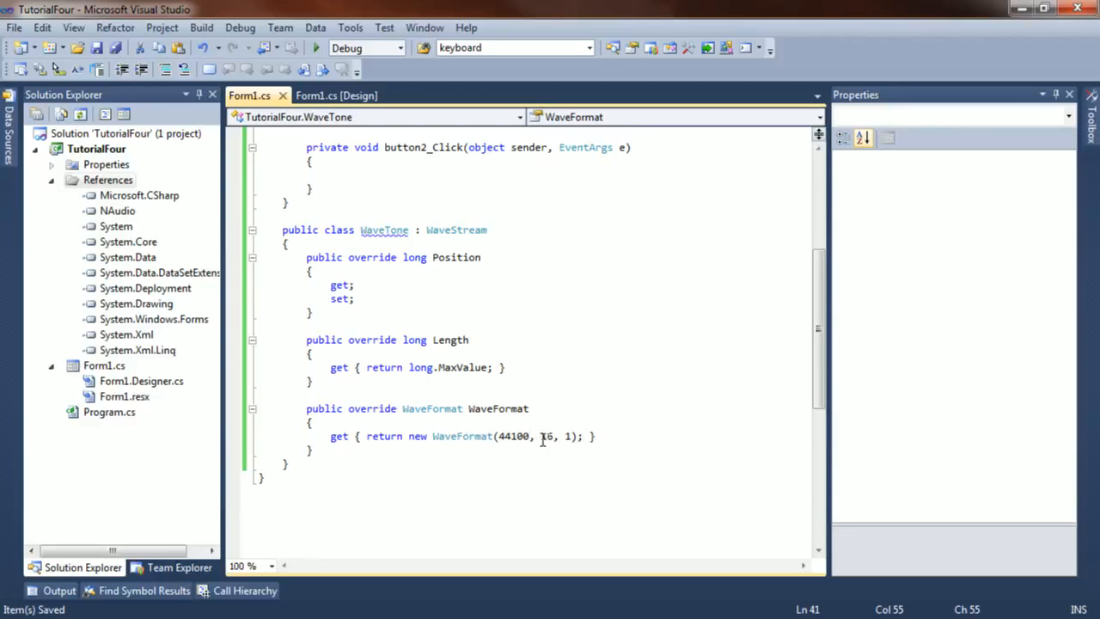
pyautogui.moveTo(547, 437)
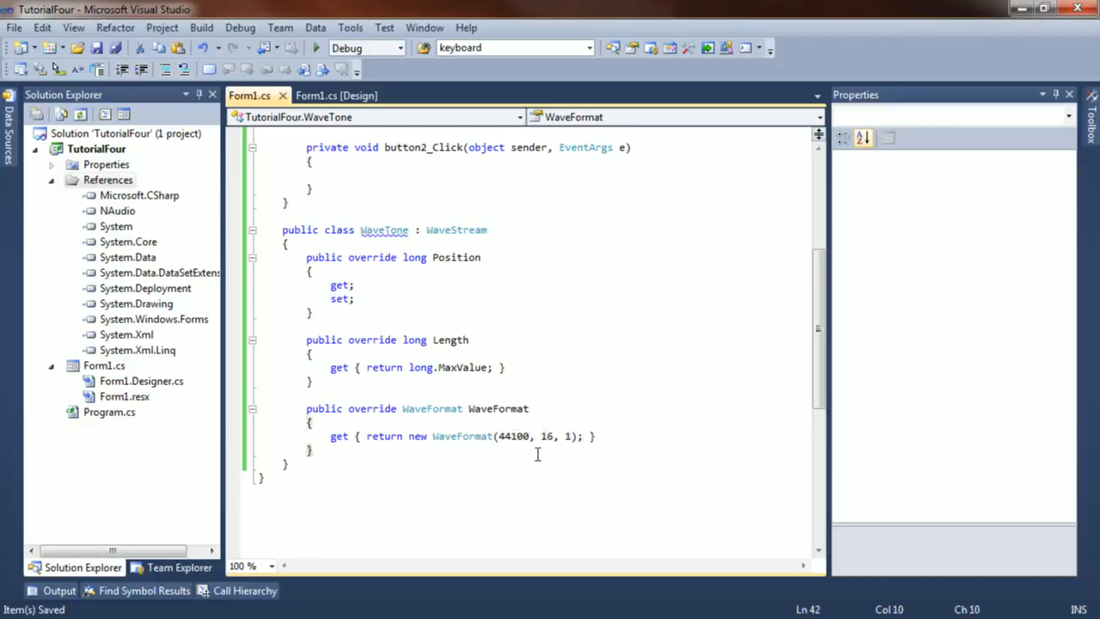
# Step: Override Read(byte[] buffer, int offset, int count) with a body of return count;
pyautogui.write('public')
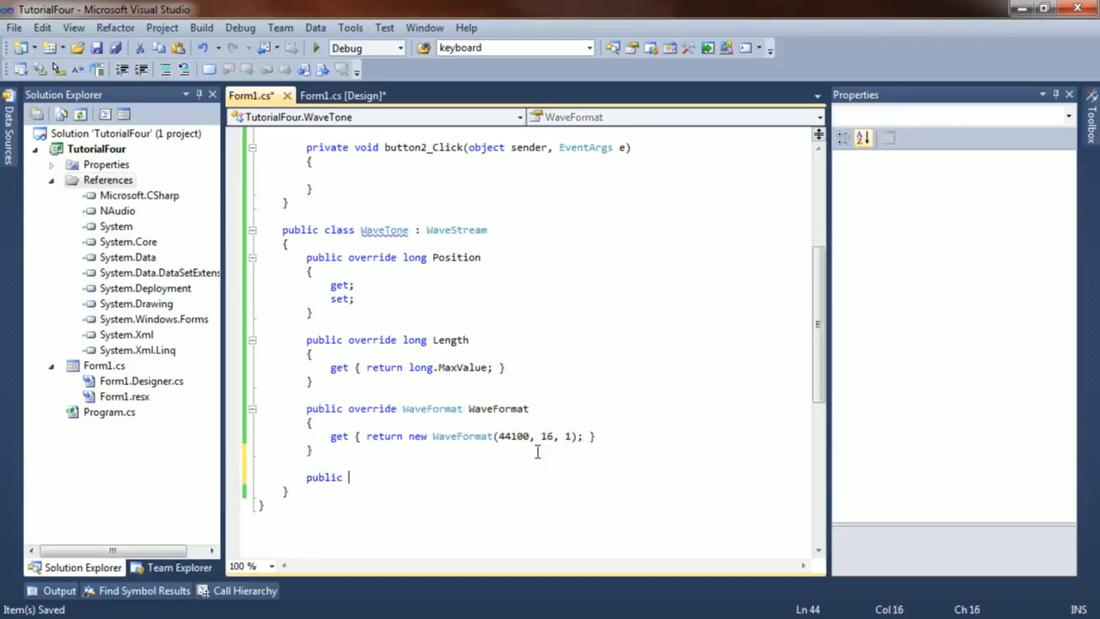
pyautogui.write('override Re')
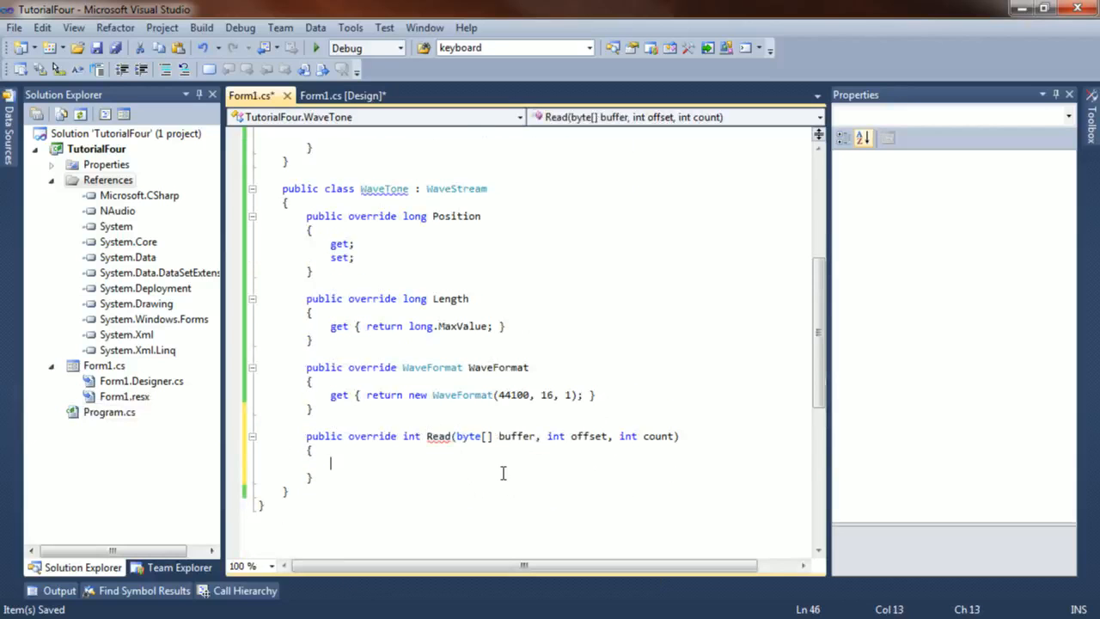
pyautogui.write('return count;')
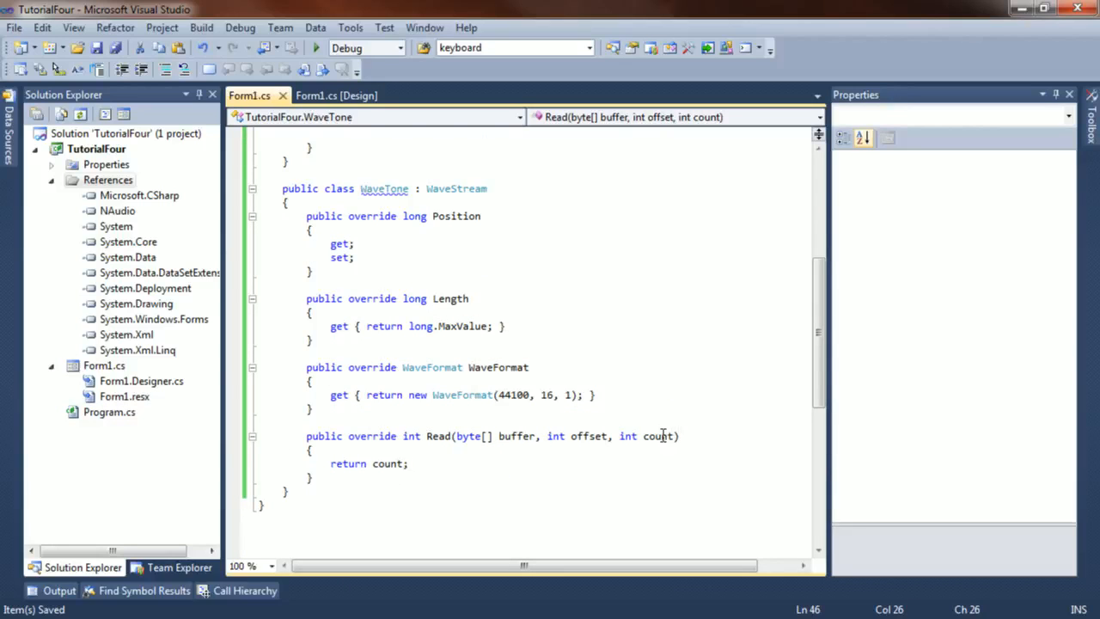
pyautogui.moveTo(409, 436)
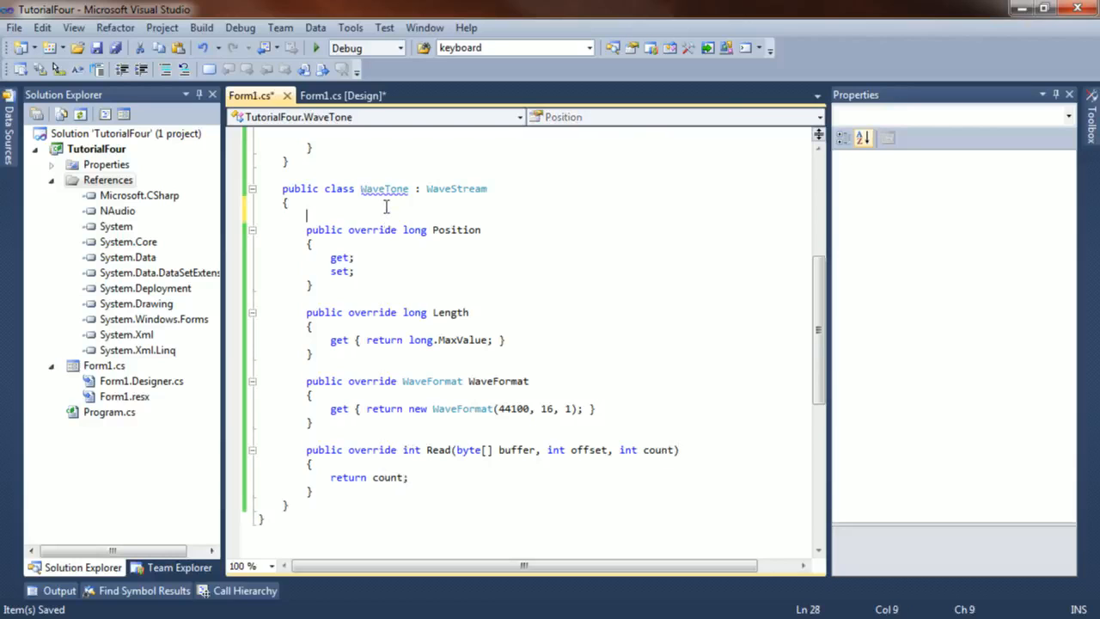
# Step: Declare private double fields frequency, amplitude and time in the WaveTone class
pyautogui.write('private')
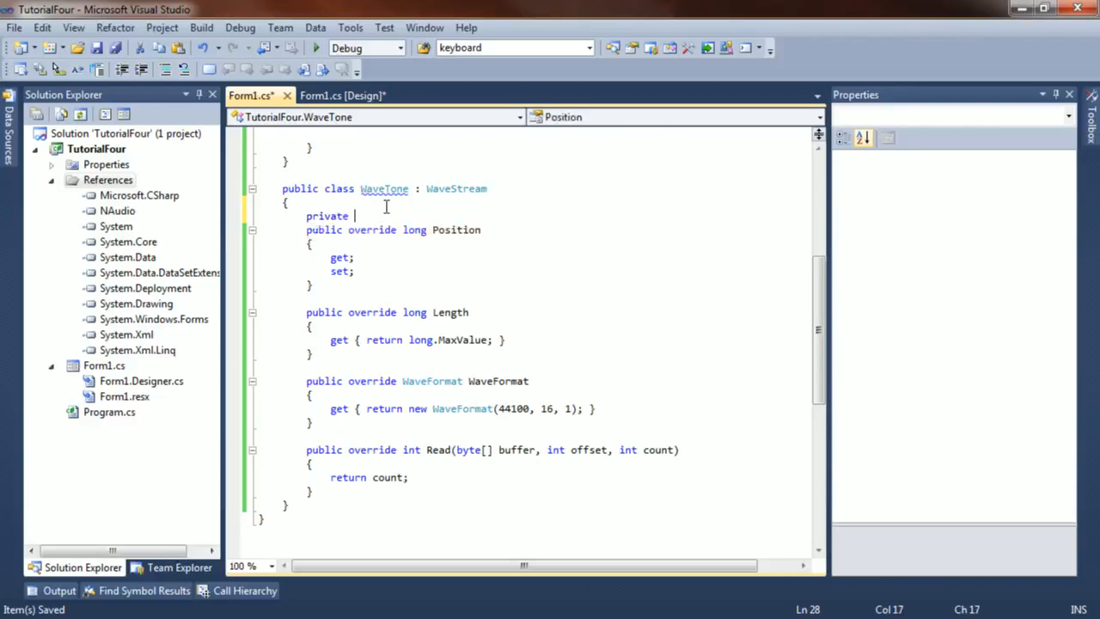
pyautogui.write('double')
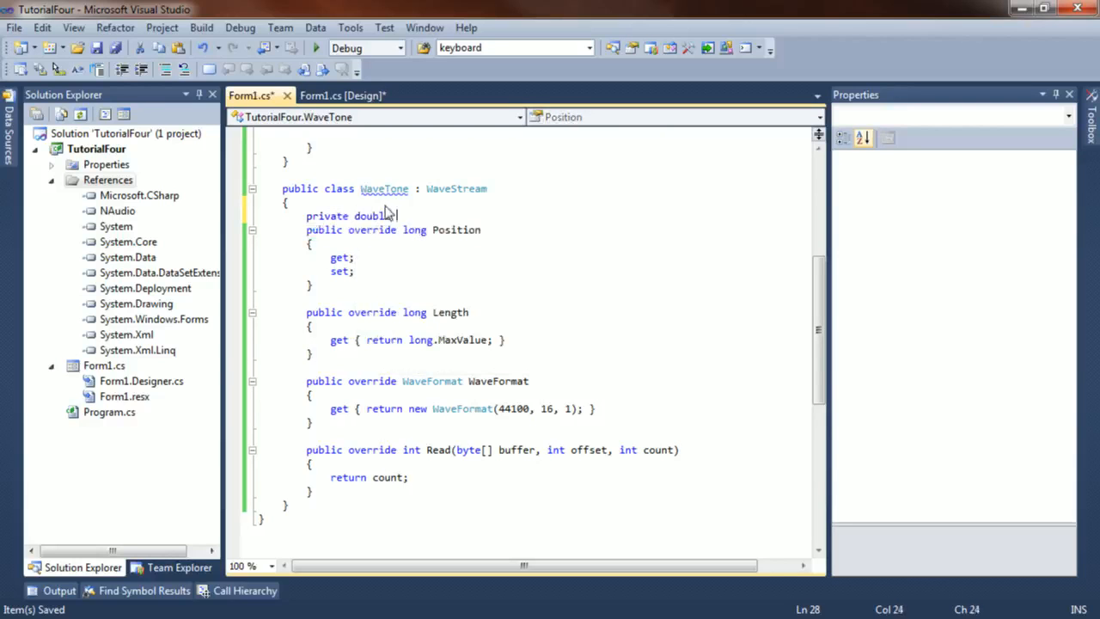
pyautogui.write('frequency;')
pyautogui.write('private')
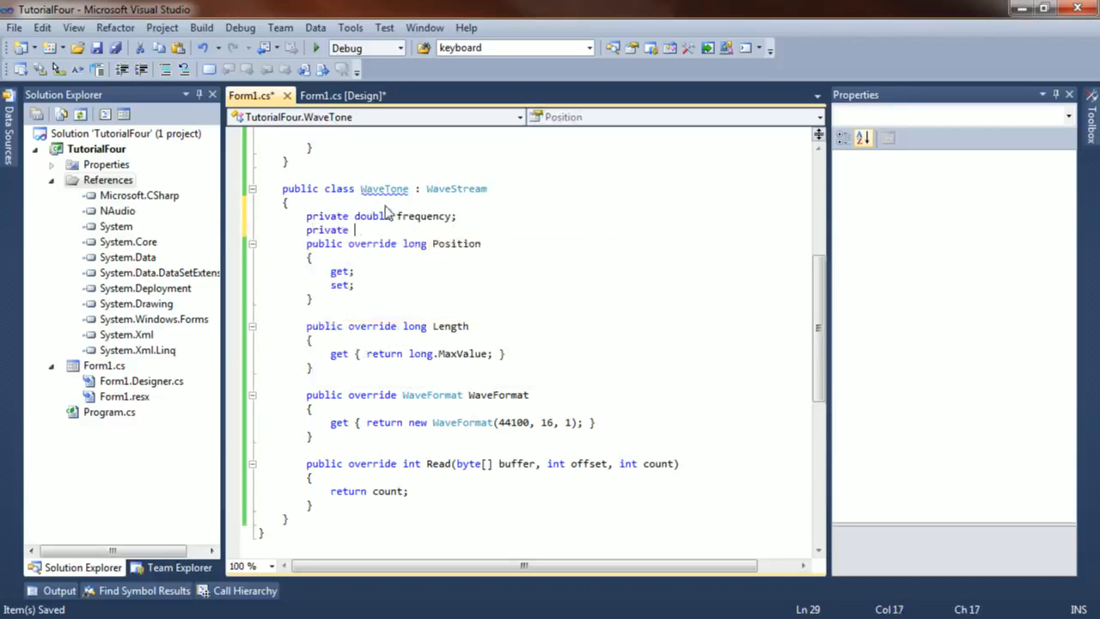
pyautogui.write('double')
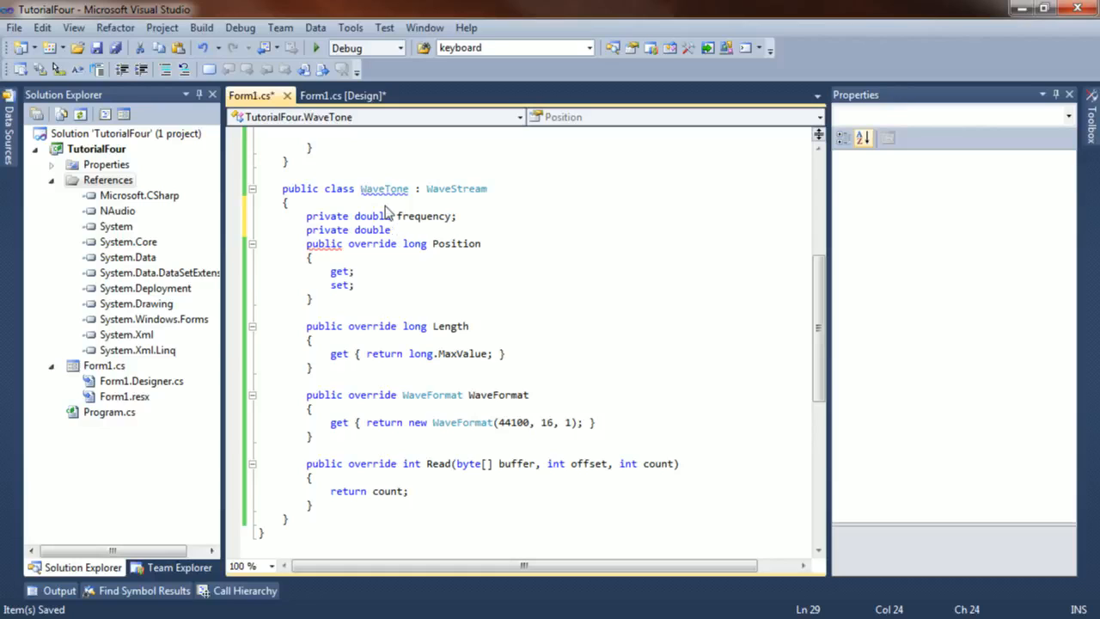
pyautogui.write('amplti')
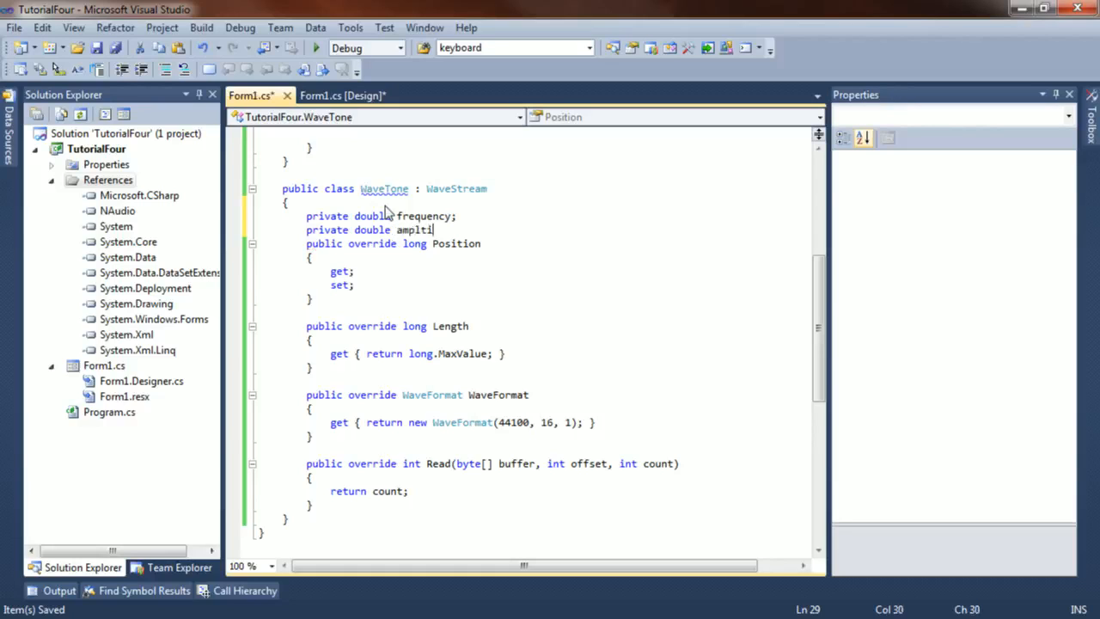
pyautogui.write('tude;')
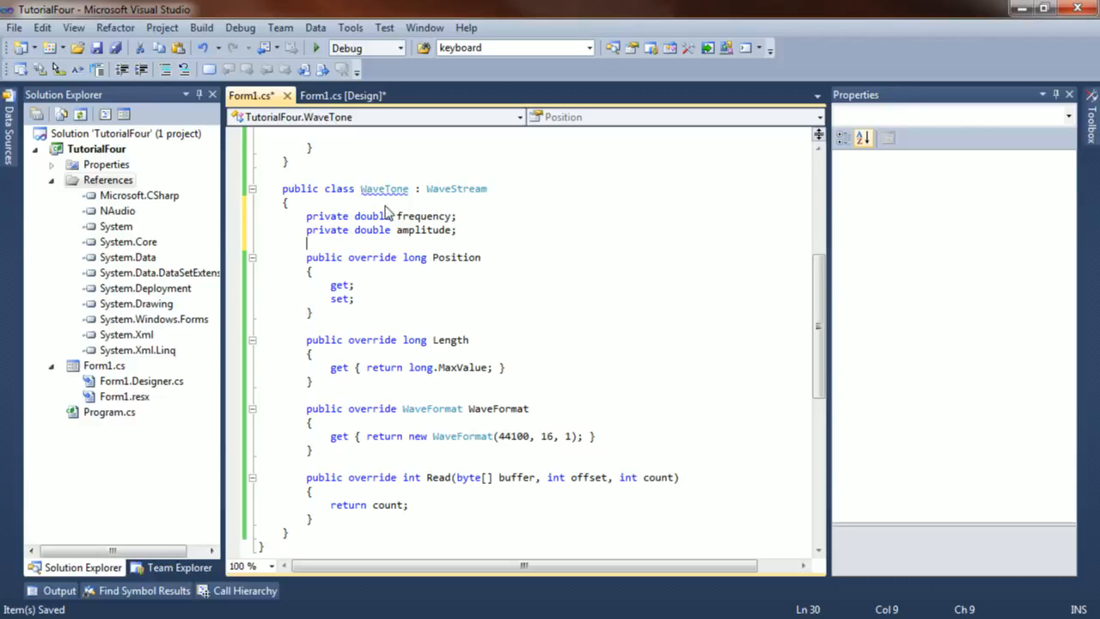
pyautogui.write('priva')
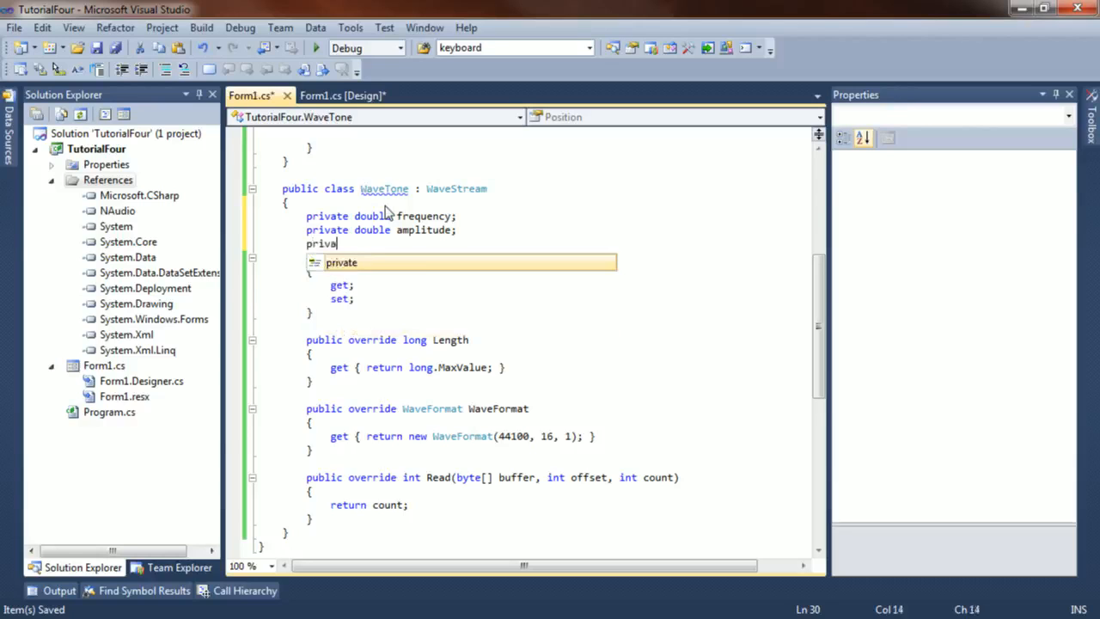
pyautogui.write('te double time')
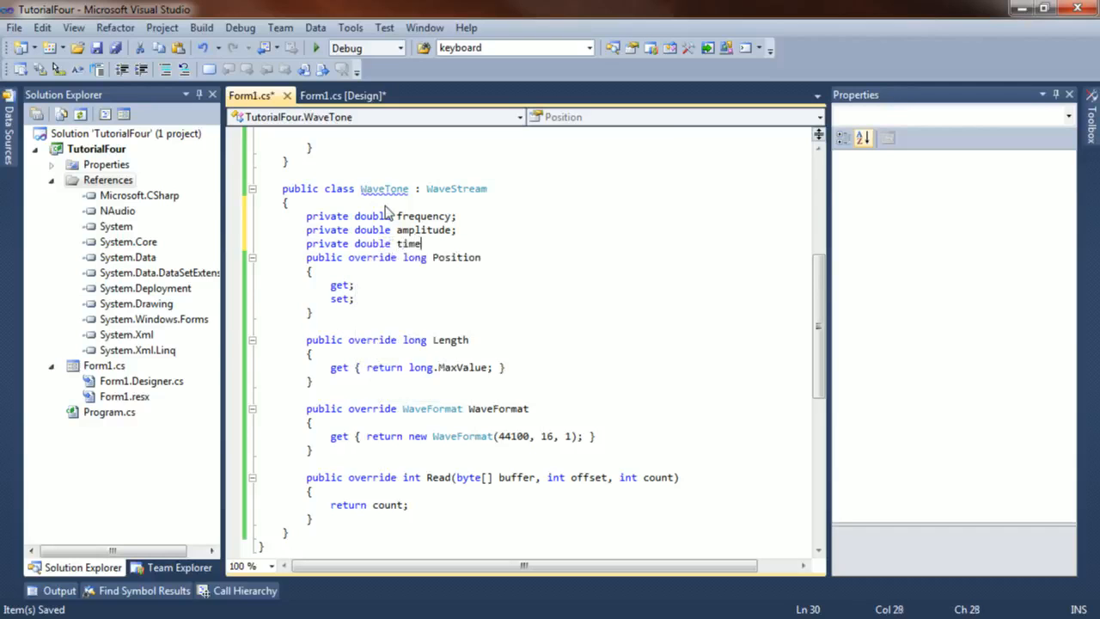
pyautogui.press('enter')
pyautogui.write('public W')
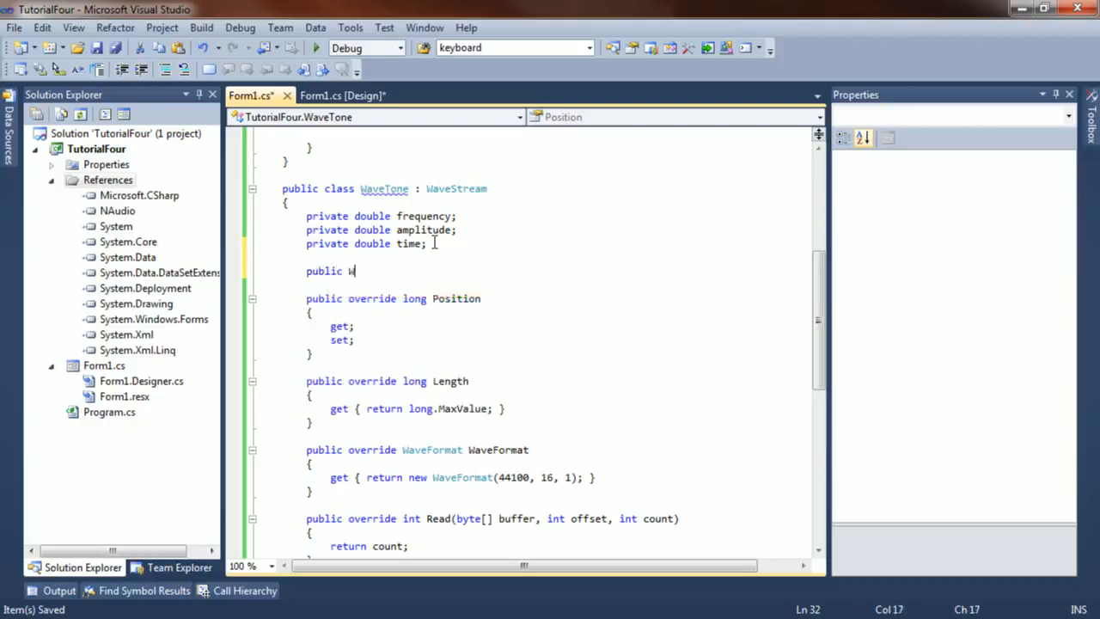
# Step: Write constructor WaveTone(double f, double a) assigning this.time = 0, this.frequency = f, this.amplitude = a
pyautogui.write('aveTone(')
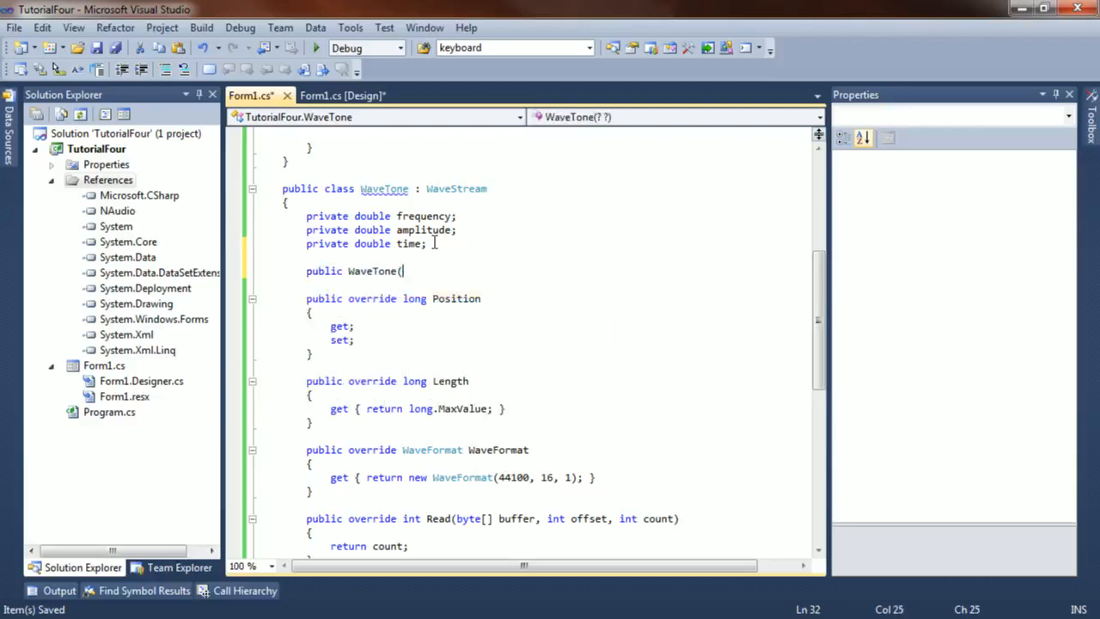
pyautogui.write('double f')
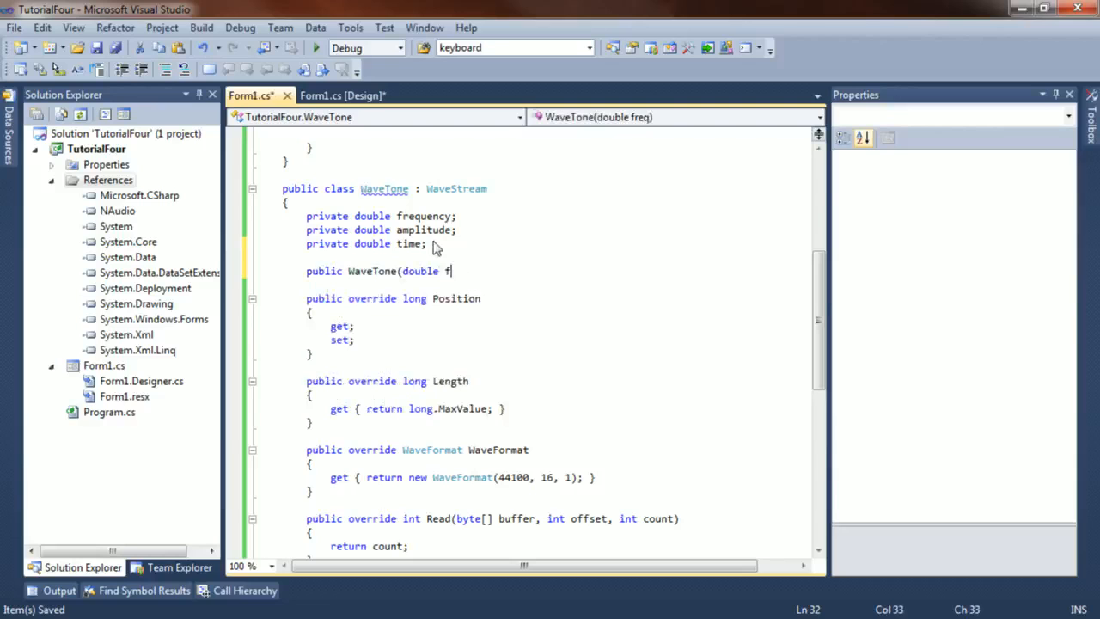
pyautogui.write(', double a)')
pyautogui.click(528, 285)
pyautogui.write('{')
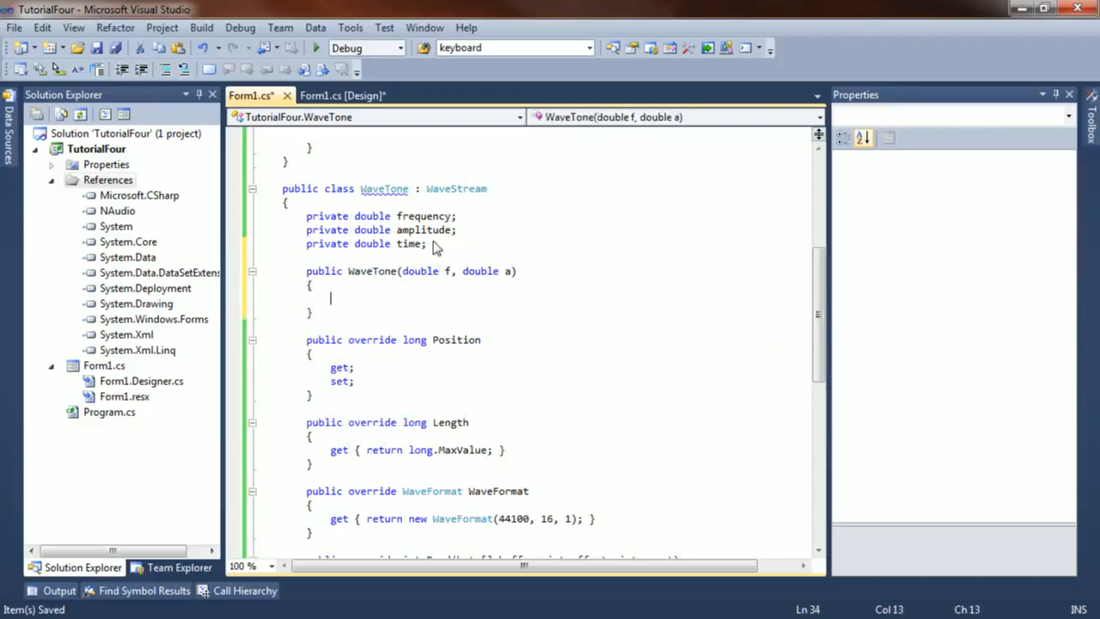
pyautogui.write('this.time = 0;')
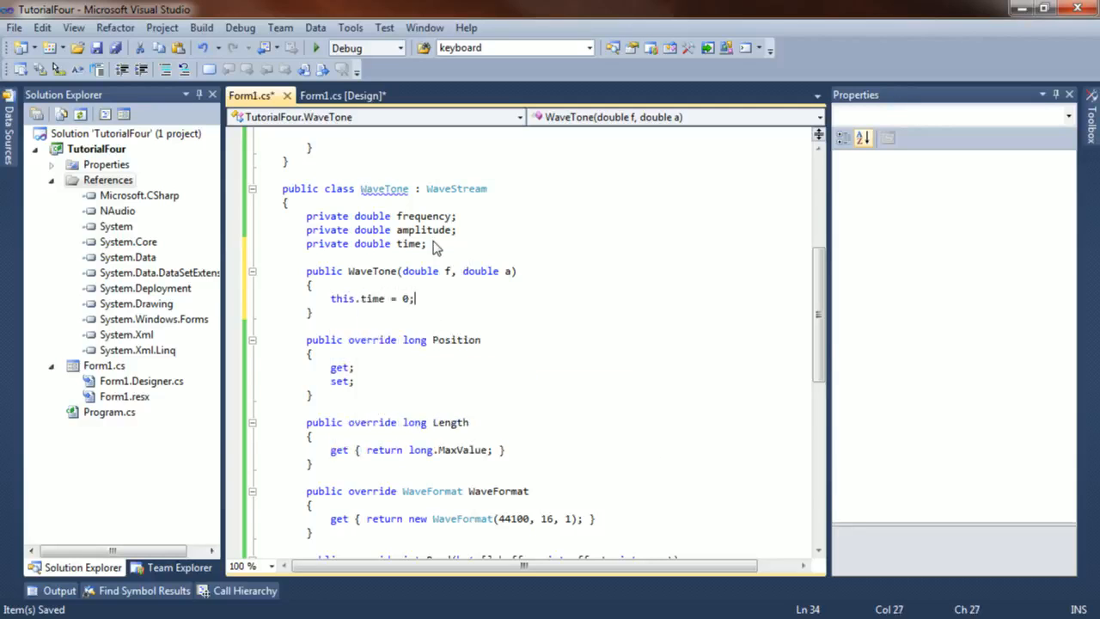
pyautogui.press('Enter')
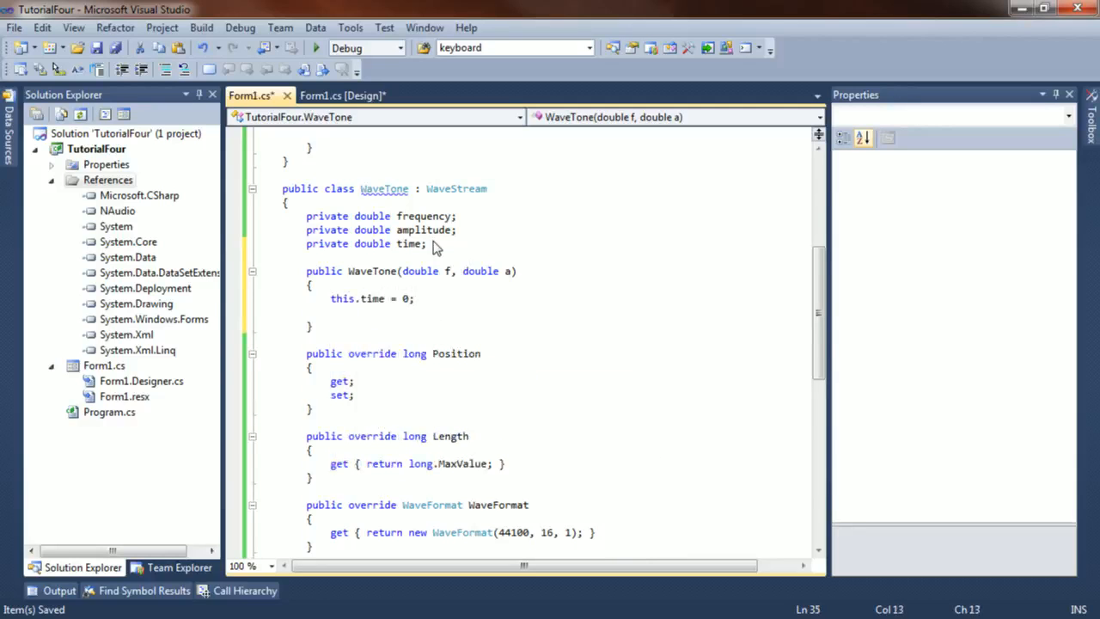
pyautogui.write('this.frequency = f;')
pyautogui.write('this.amplitude = a;')
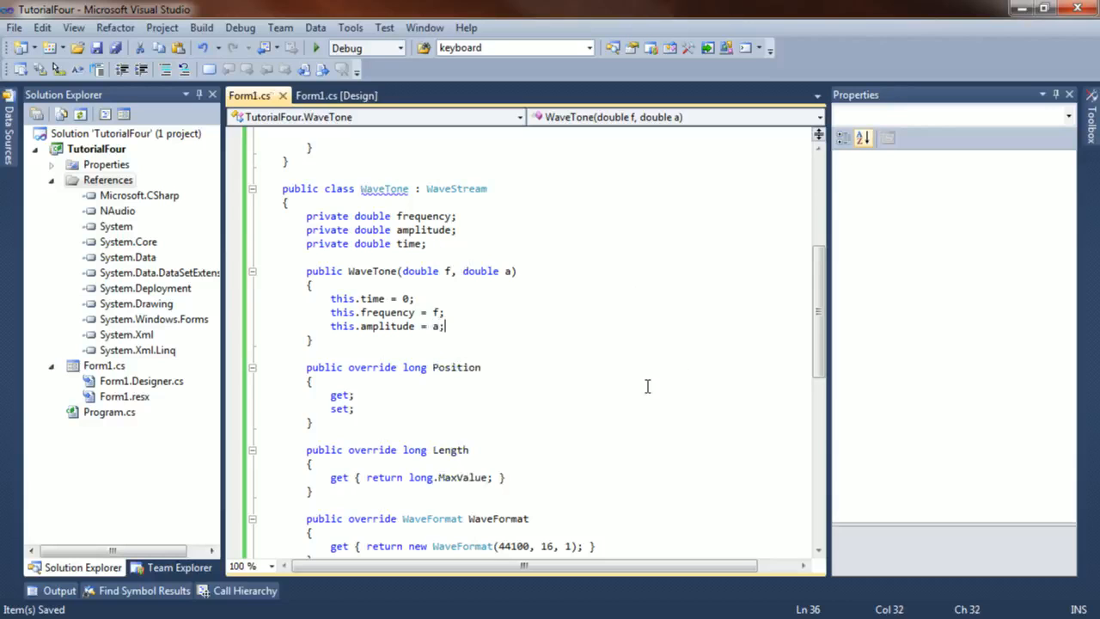
# Step: Insert a blank line above return count; in the Read override
pyautogui.scroll(-3)
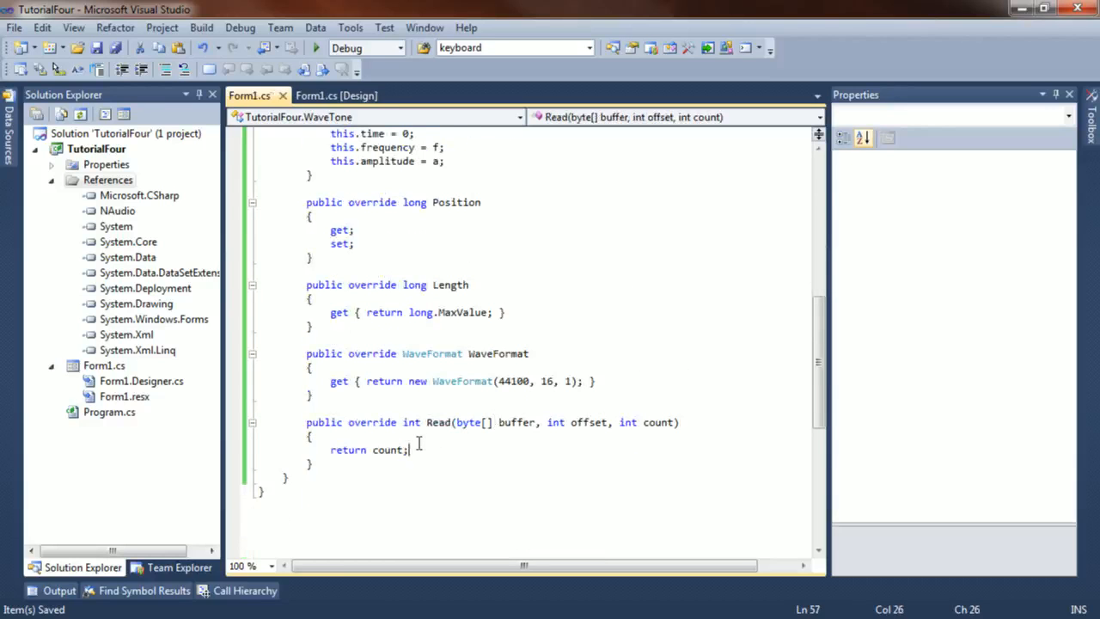
pyautogui.press('enter')
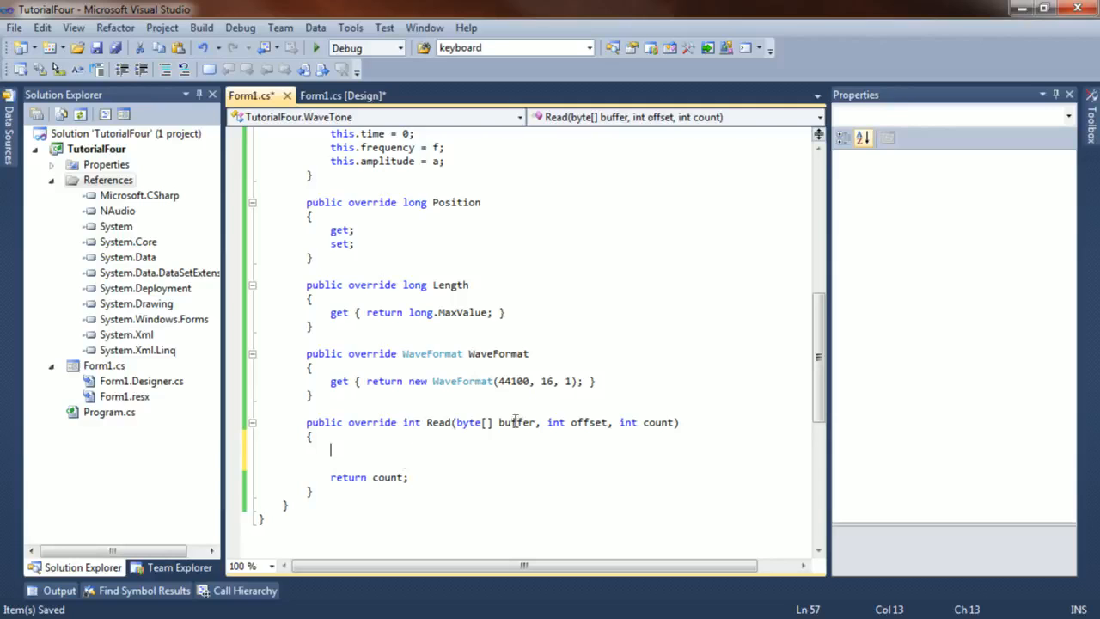
pyautogui.moveTo(660, 428)
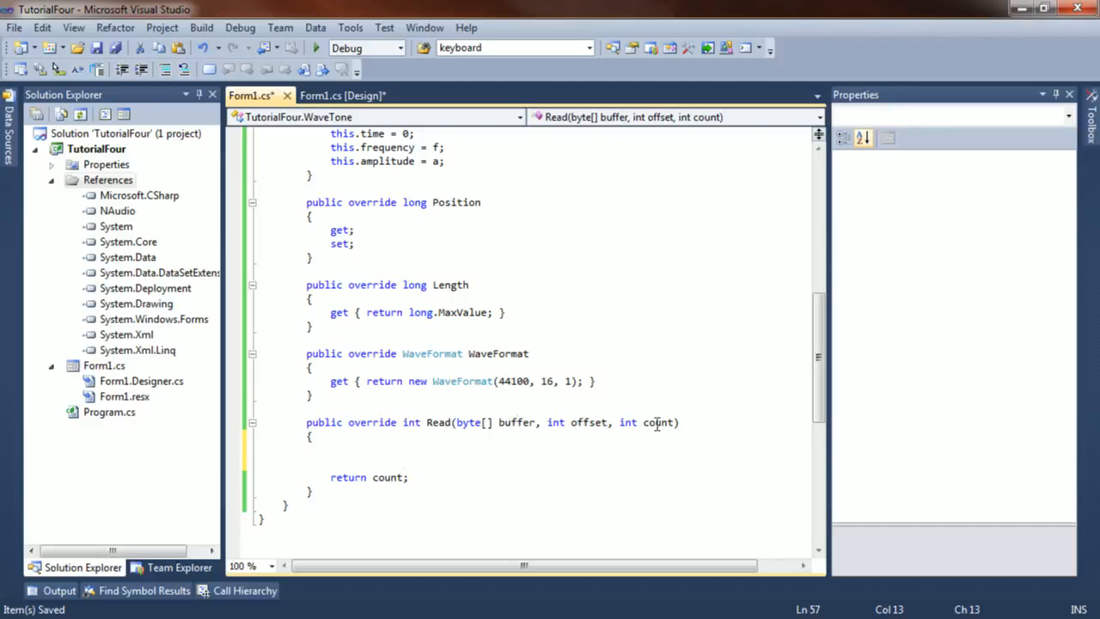
pyautogui.moveTo(581, 423)
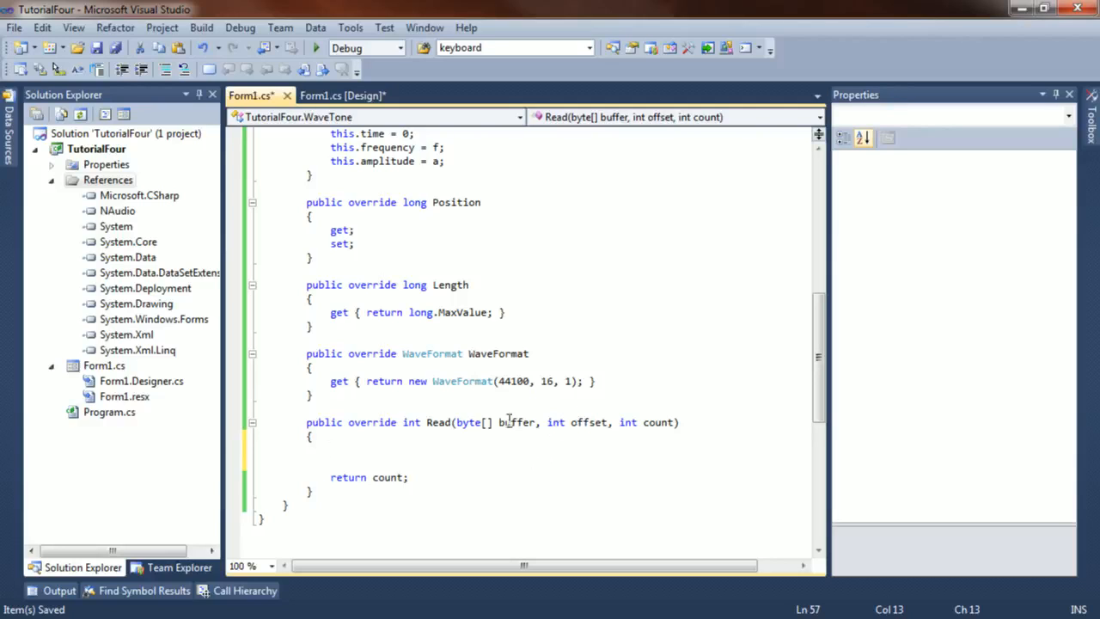
pyautogui.moveTo(471, 423)
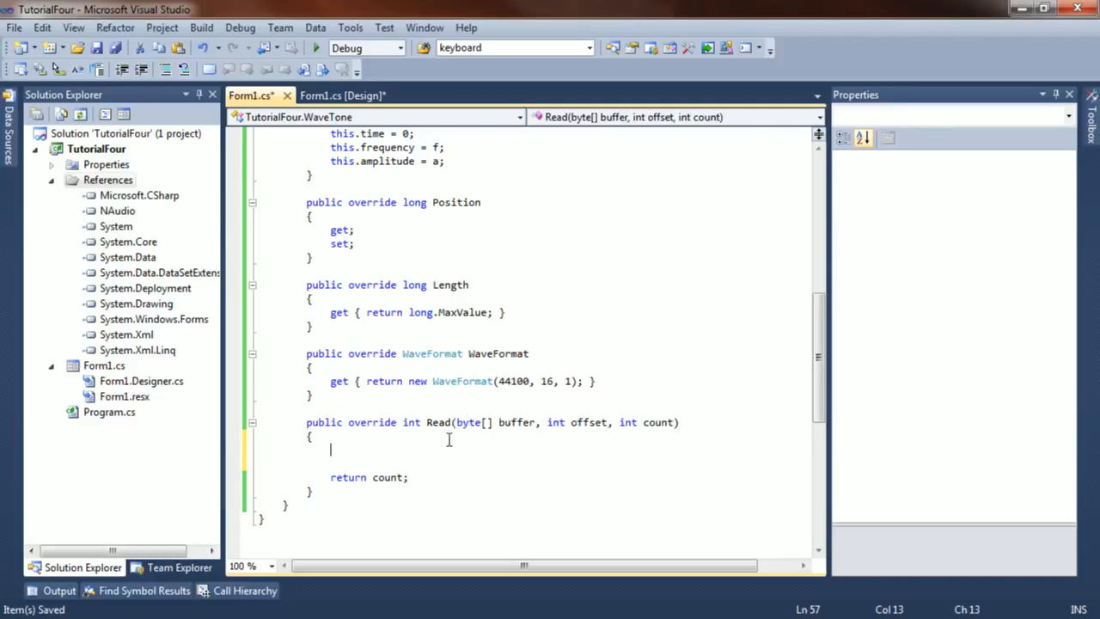
pyautogui.moveTo(463, 435)
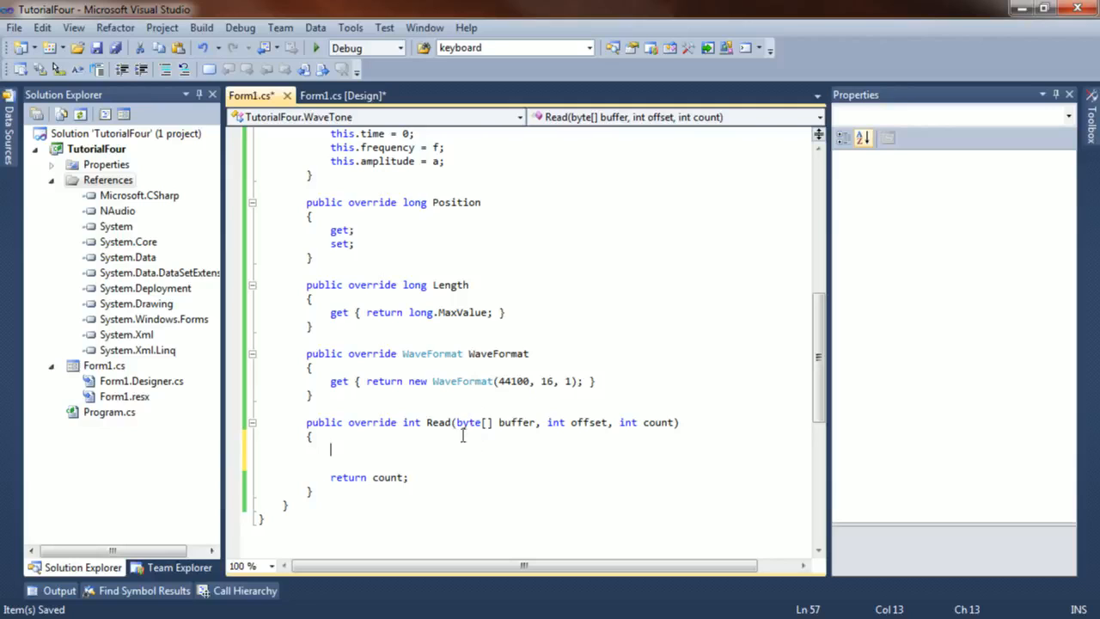
pyautogui.moveTo(519, 437)
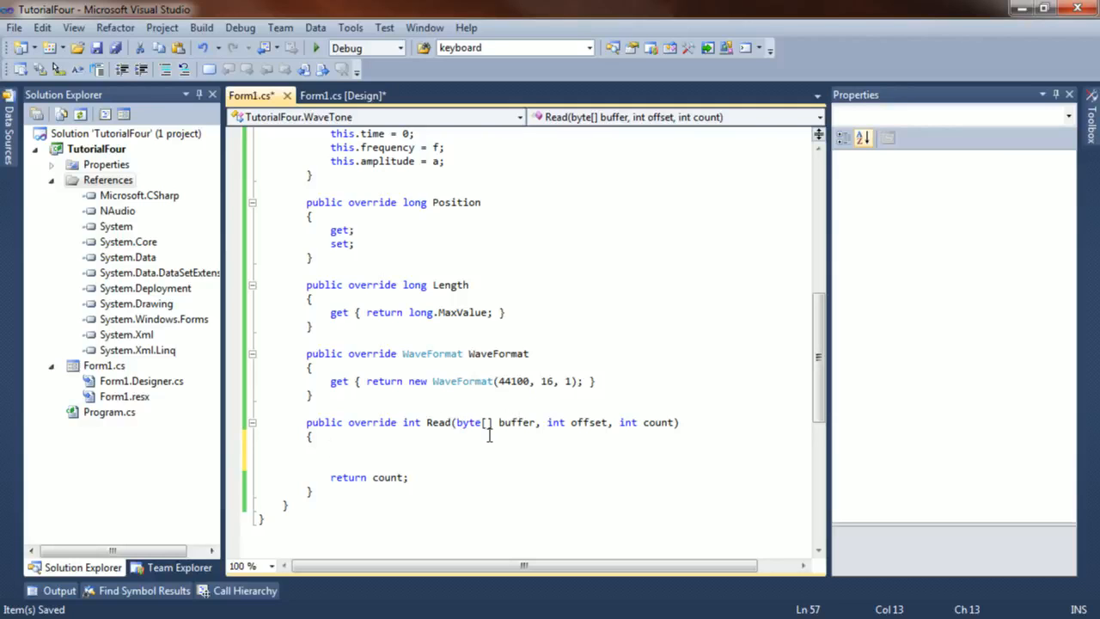
# Step: Add int samples = count / 2; at the top of Read before starting the for loop
pyautogui.write('i')
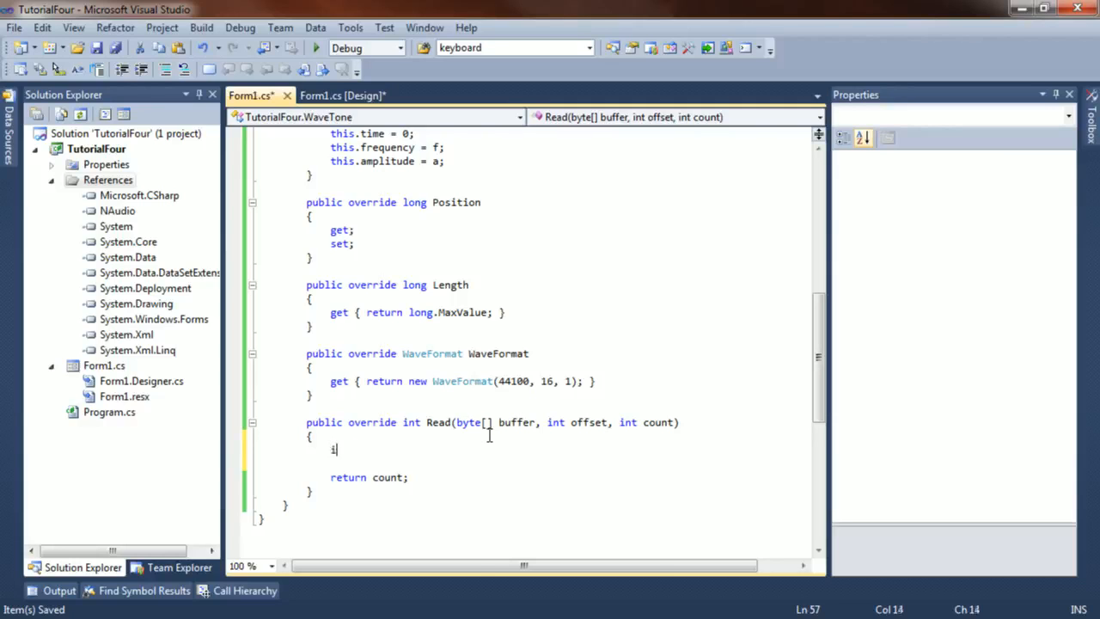
pyautogui.write('nt samples')
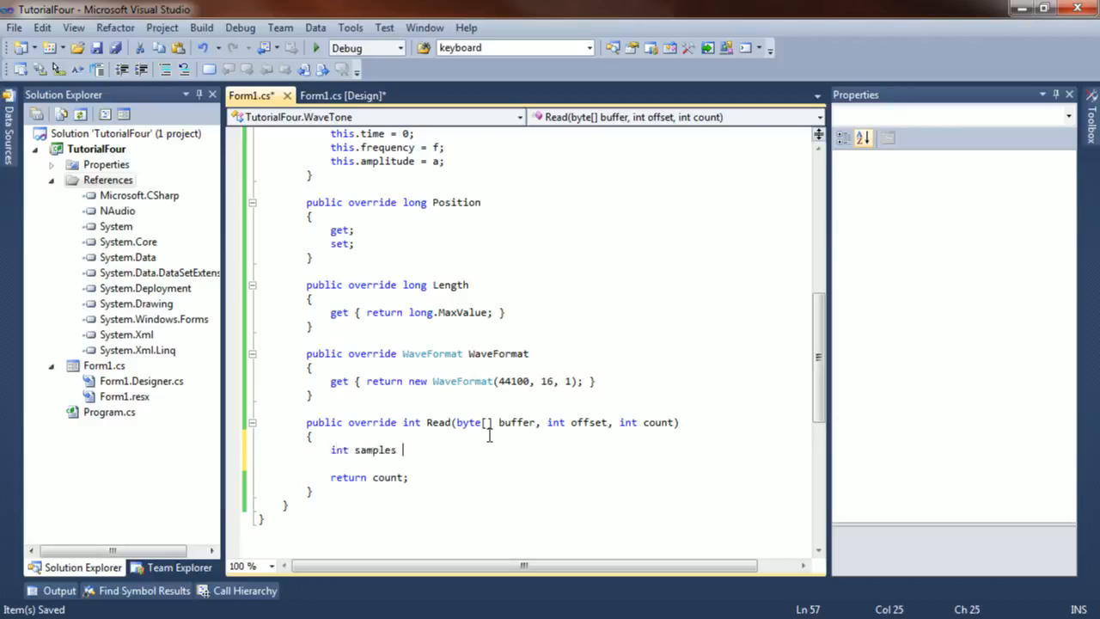
pyautogui.write('=')
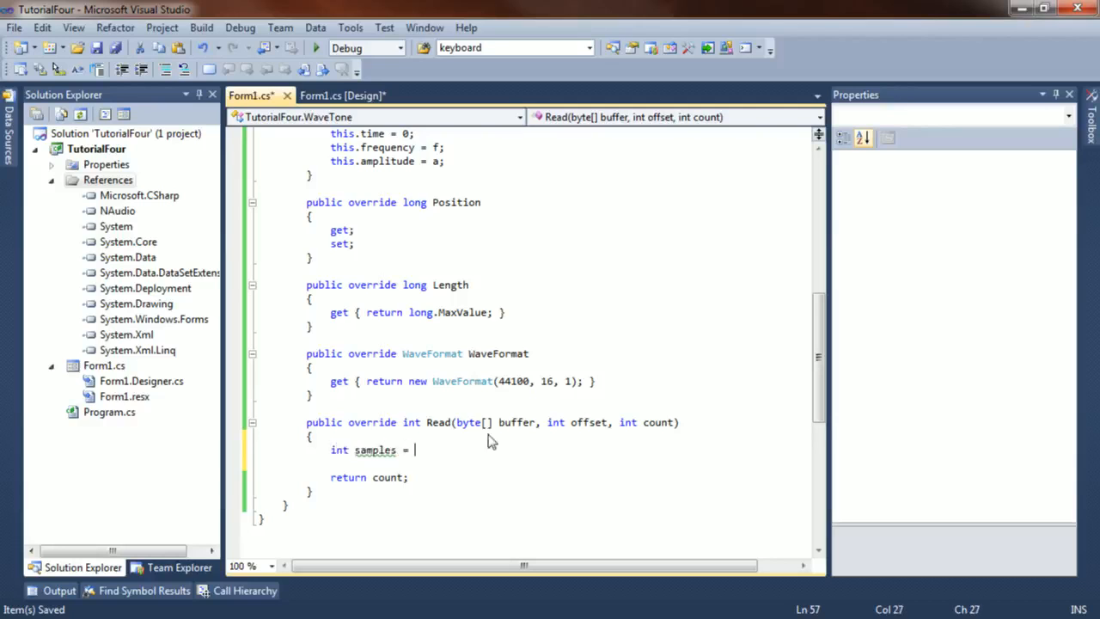
pyautogui.write('count / 2;')
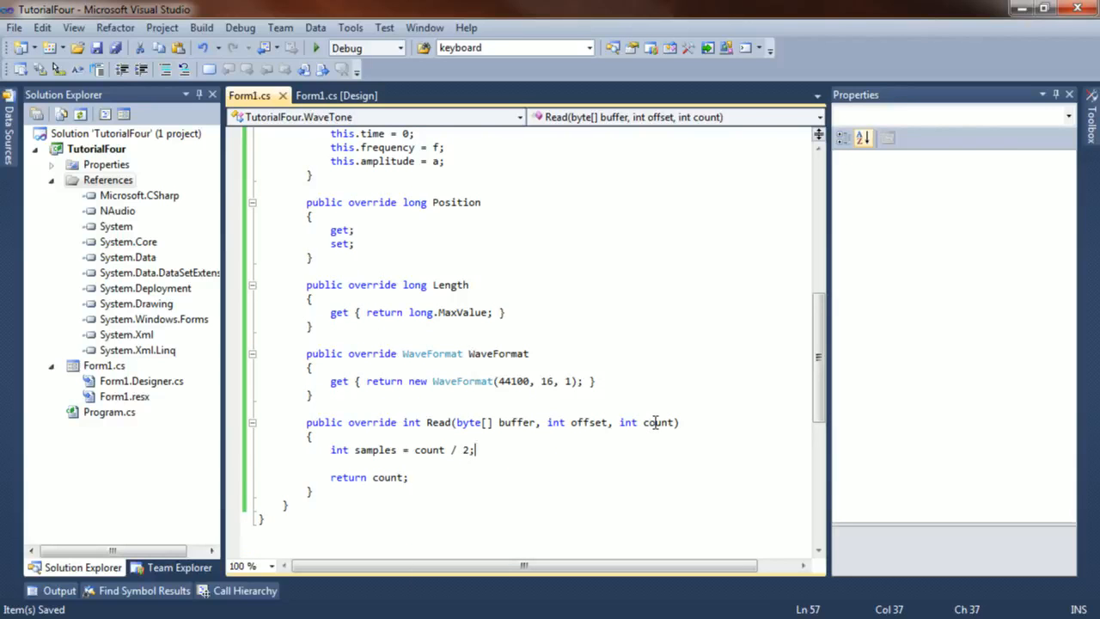
pyautogui.moveTo(547, 381)
pyautogui.write('for (int i = 0; i')
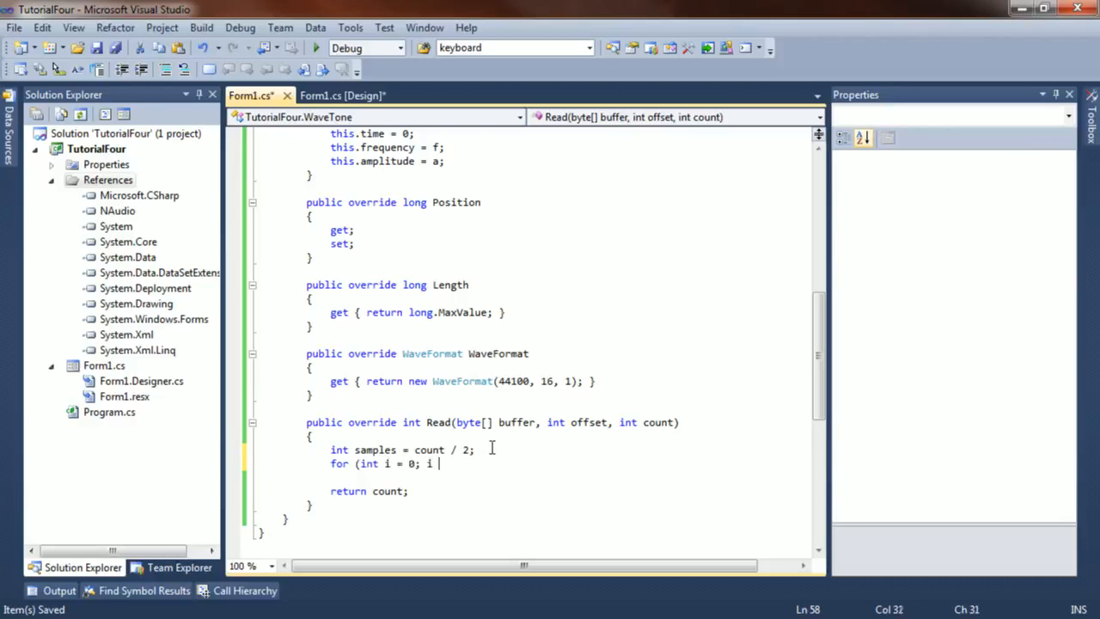
# Step: Finish for (int i = 0; i < samples; i++) and begin double sine = amplitude * Math.Sin(
pyautogui.write('< samples')
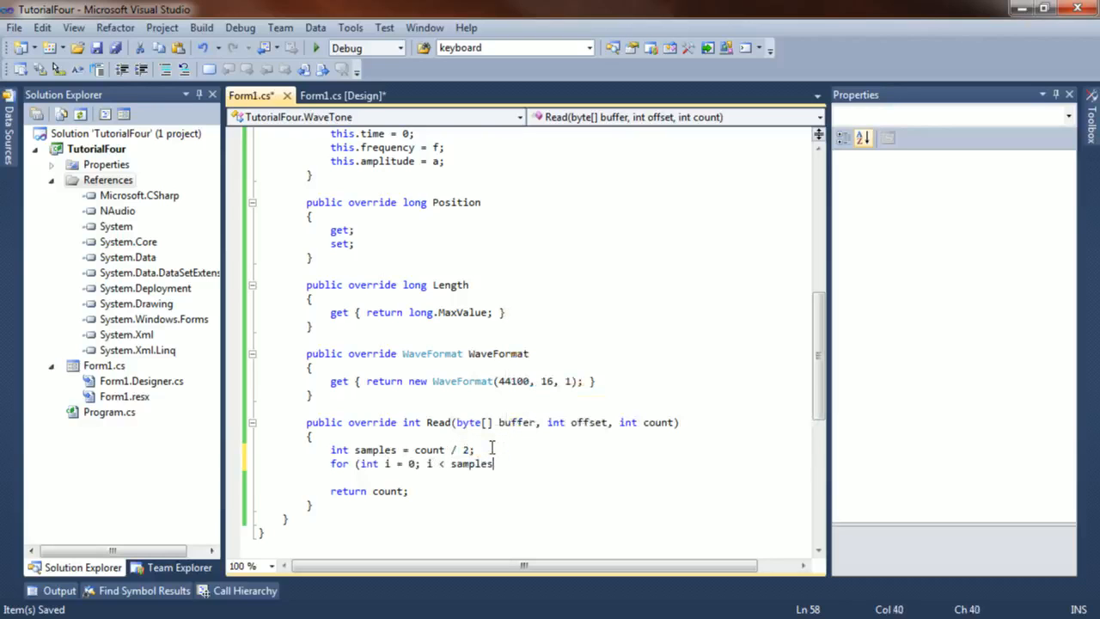
pyautogui.write('i++)')
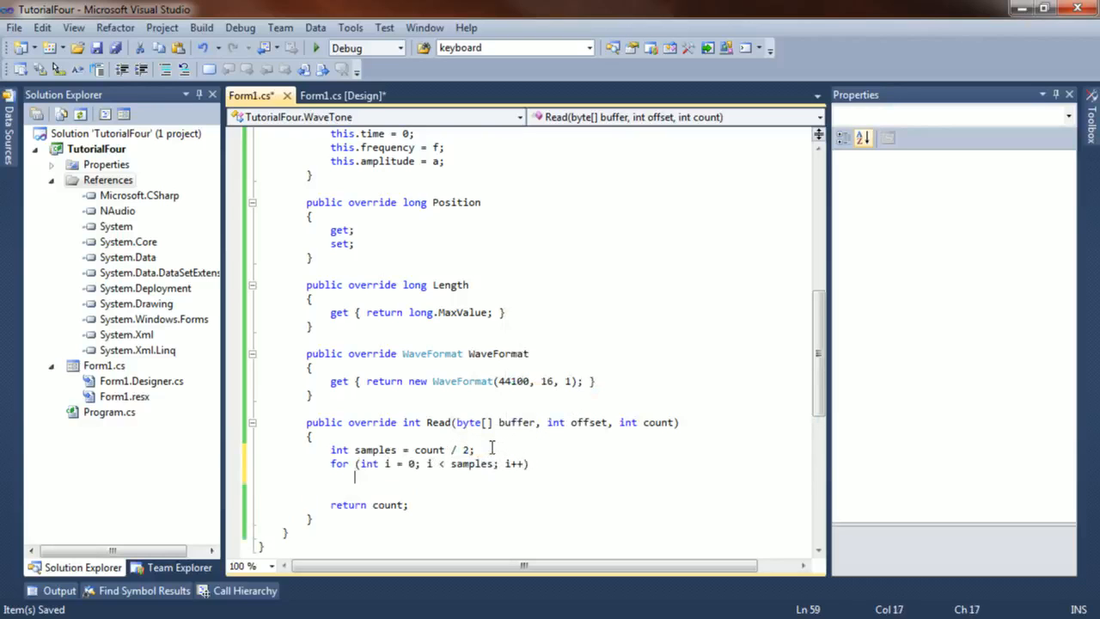
pyautogui.write('d')
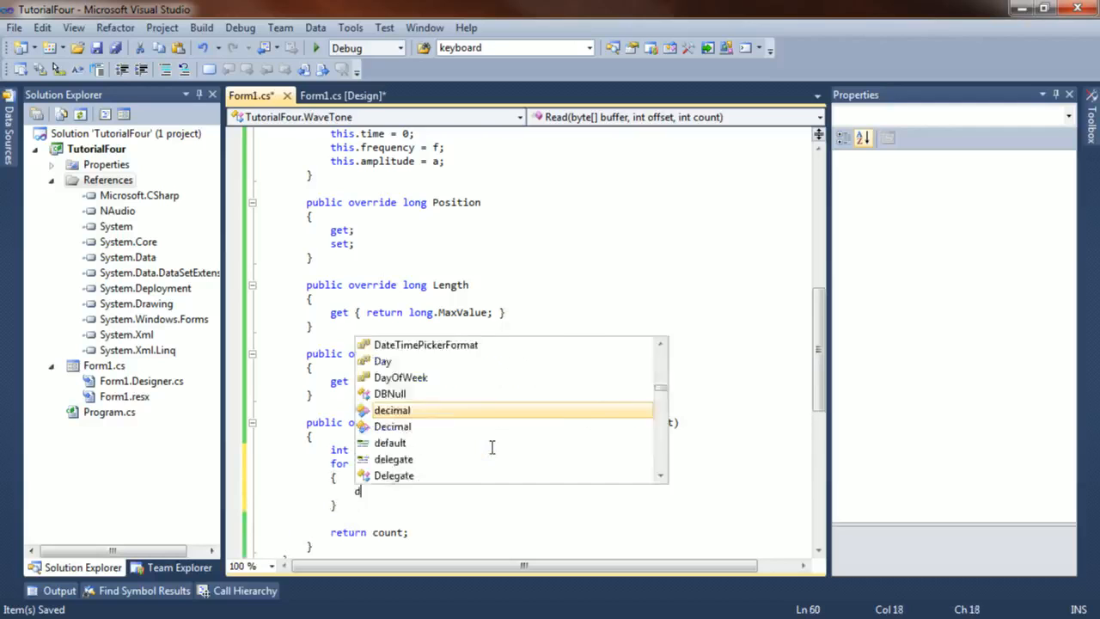
pyautogui.write('amplitude')
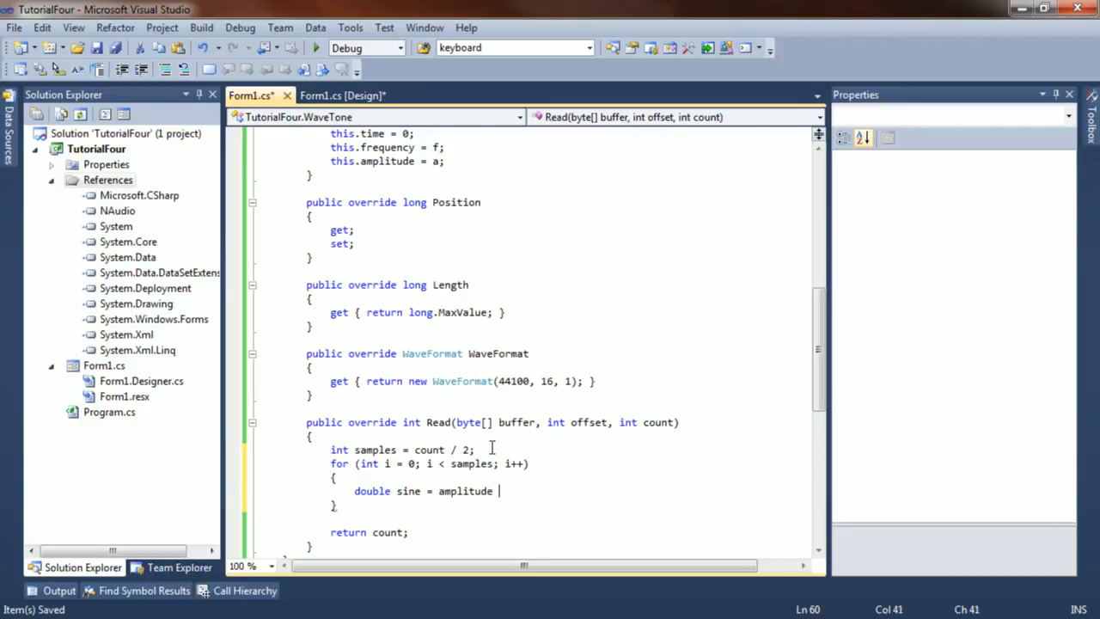
pyautogui.write('Math.')
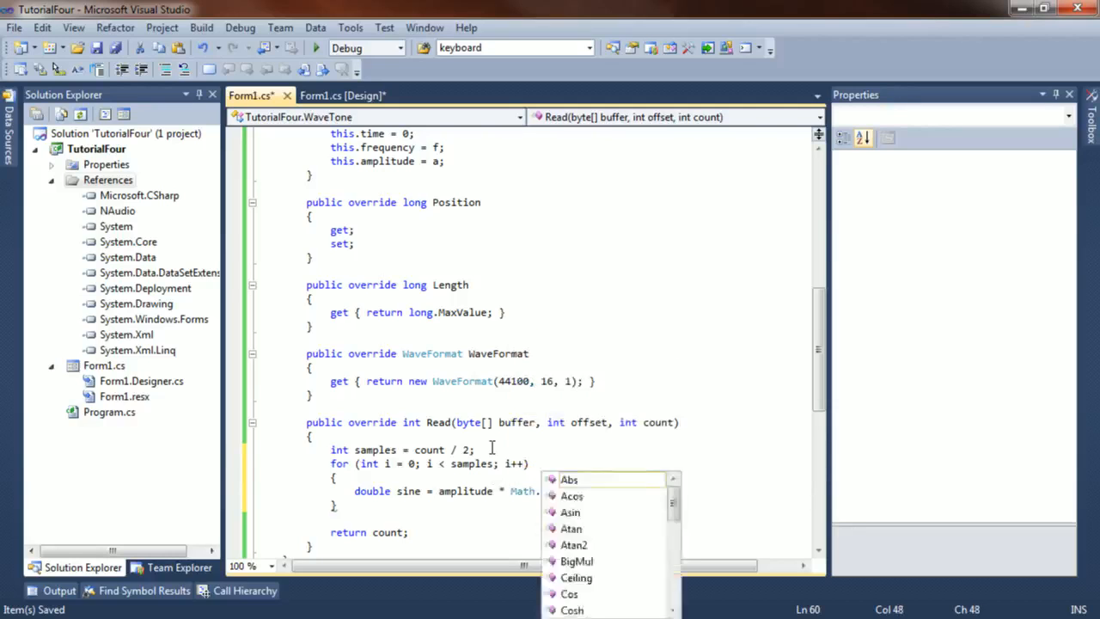
pyautogui.write('Sin(')
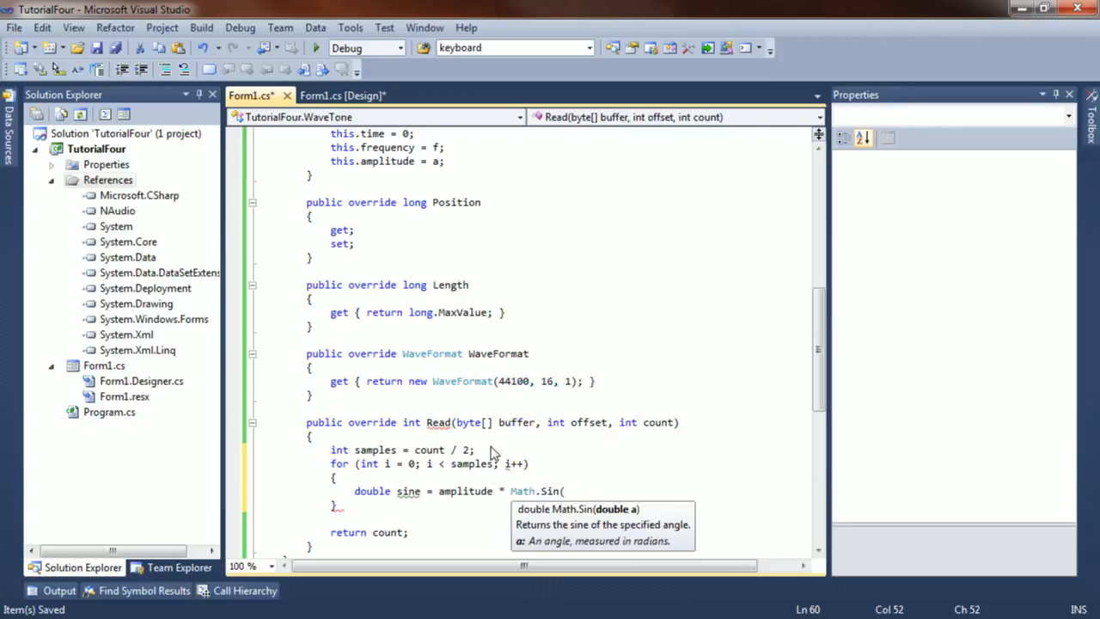
# Step: Complete Math.Sin(Math.PI * 2 * frequency * time); and add time += 1.0 / 44100;
pyautogui.write('Math')
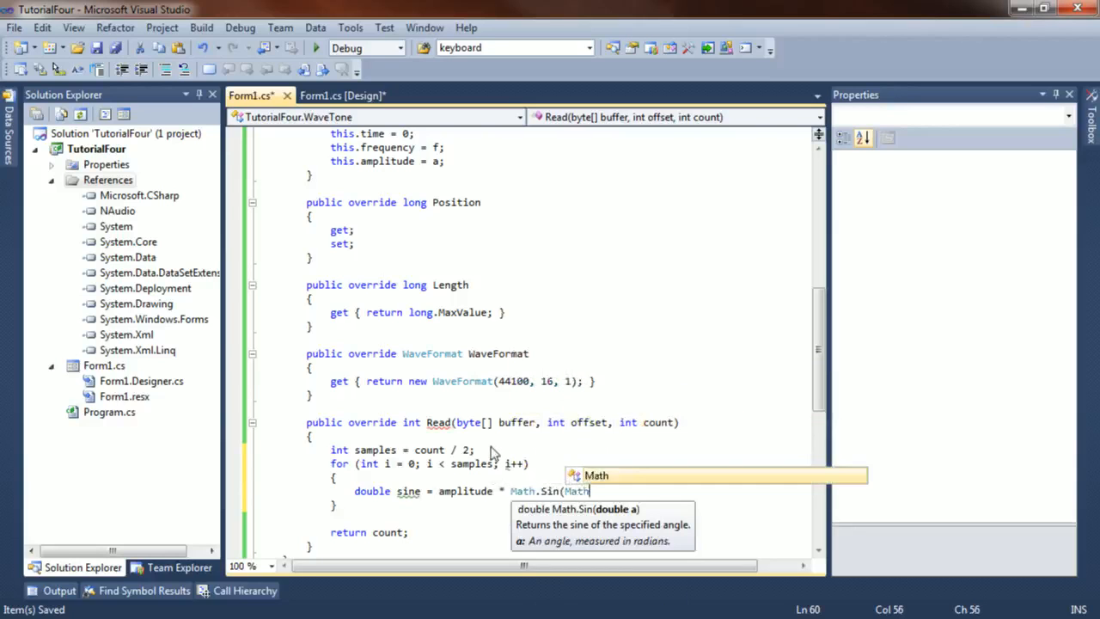
pyautogui.write('.PI * 2 *')
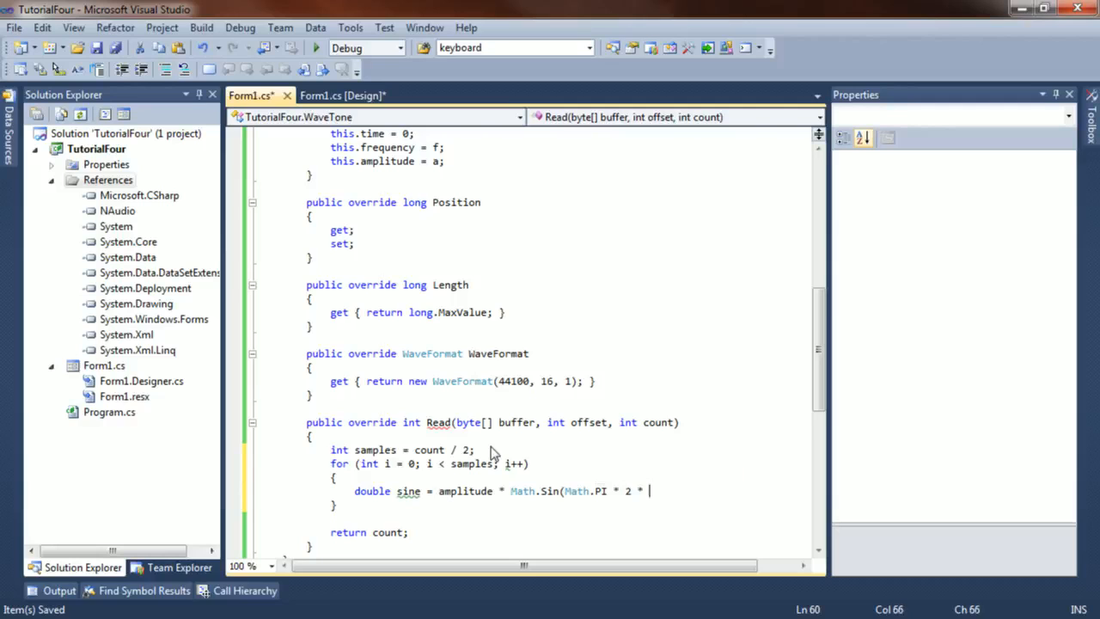
pyautogui.write('frequency * time)')
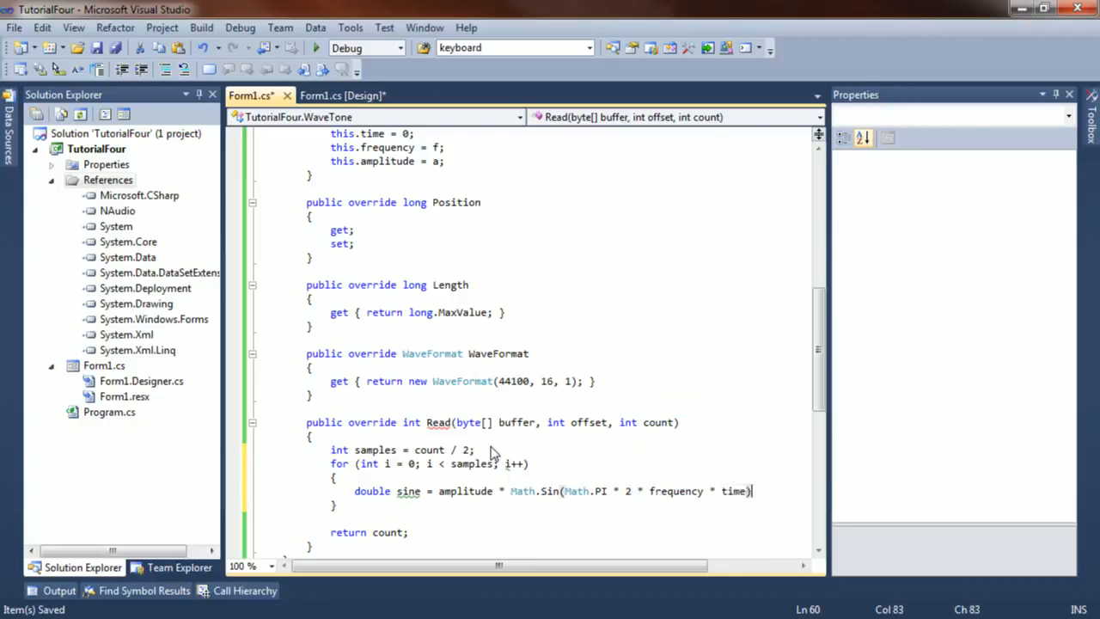
pyautogui.write(';')
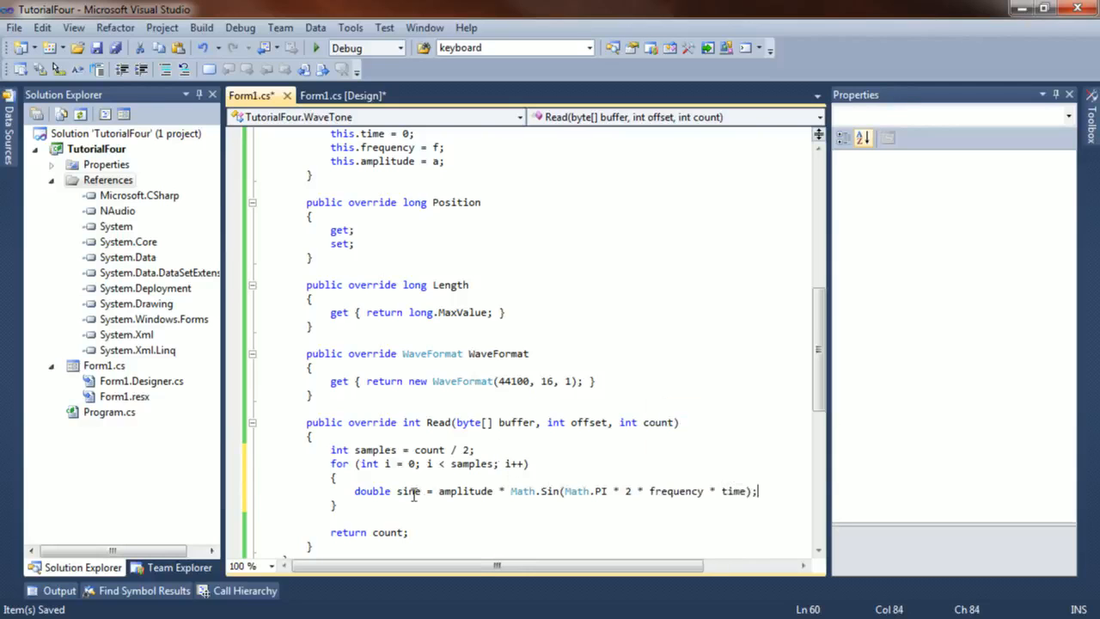
pyautogui.write('time += 1.0')
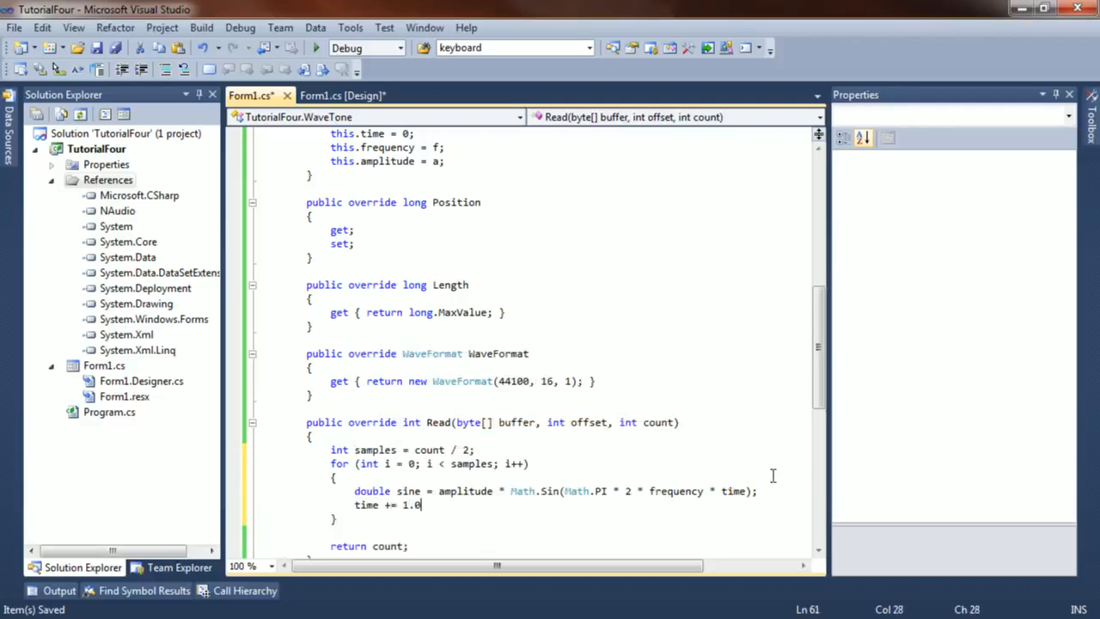
pyautogui.write('/ 44100;')
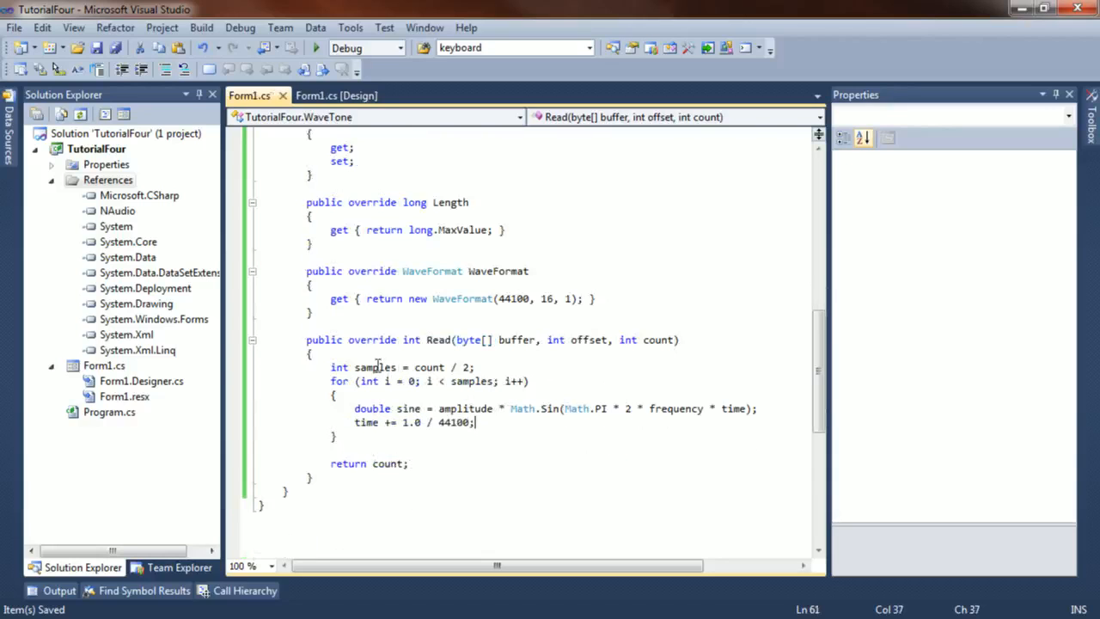
pyautogui.moveTo(364, 423)
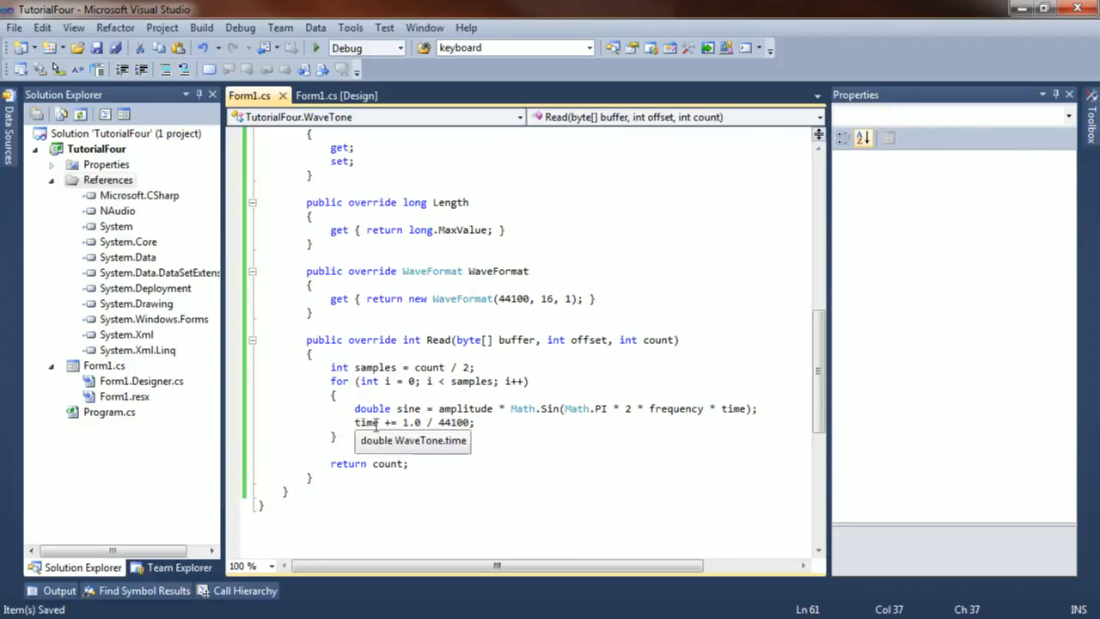
pyautogui.moveTo(388, 392)
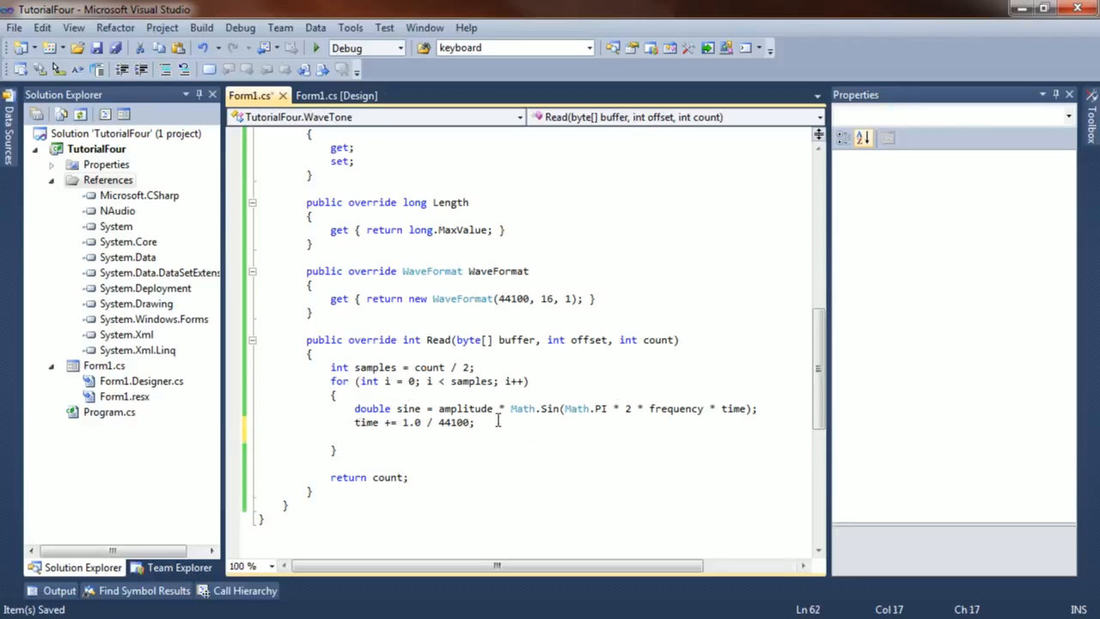
pyautogui.moveTo(371, 409)
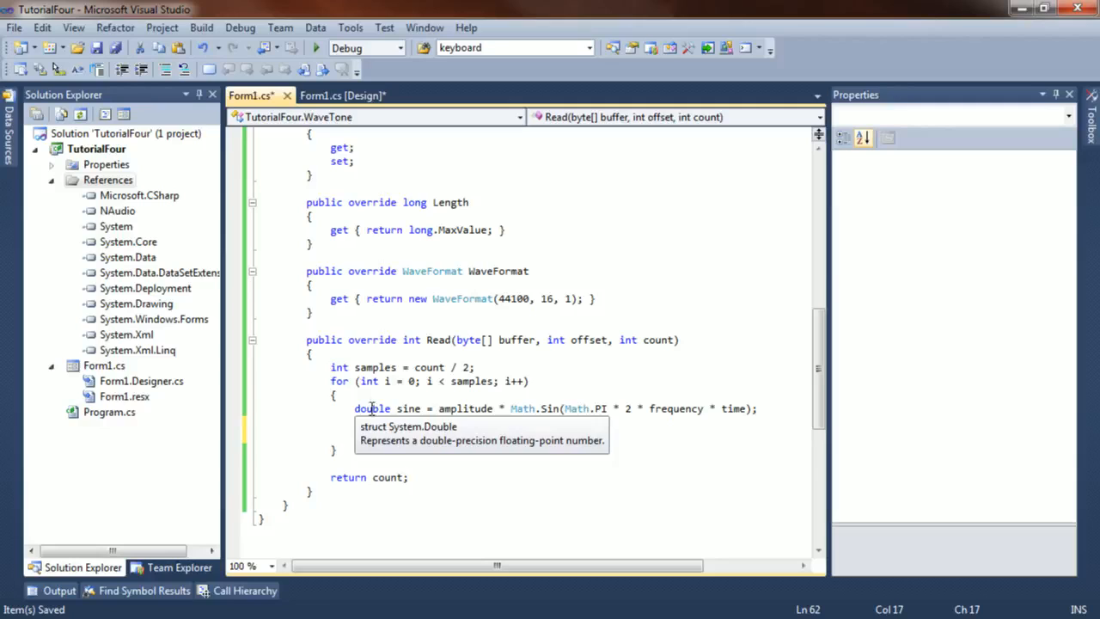
# Step: Add short truncated = (short)Math.Round(sine * (Math.Pow(2, 15) - 1)); below the time update
pyautogui.write('time += 1.0 / 44100;')
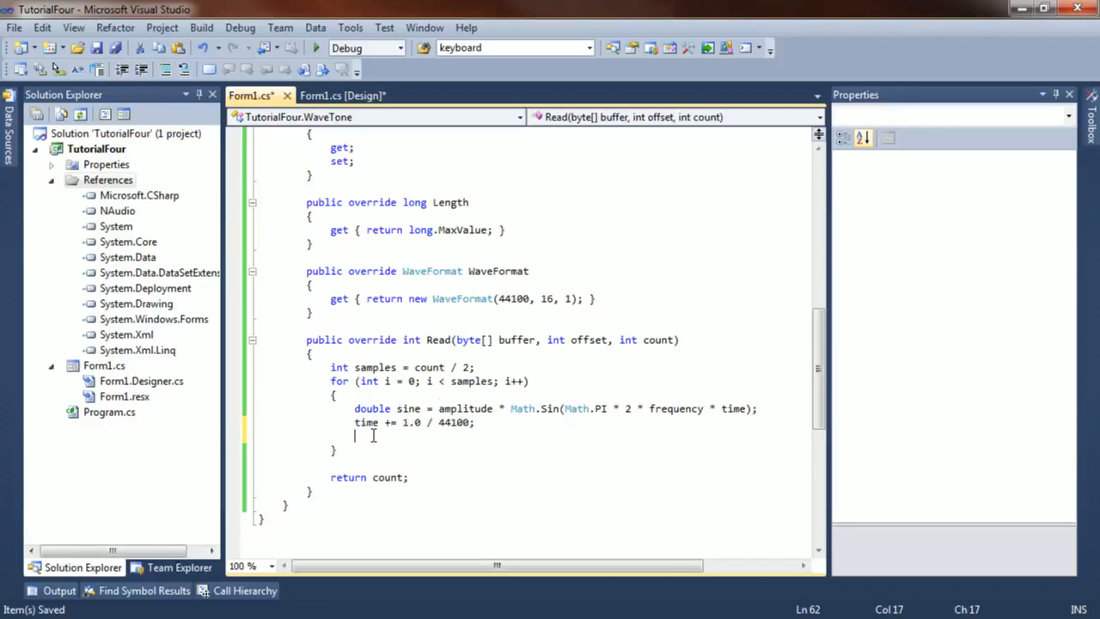
pyautogui.write('short truncated = (short')
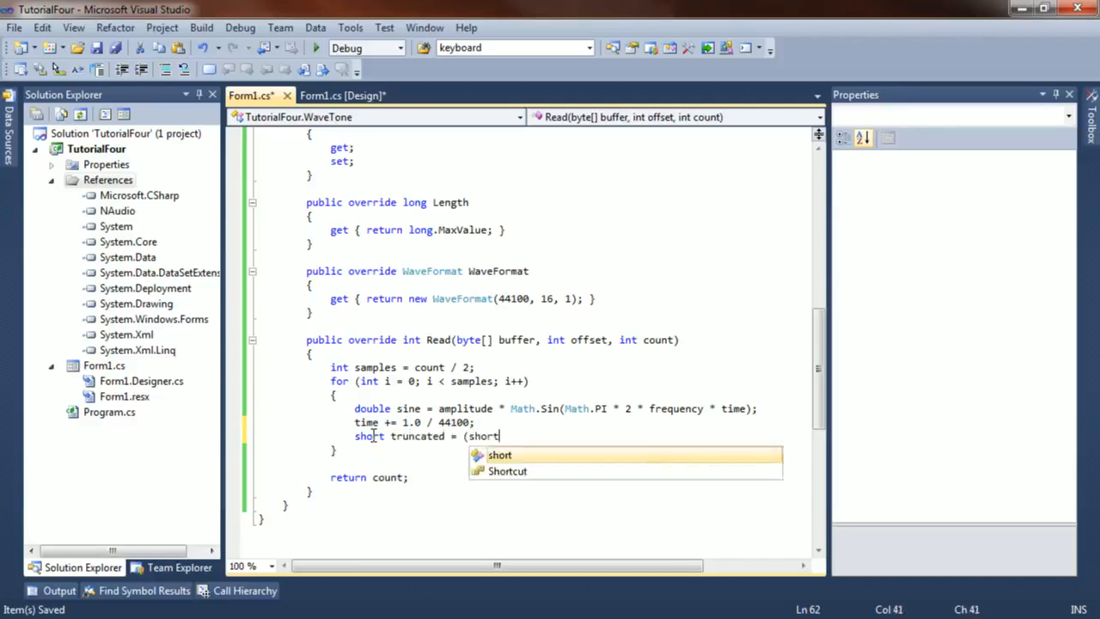
pyautogui.write(')Math.Round(')
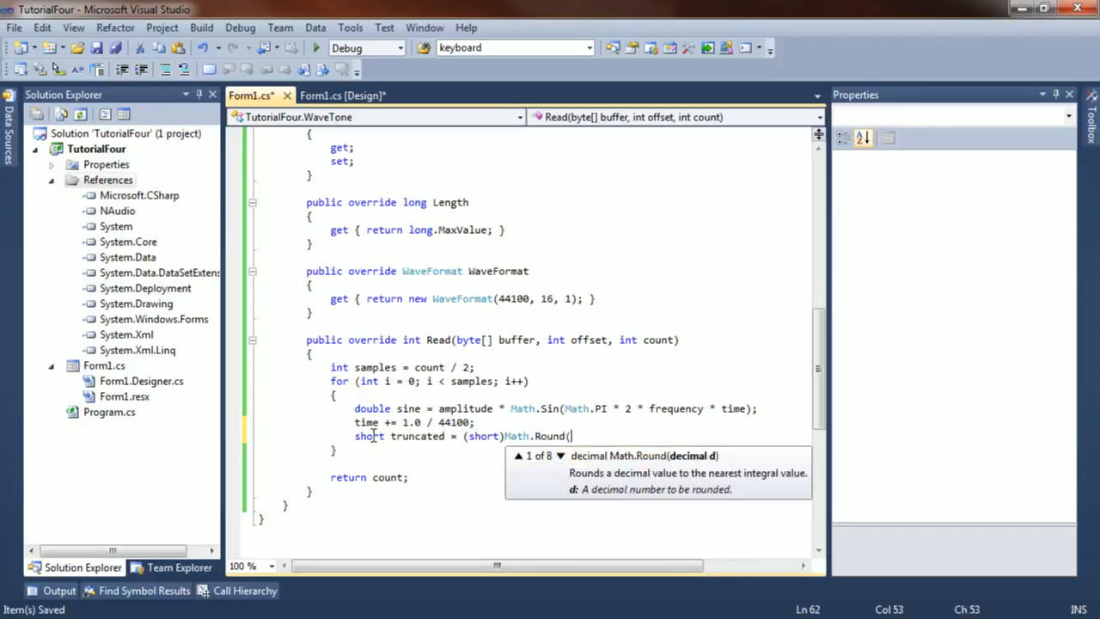
pyautogui.write('sine * Math')
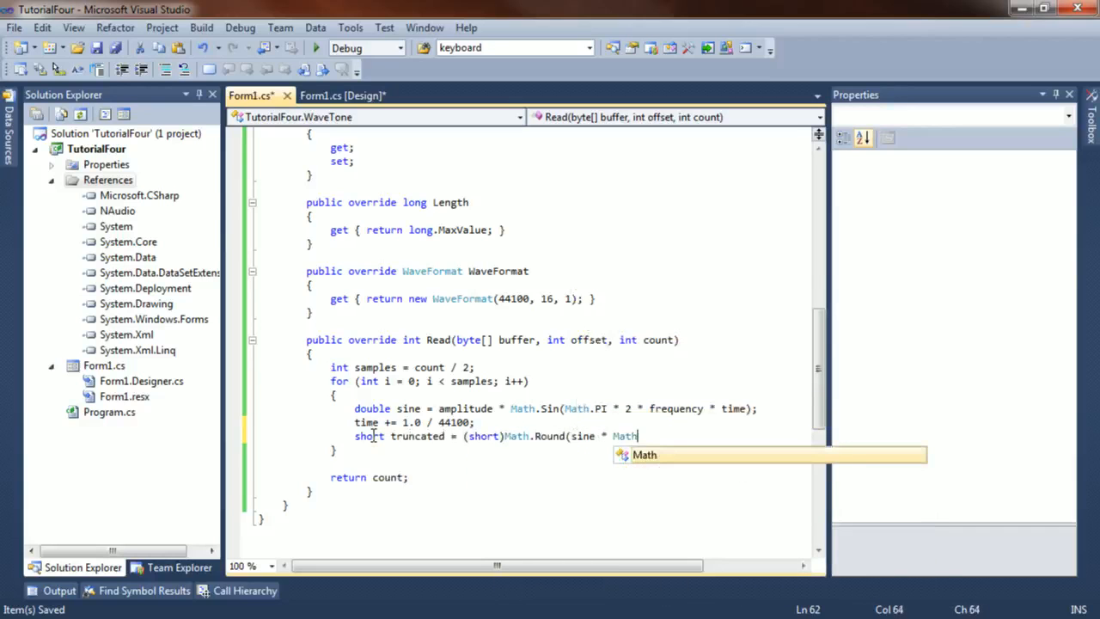
pyautogui.write('(')
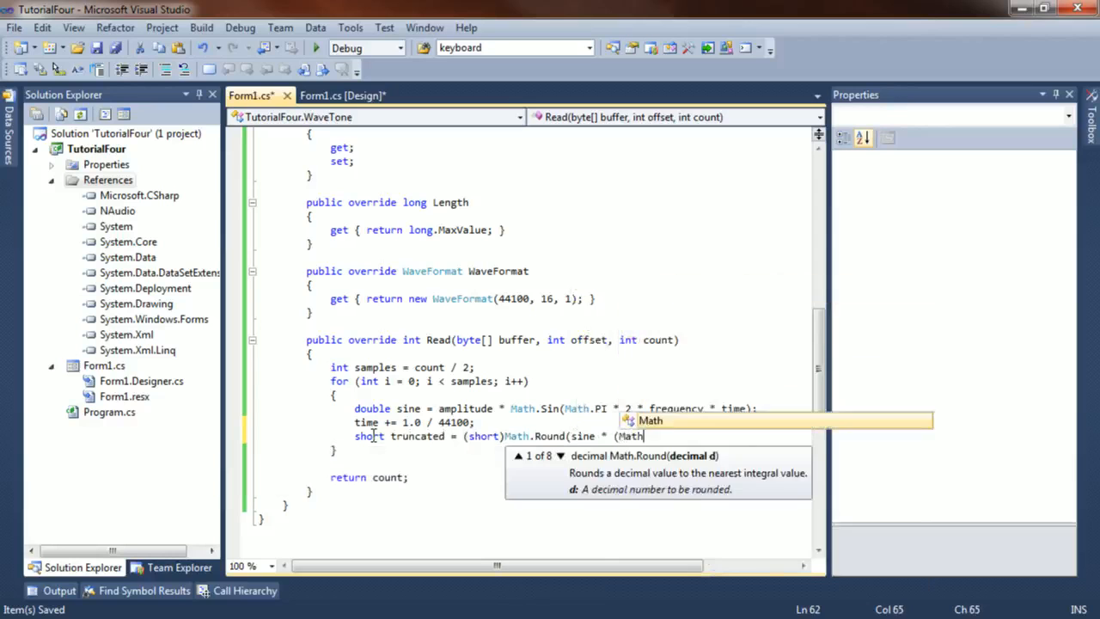
pyautogui.write('.Pow(2, 15) - 1));')
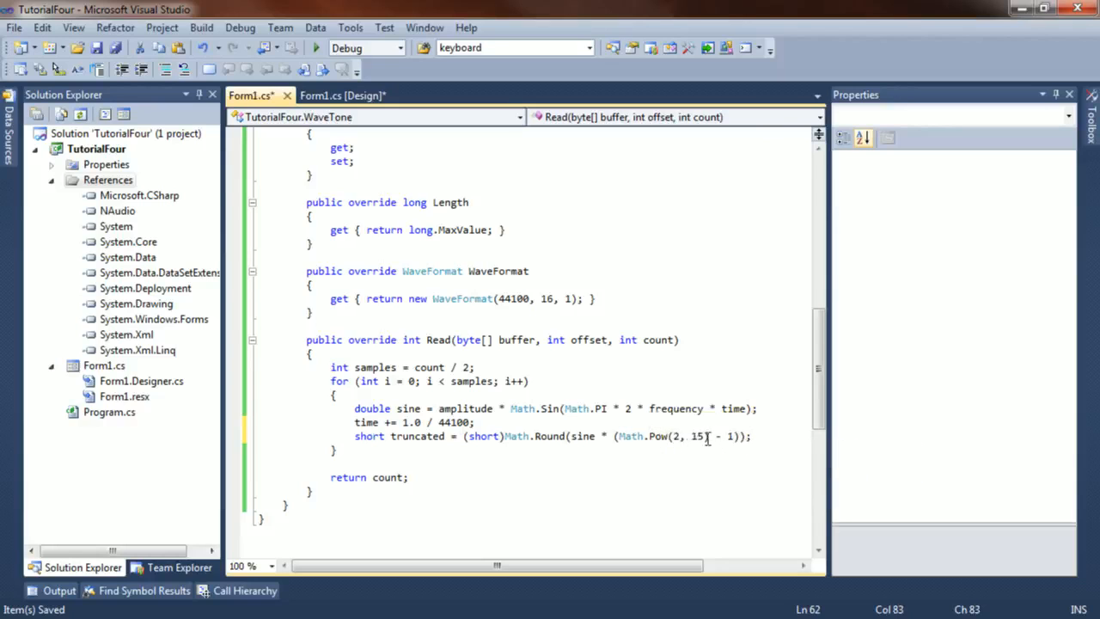
pyautogui.moveTo(696, 437)
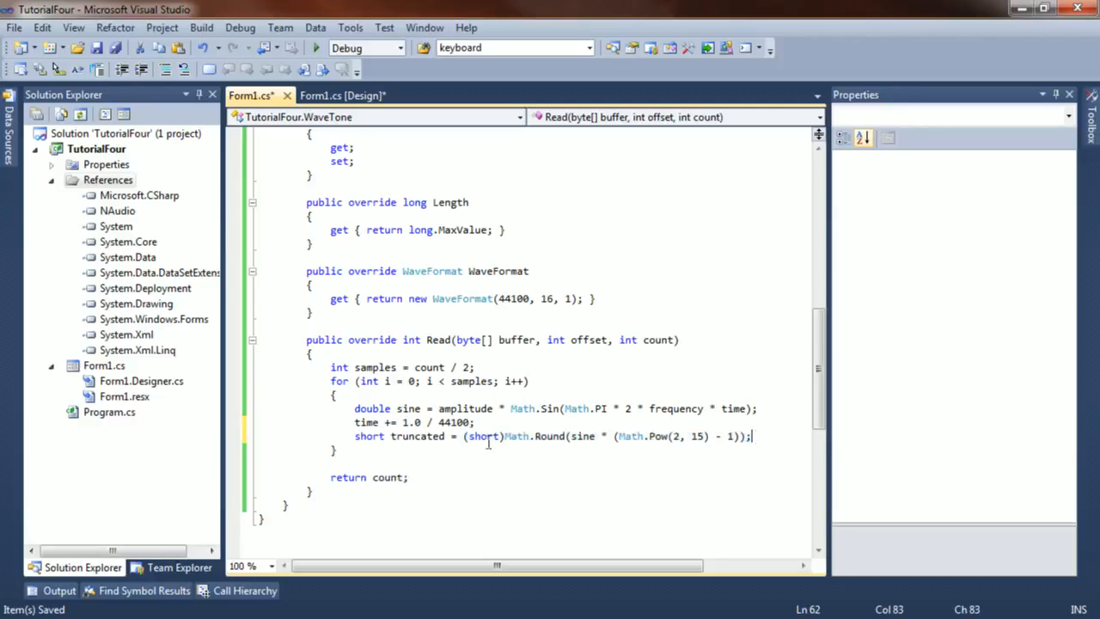
# Step: Write buffer[i * 2] = (byte)(truncated & 0x00ff); for the low byte
pyautogui.write('buffer[i')
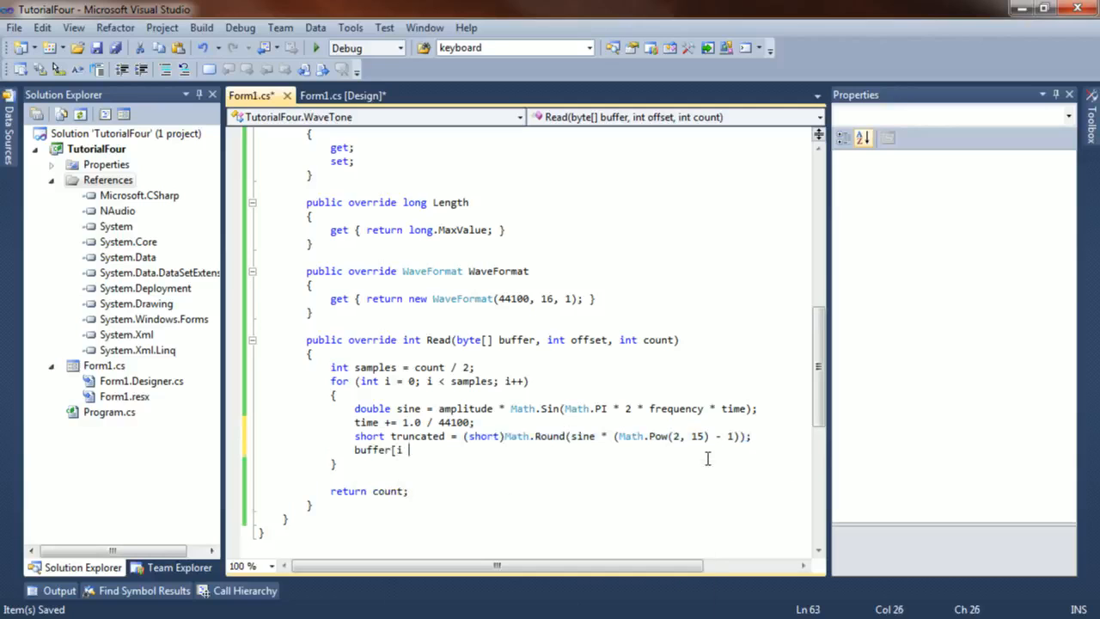
pyautogui.write('* 2] =')
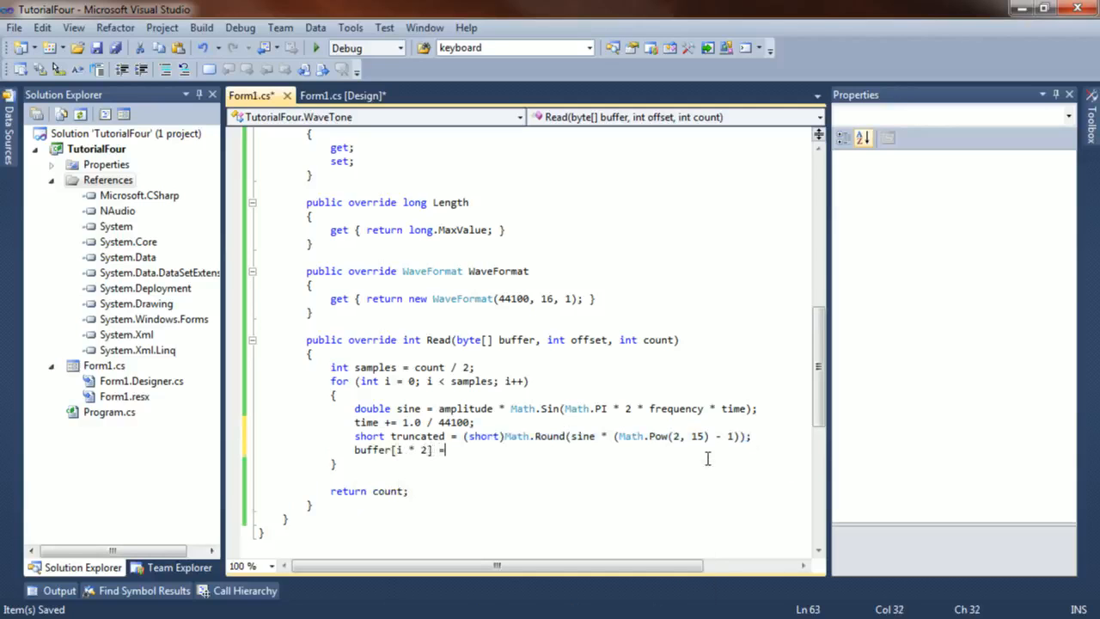
pyautogui.write('(byte)(')
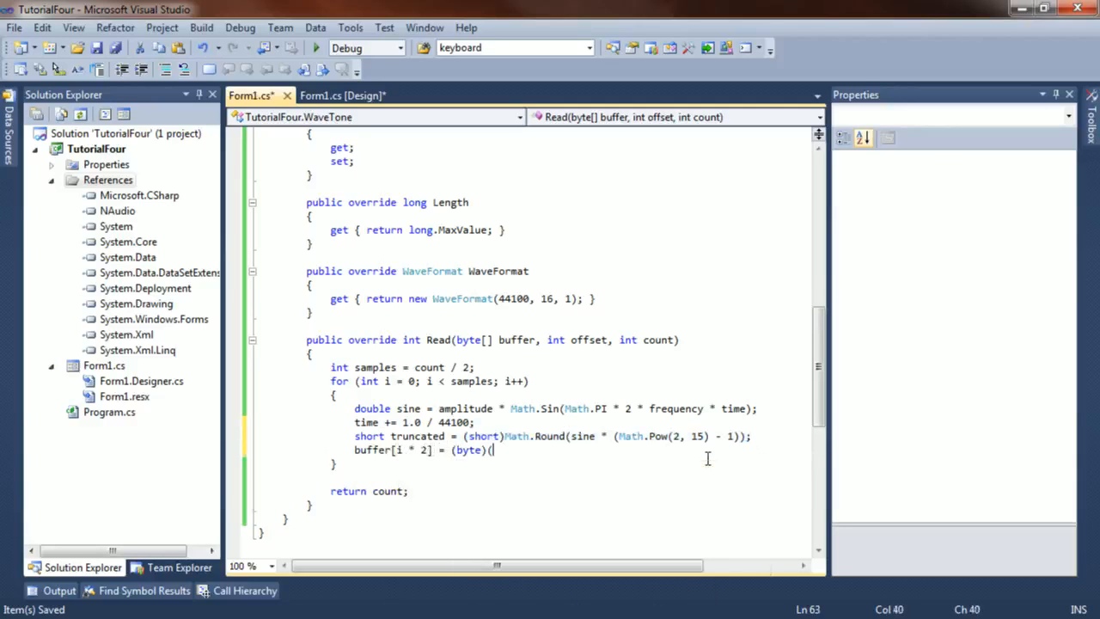
pyautogui.write('truncated &')
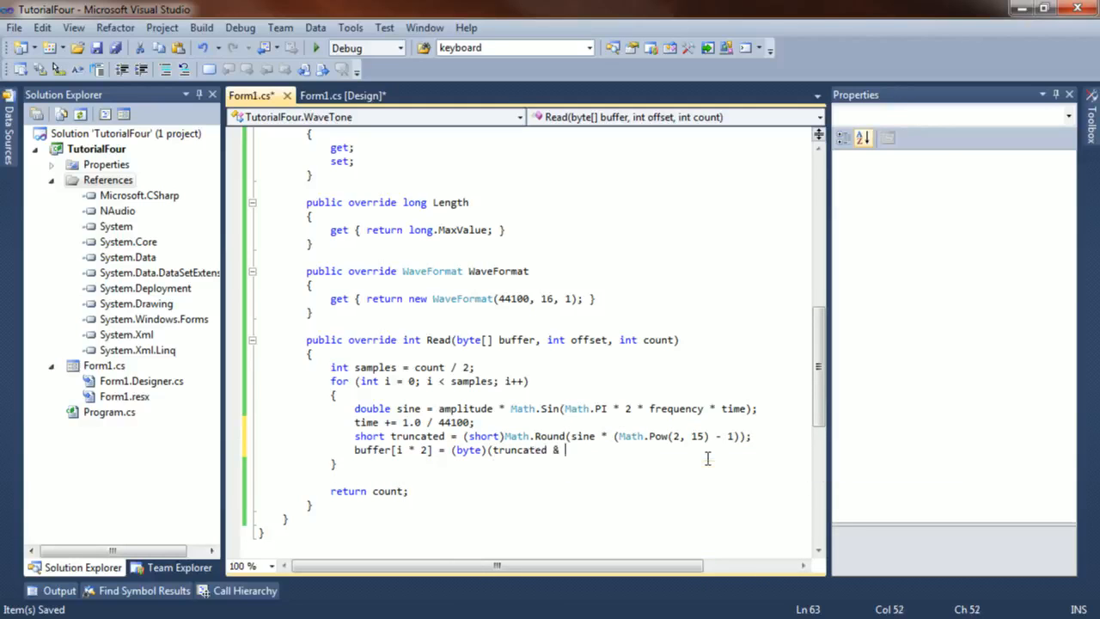
pyautogui.write('0x00ff);')
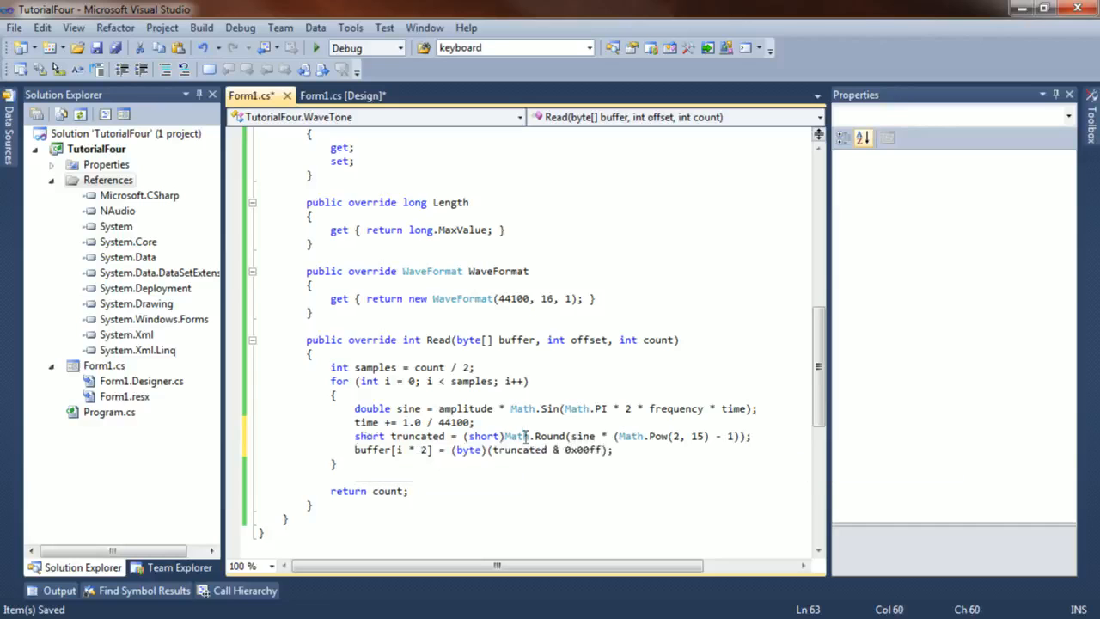
pyautogui.moveTo(519, 450)
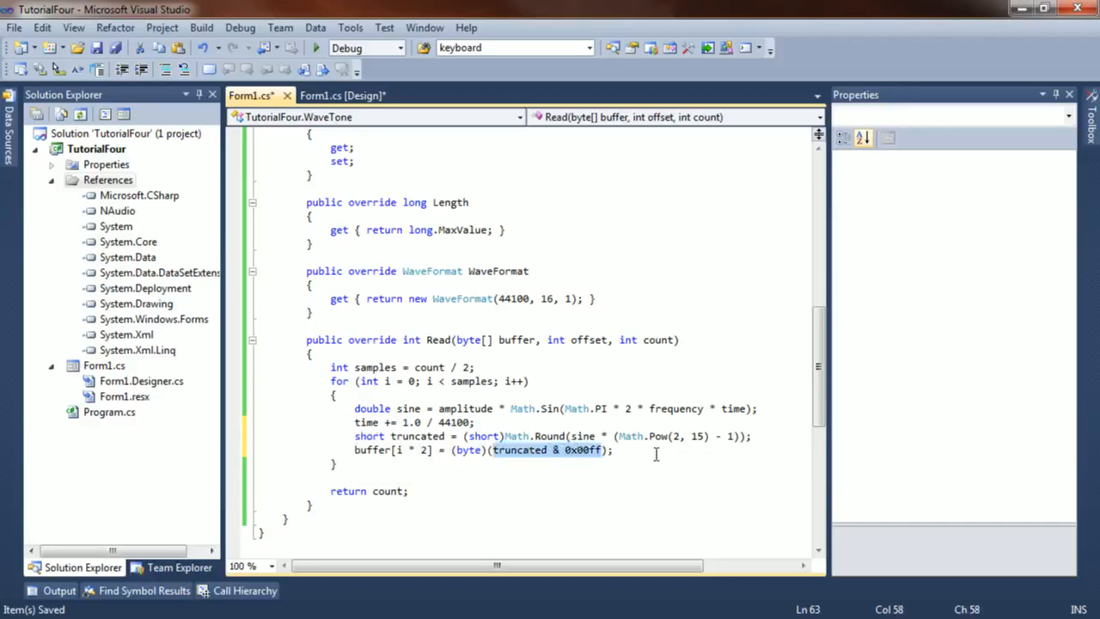
# Step: Write buffer[i * 2 + 1] = (byte)((truncated & 0xff00) >> 8); for the high byte and build
pyautogui.write('buffer[i * 2 + 1] =')
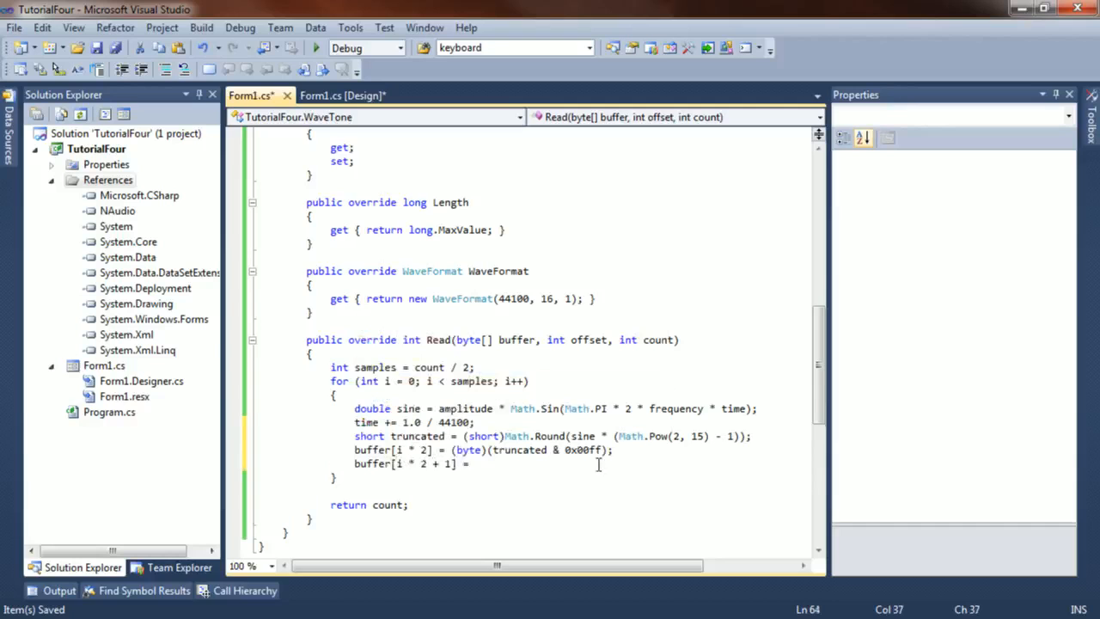
pyautogui.write('(byte)((truncated &')
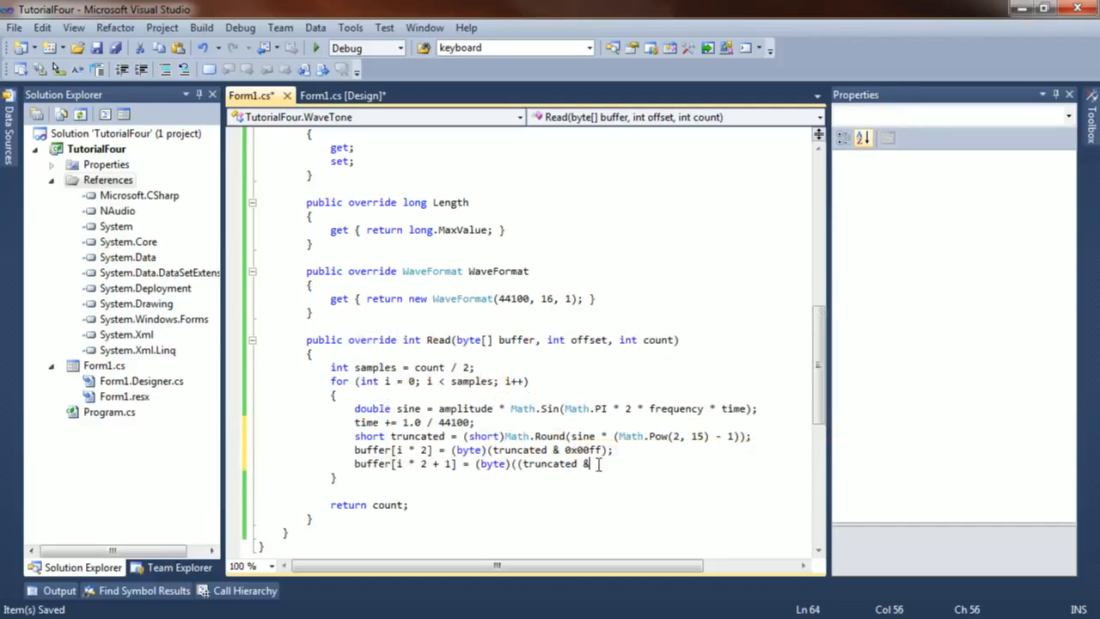
pyautogui.write('xff00) >>')
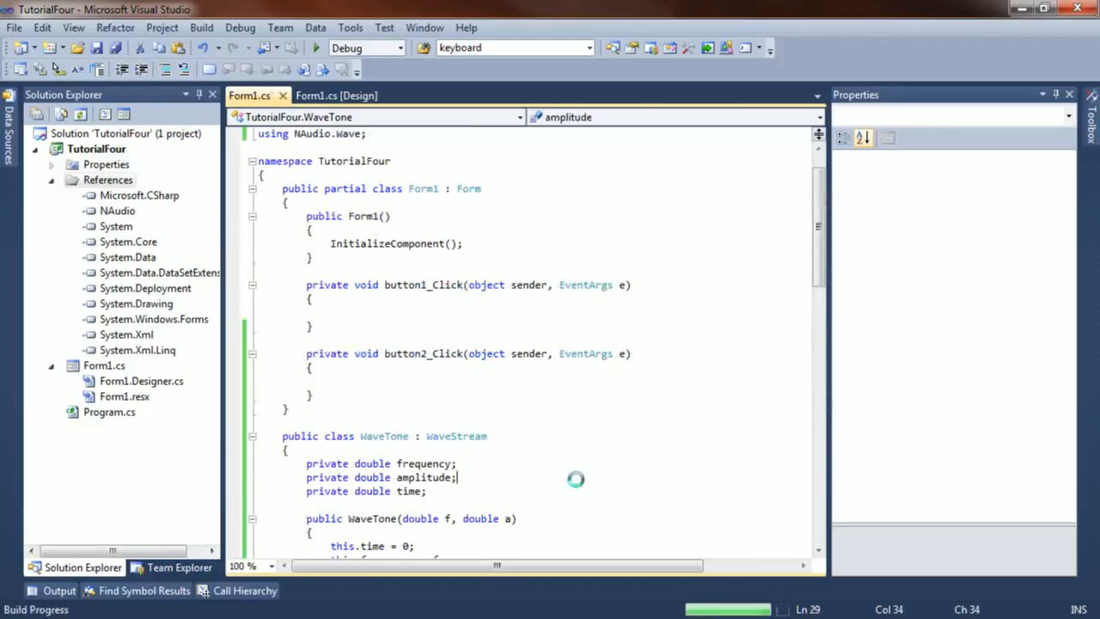
# Step: Declare private DirectSoundOut output = null and BlockAlignReductionStream stream = null in Form1
pyautogui.scroll(-3)
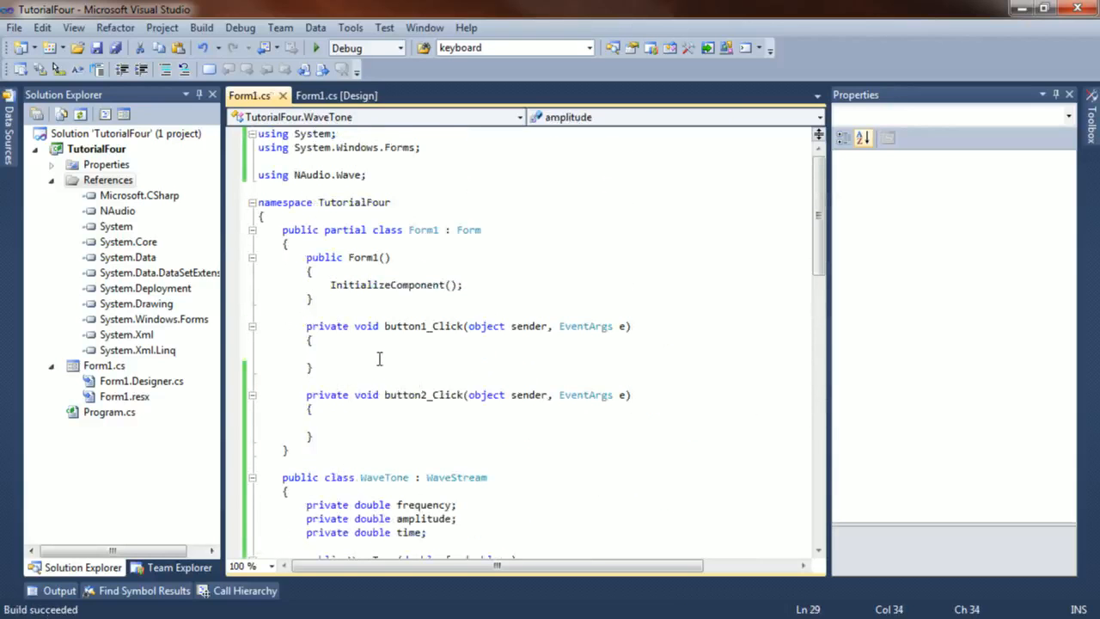
pyautogui.click(378, 359)
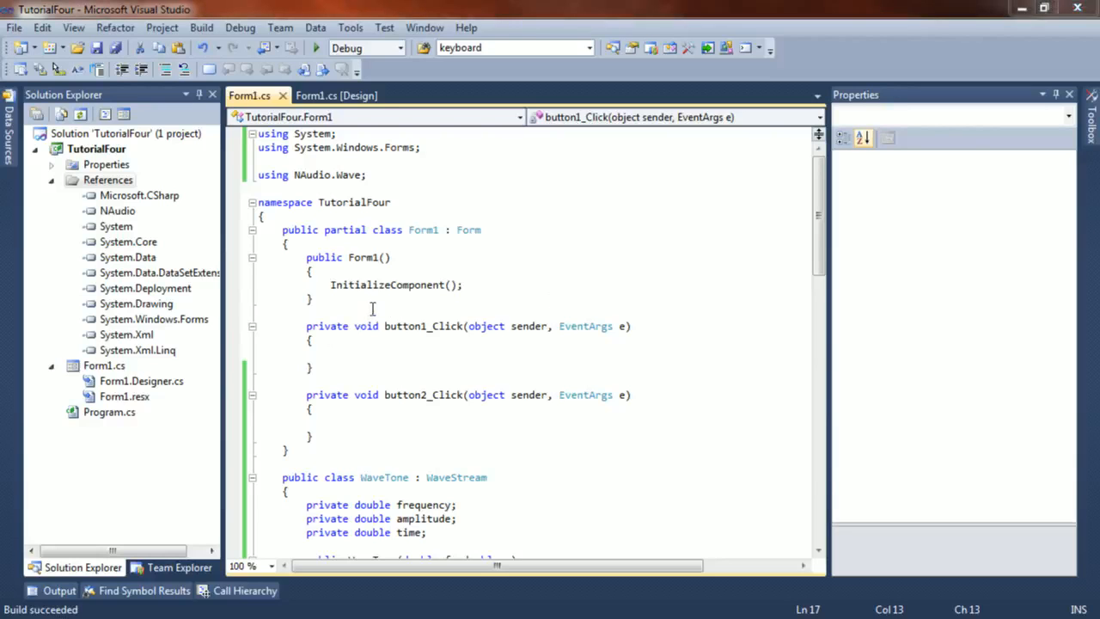
pyautogui.write('private')
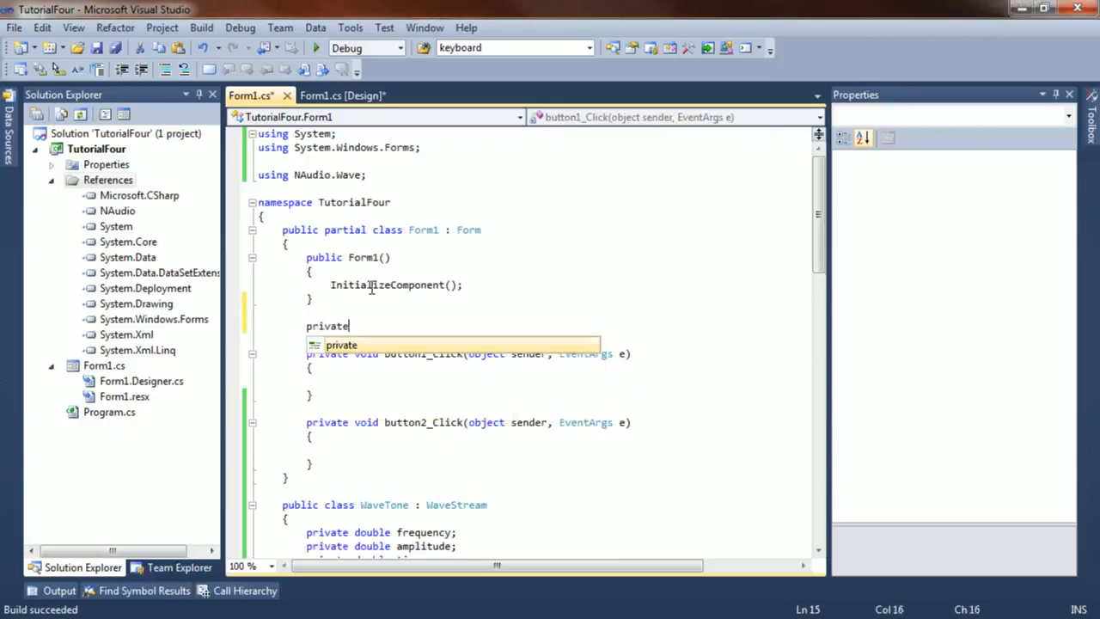
pyautogui.write('DirectSoundOut output =')
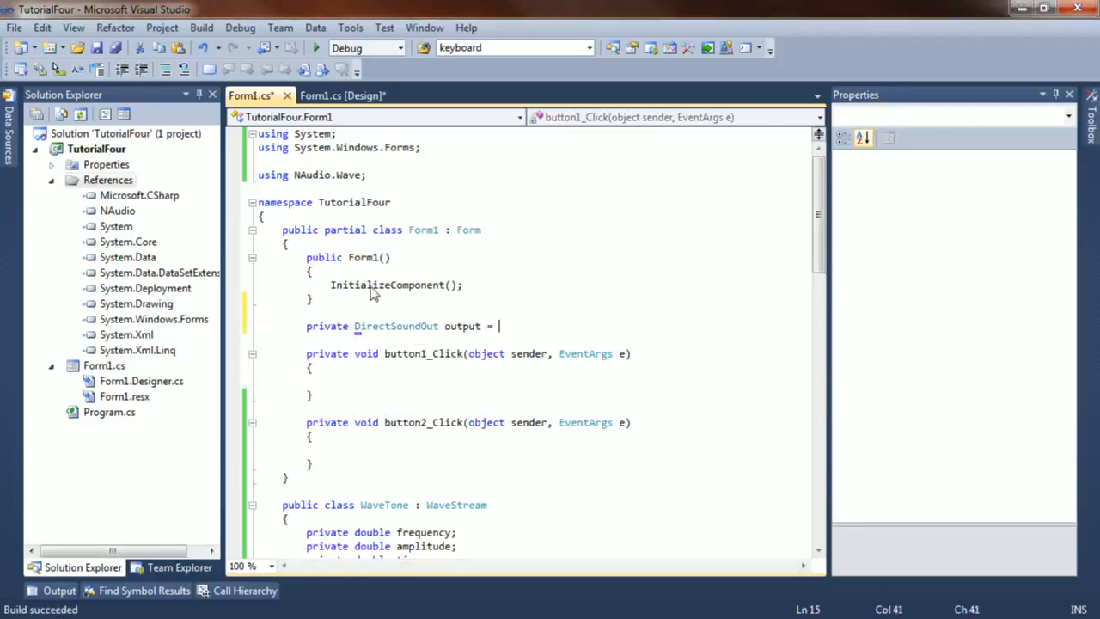
pyautogui.write('null;')
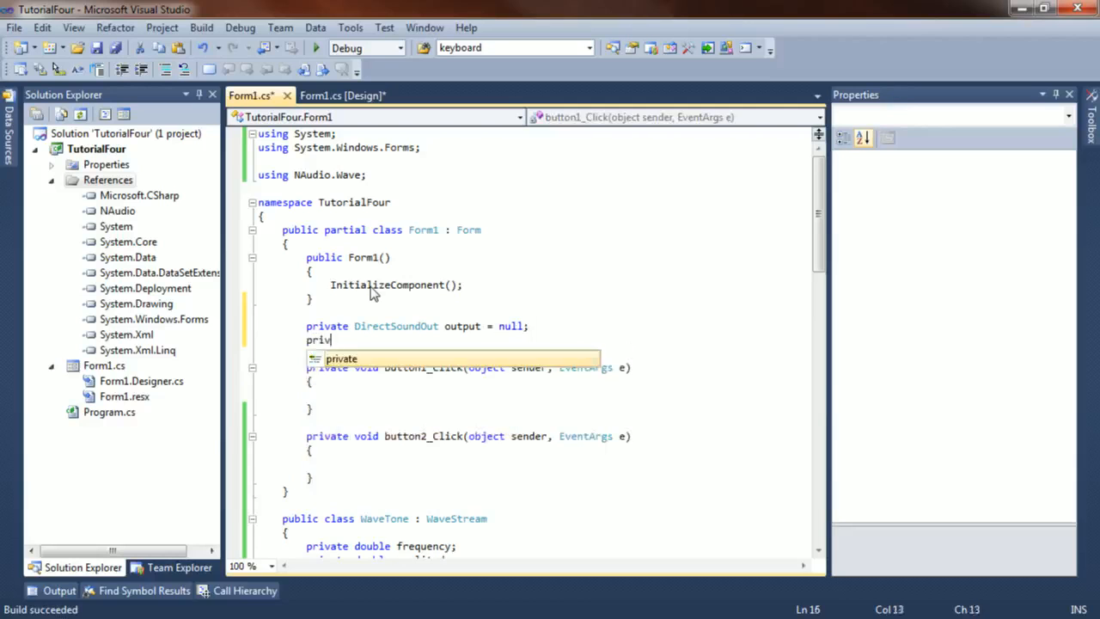
pyautogui.write('BlockAlignReductionStream')
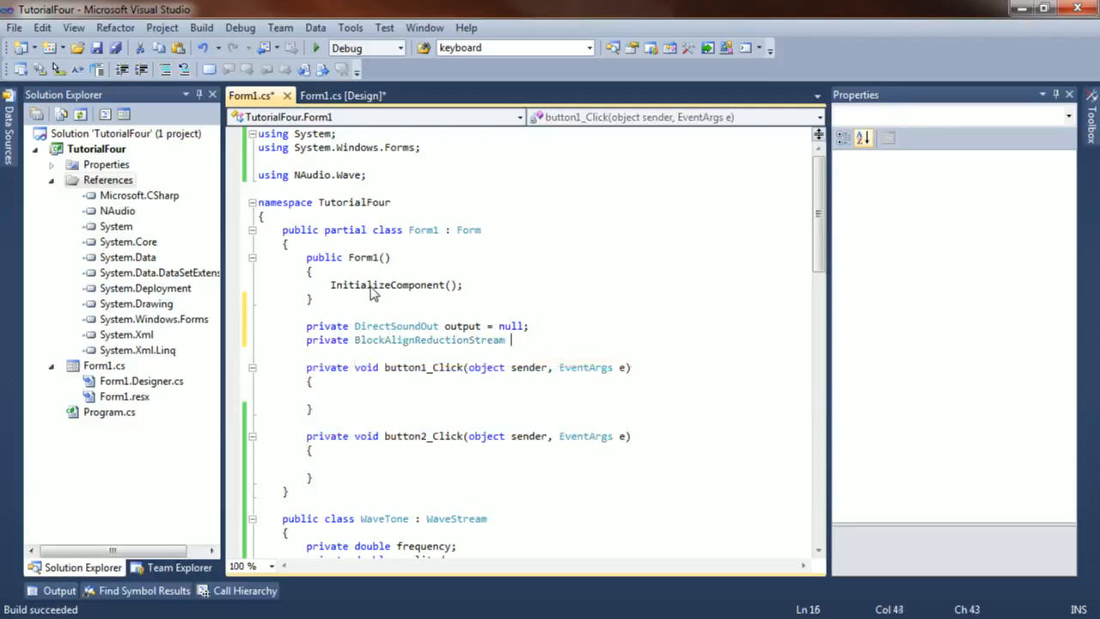
pyautogui.write('stream = null;')
pyautogui.click(528, 396)
pyautogui.write('W')
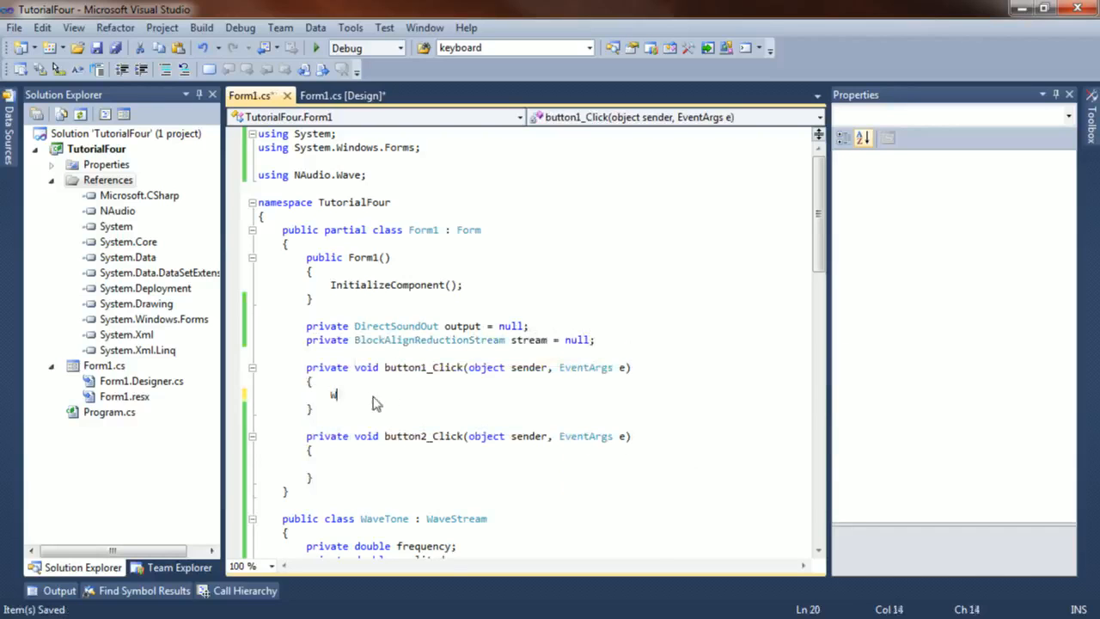
# Step: In button1_Click create WaveTone(1000, 0.1) and wrap it in a new BlockAlignReductionStream
pyautogui.write('aveTone = new')
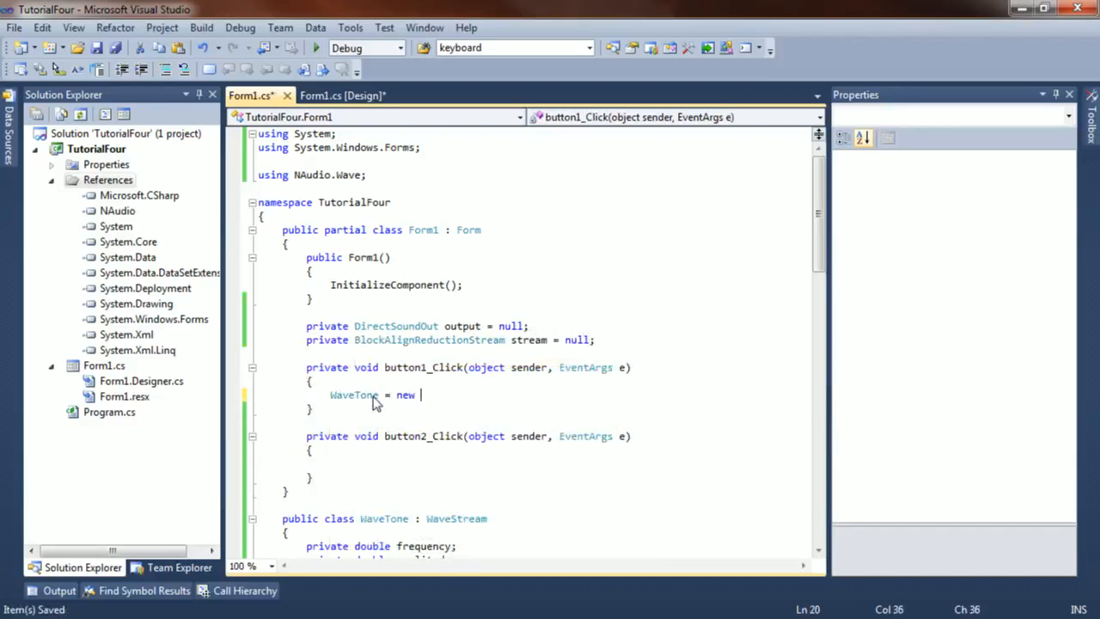
pyautogui.write('WaveTone(1000,')
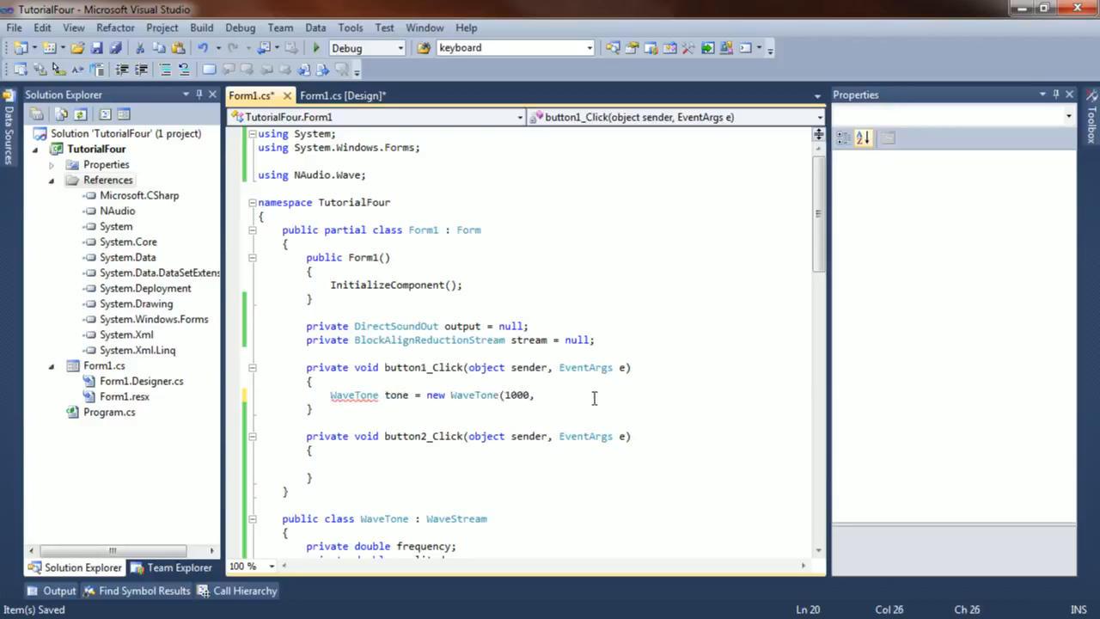
pyautogui.moveTo(516, 395)
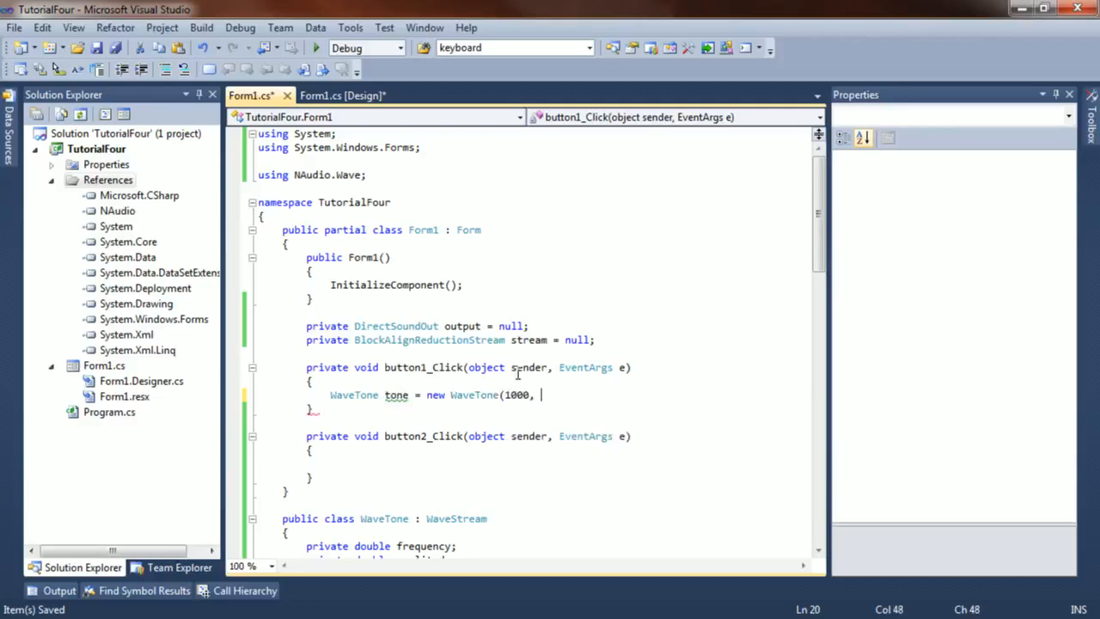
pyautogui.write('0.1')
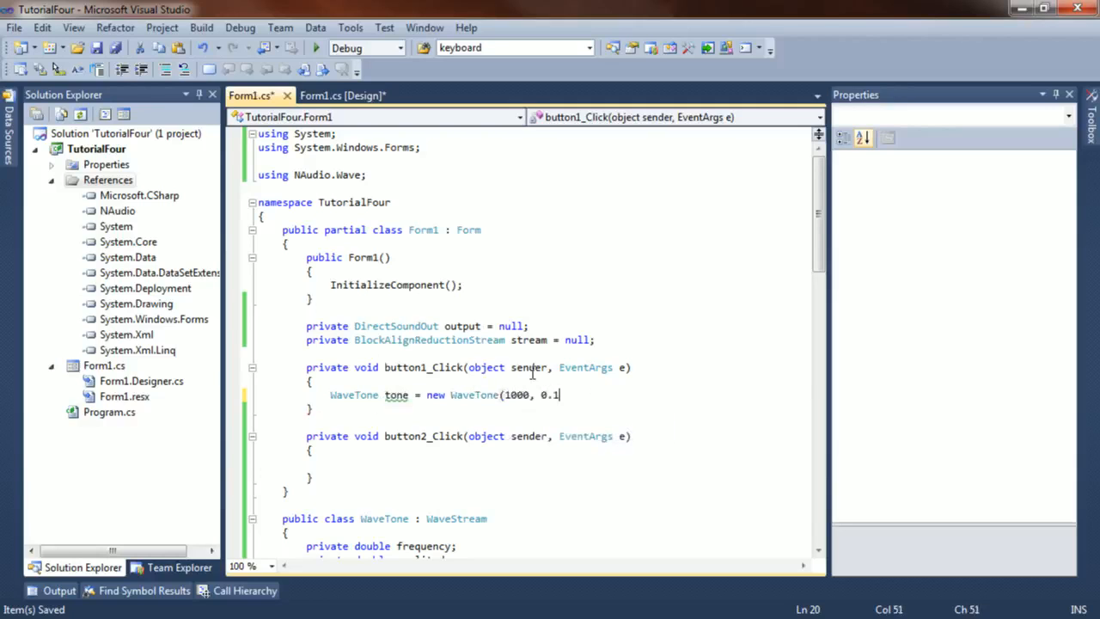
pyautogui.write(');')
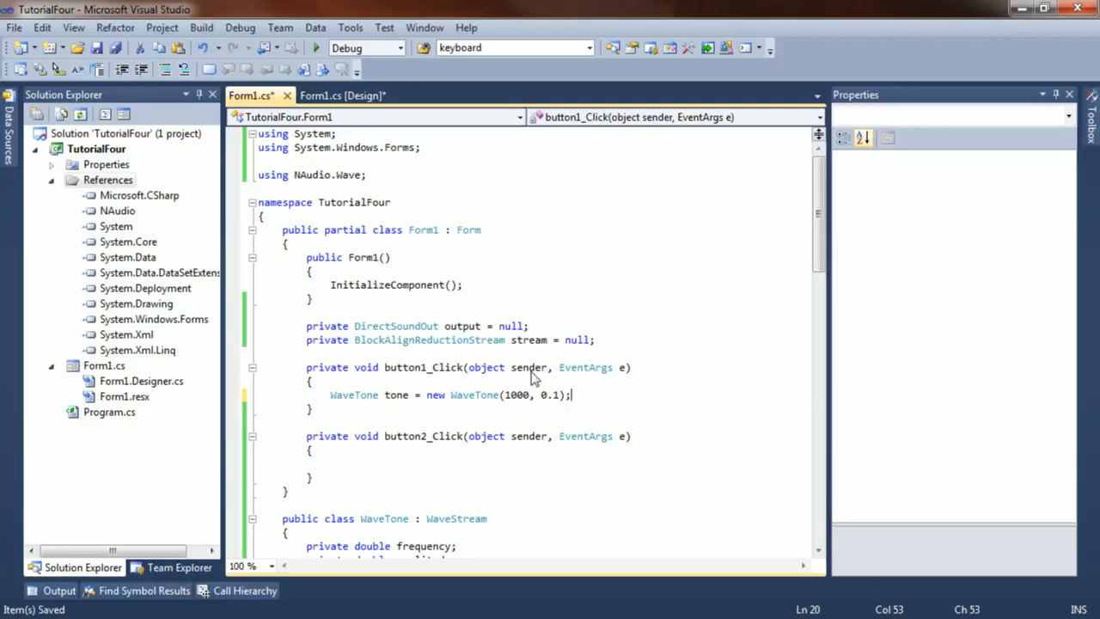
pyautogui.write('stream = new BlockAlignReductionStream(tone);')
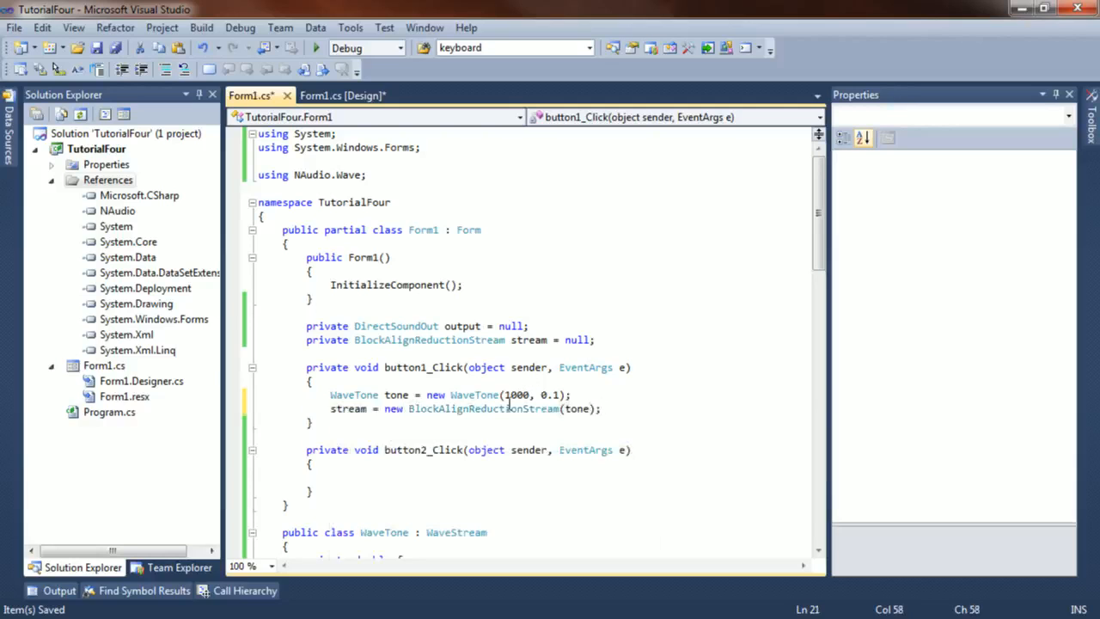
# Step: Create DirectSoundOut, Init(stream) and Play; in button2_Click stop output if not null
pyautogui.press('enter')
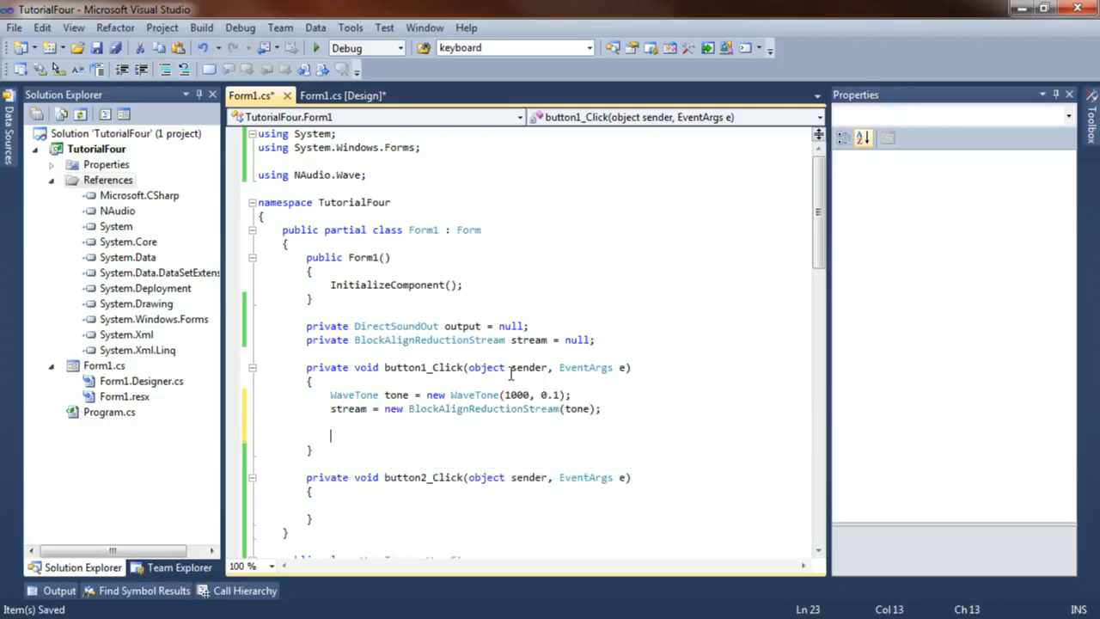
pyautogui.write('output = new DirectSoundOut();')
pyautogui.write('output.Init')
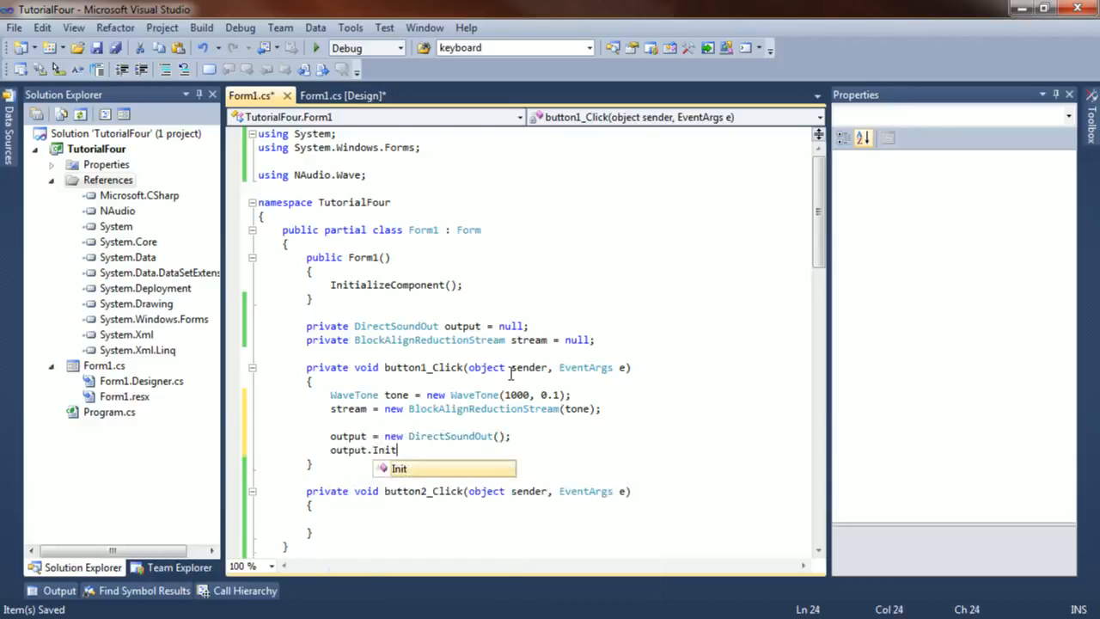
pyautogui.write('(stream);')
pyautogui.write('output.Play();')
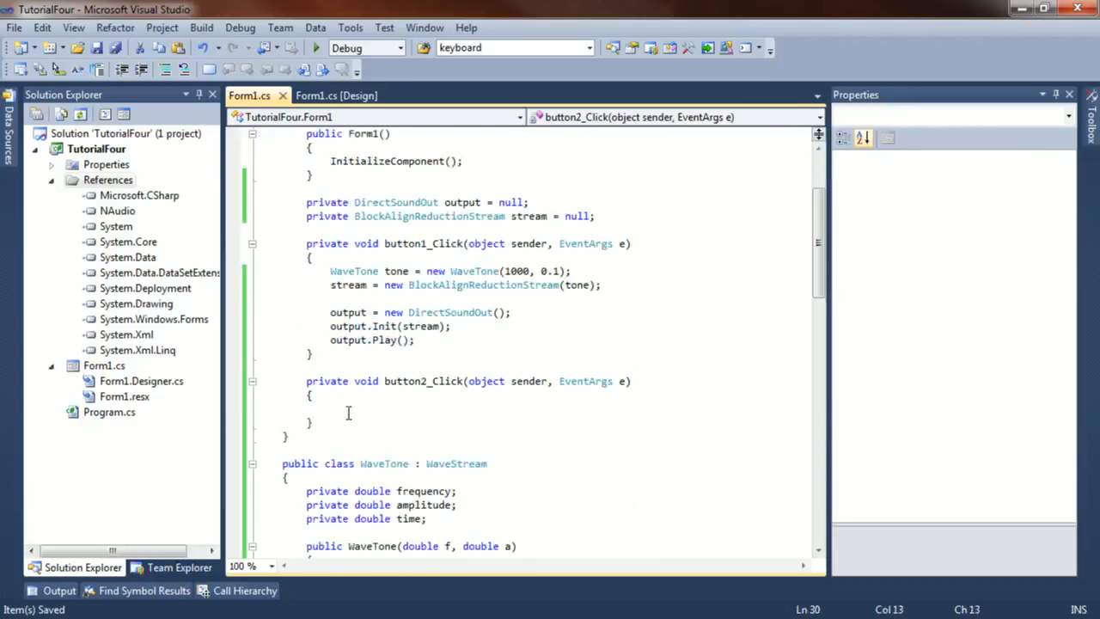
pyautogui.write('if (output != null) output')
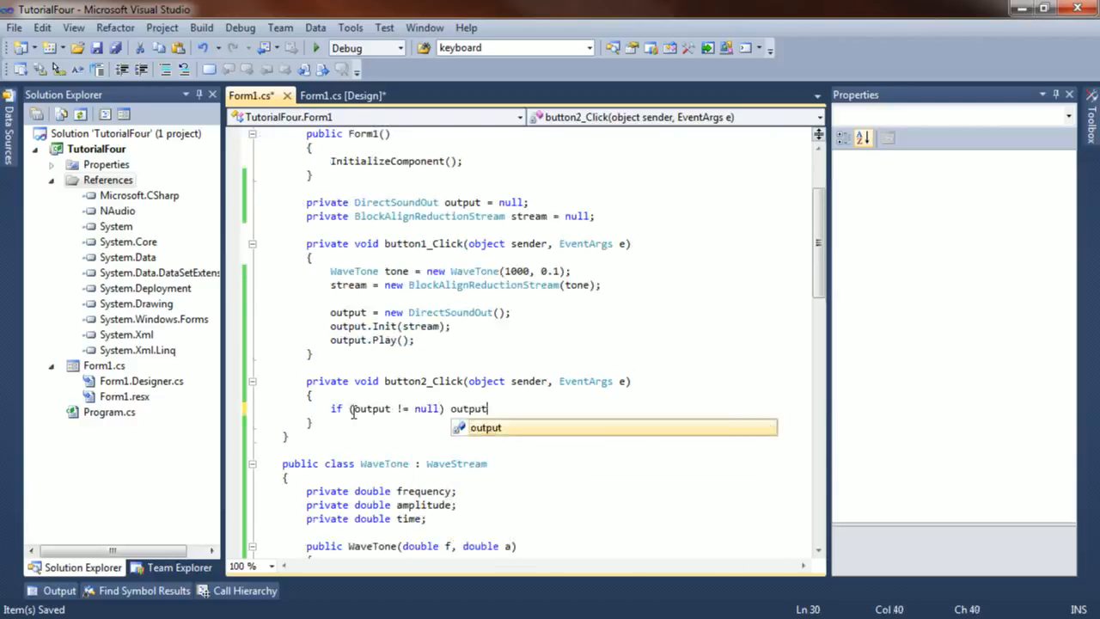
pyautogui.write('.Stop();')
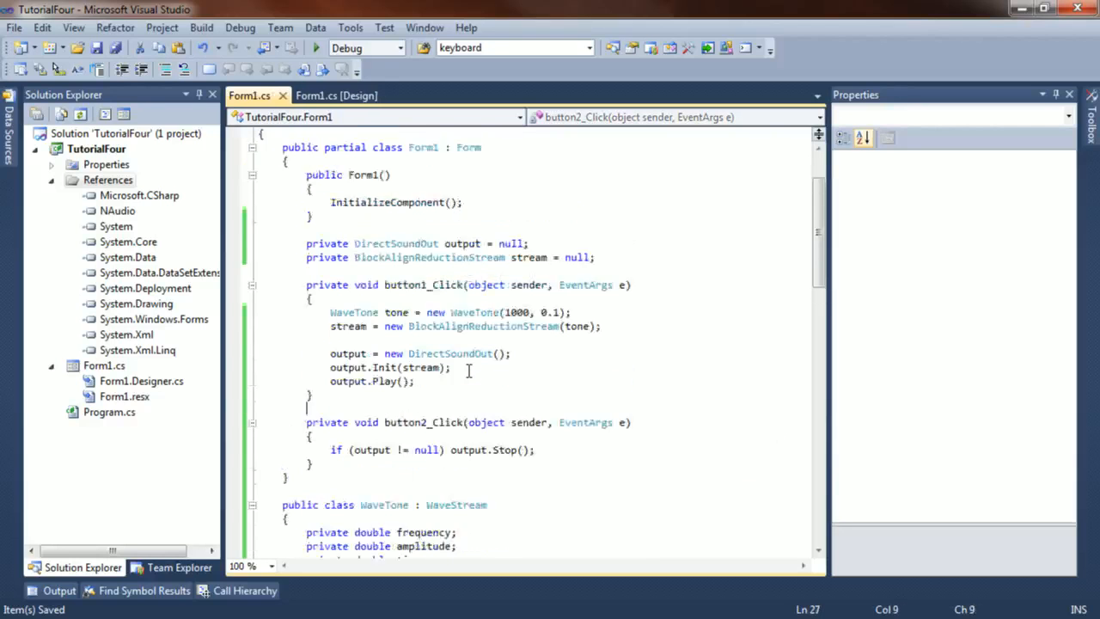
# Step: Attach a Form1_FormClosing handler disposing and nulling output and stream, then run the app
pyautogui.click(337, 97)
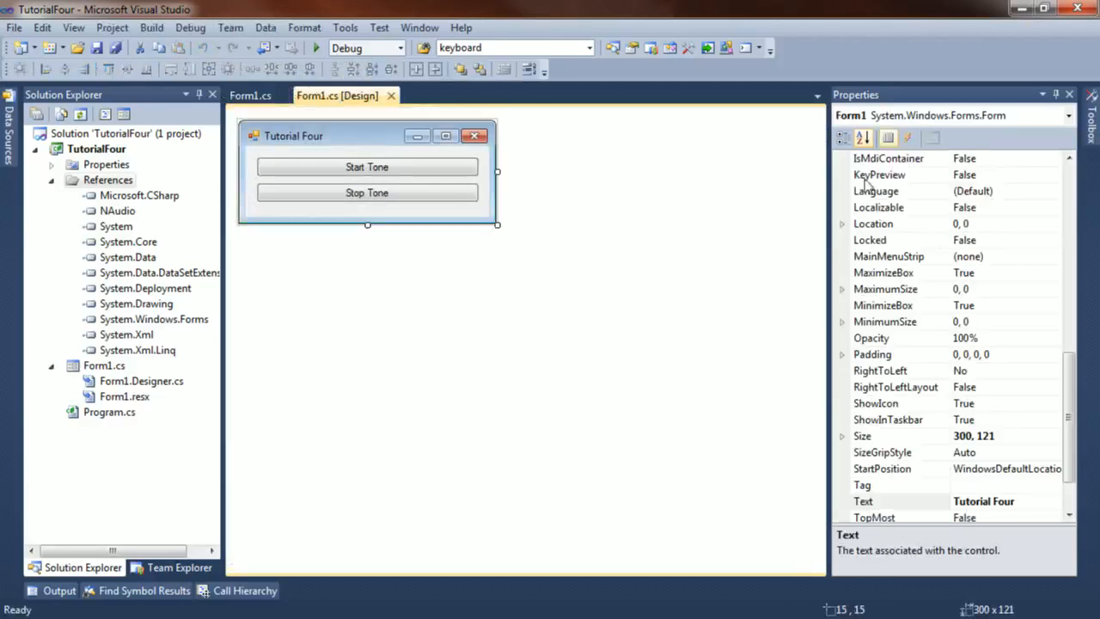
pyautogui.click(908, 138)
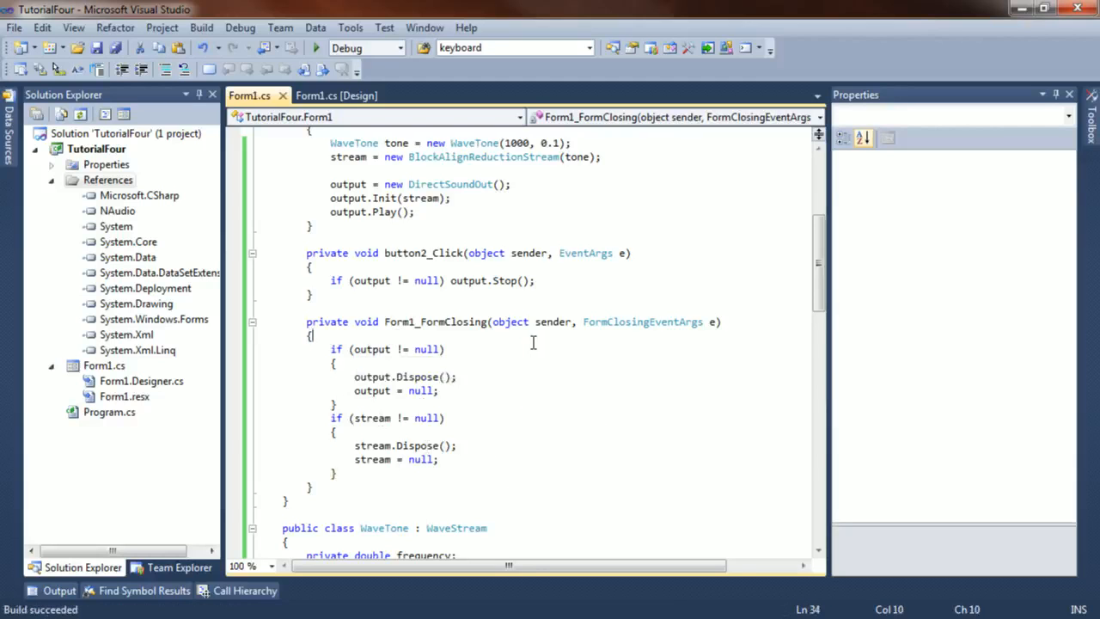
pyautogui.click(315, 48)
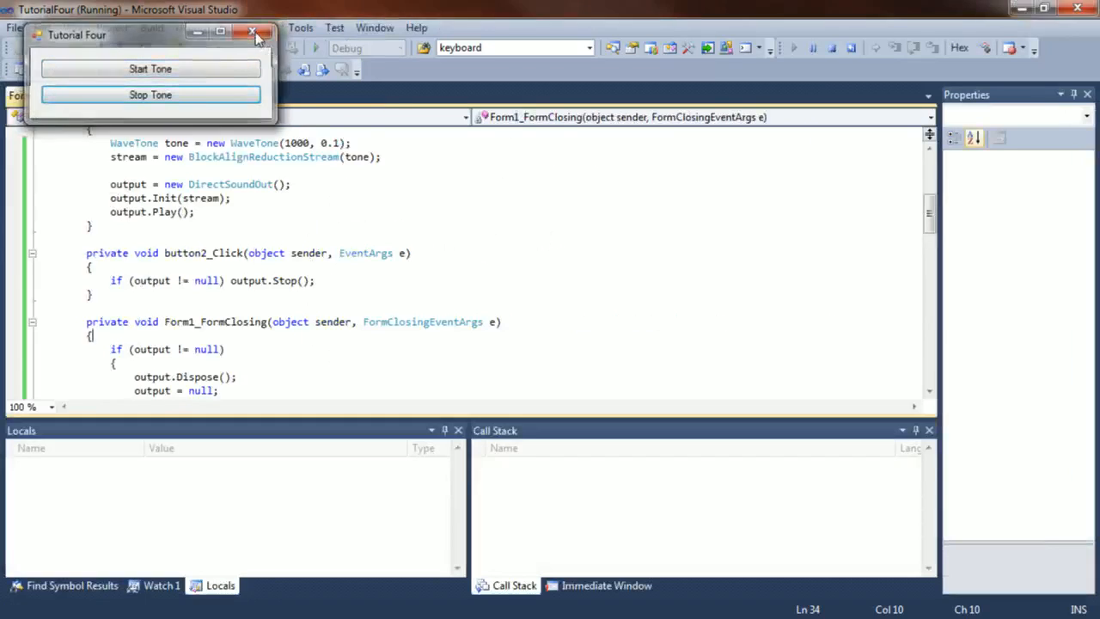
# Step: Change the tone to WaveTone(100, 0.1), rerun the app and play it with Start Tone
pyautogui.click(254, 33)
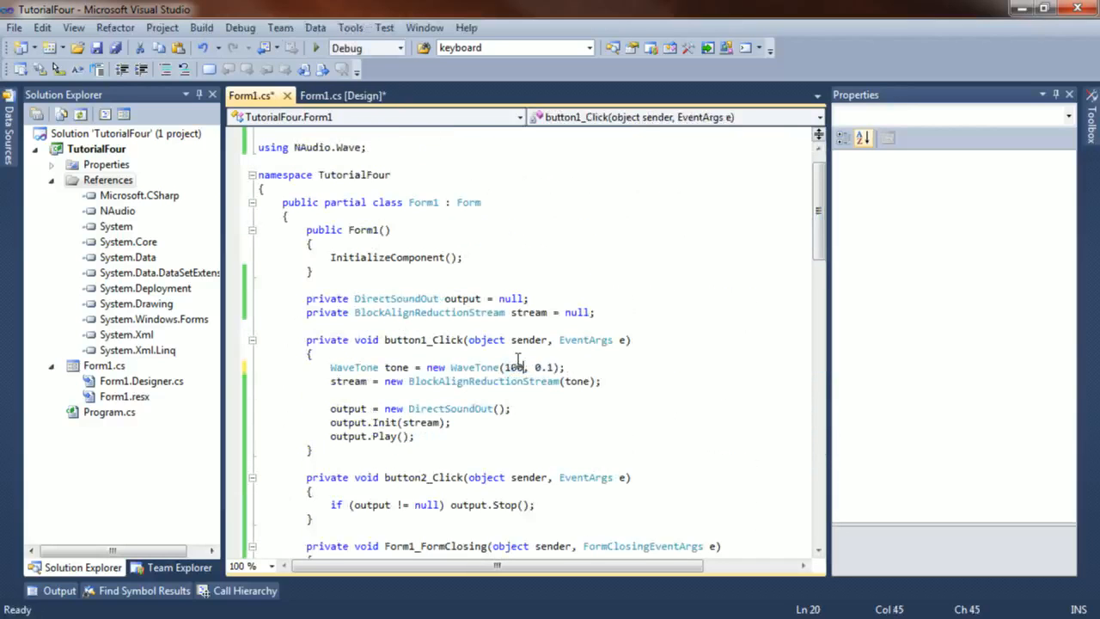
pyautogui.click(317, 48)
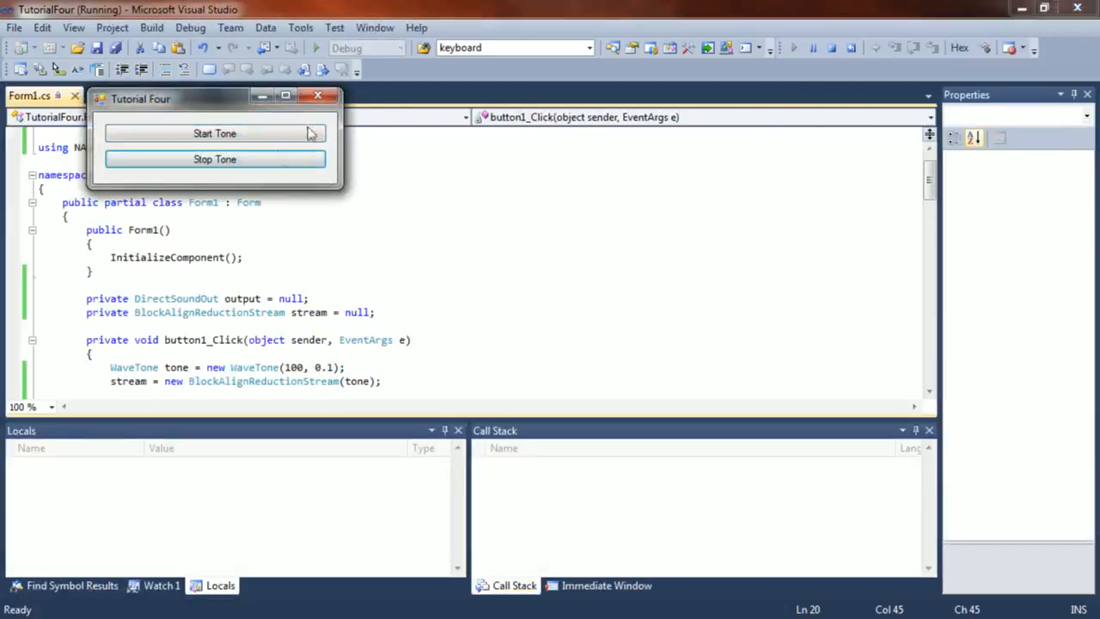
pyautogui.click(316, 97)
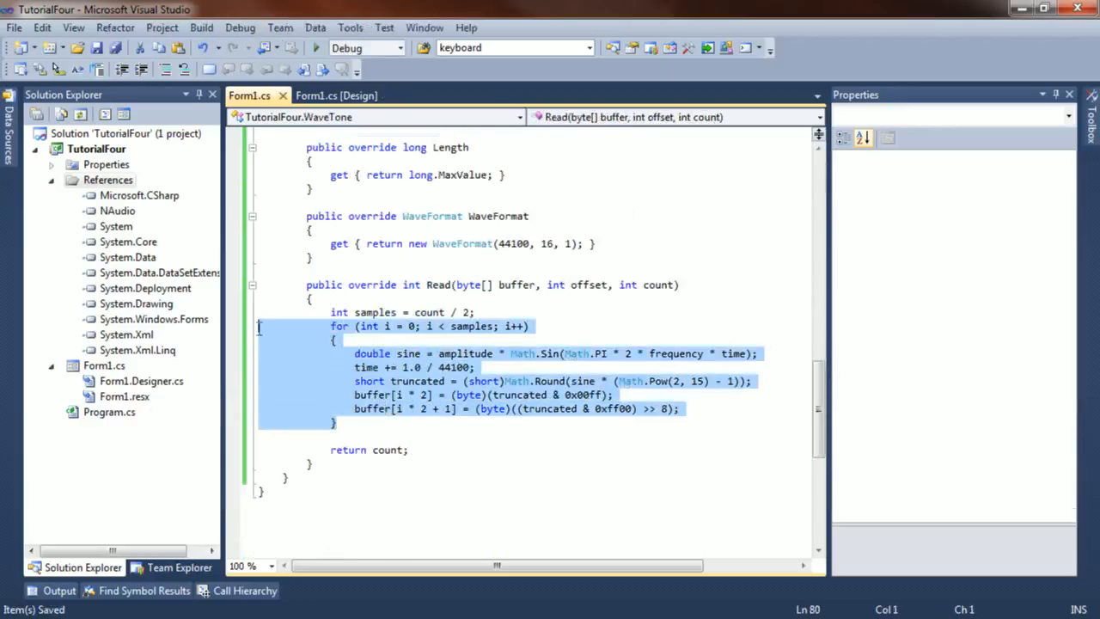
pyautogui.click(466, 448)
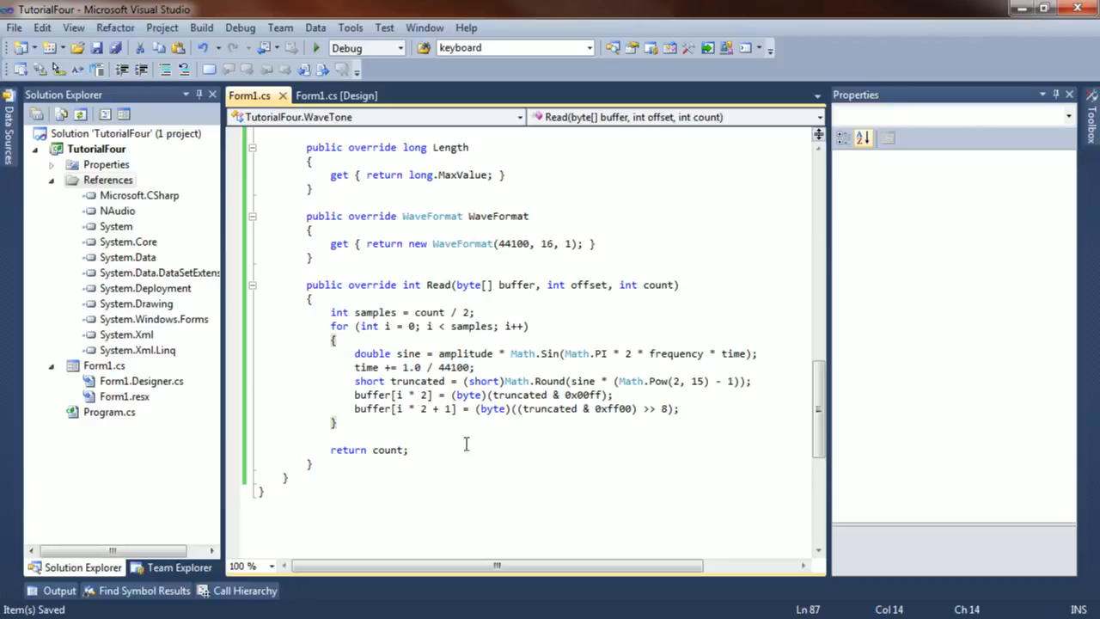
pyautogui.moveTo(404, 404)
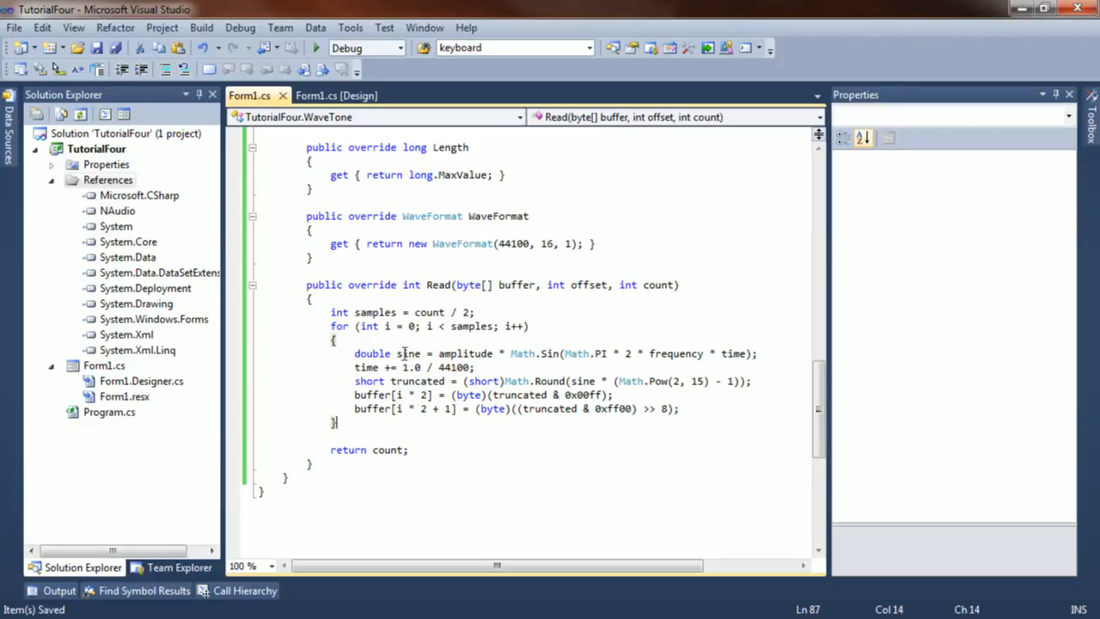
pyautogui.scroll(-3)
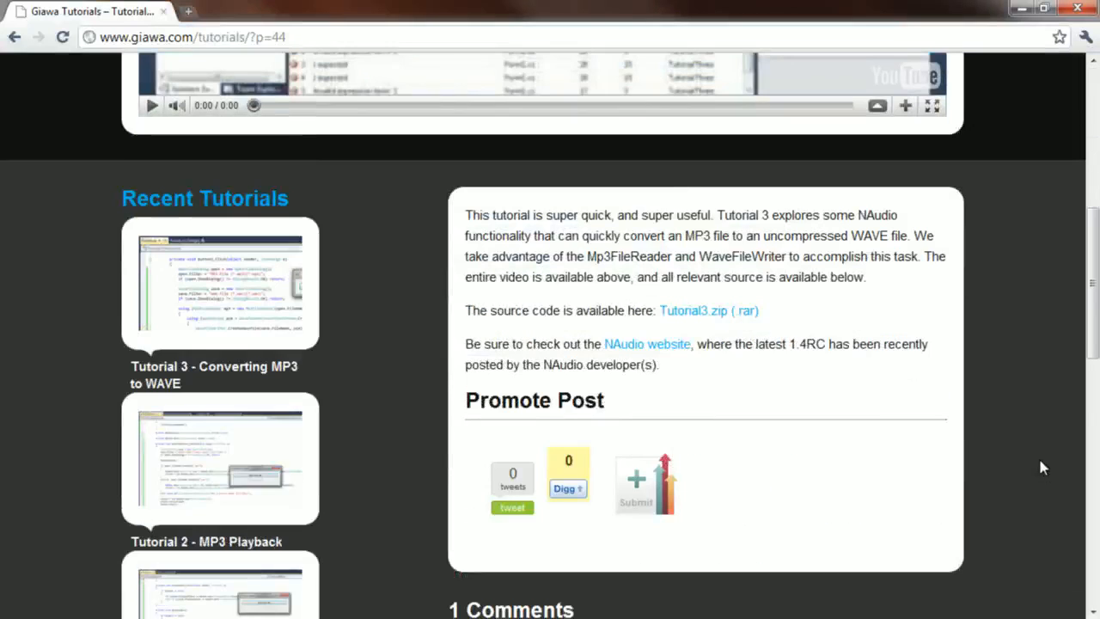
pyautogui.moveTo(159, 55)
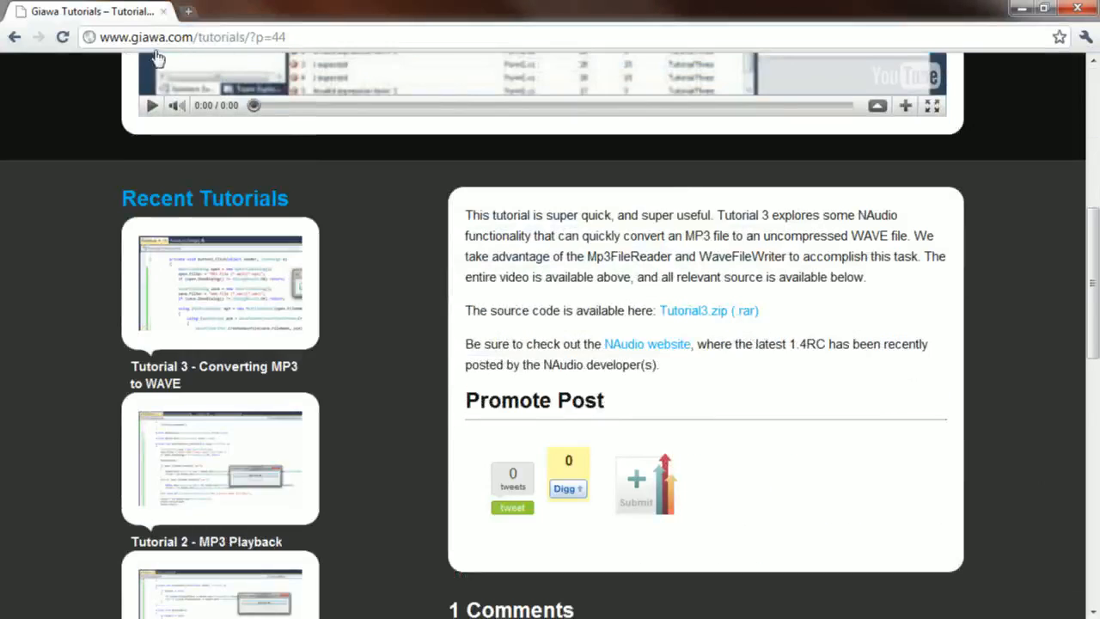
pyautogui.moveTo(409, 251)
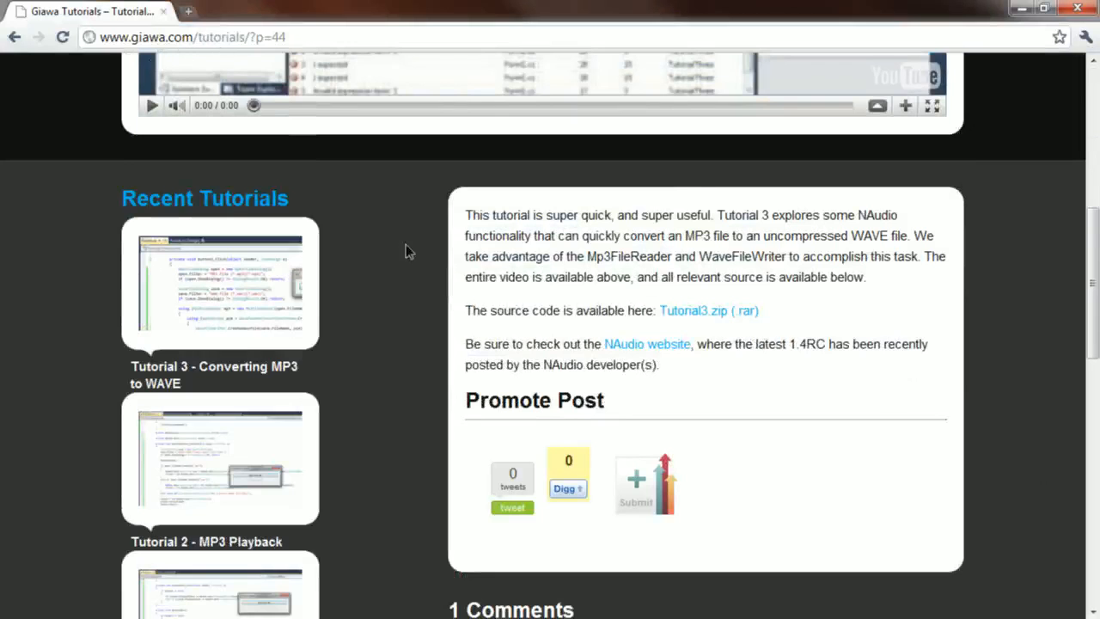
# Step: Scroll down the Giawa Tutorial 3 page to its comments section
pyautogui.scroll(-3)
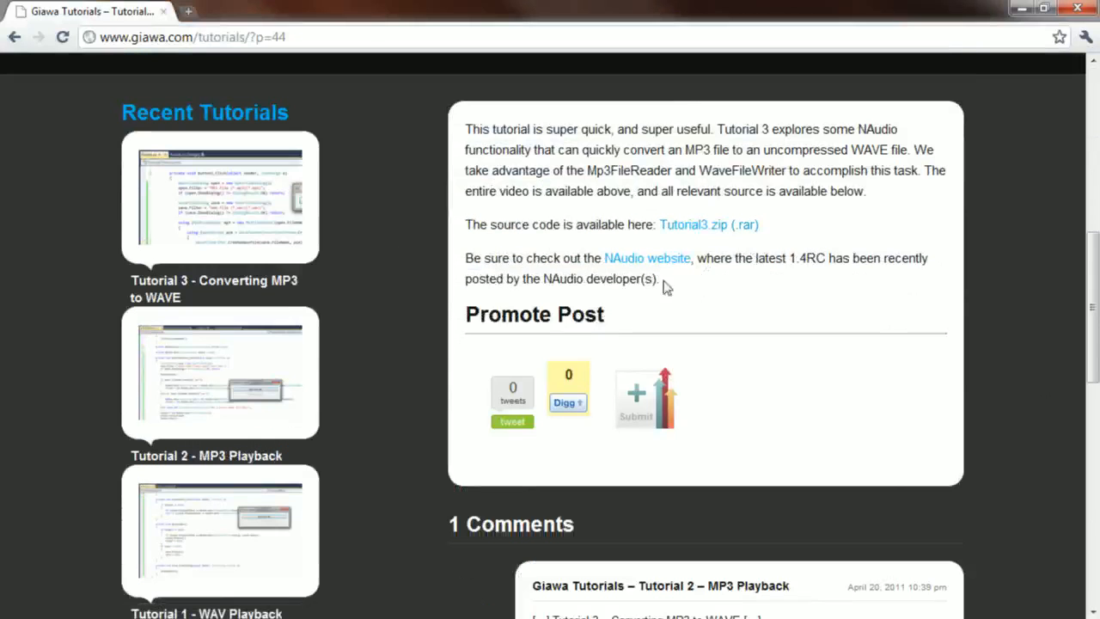